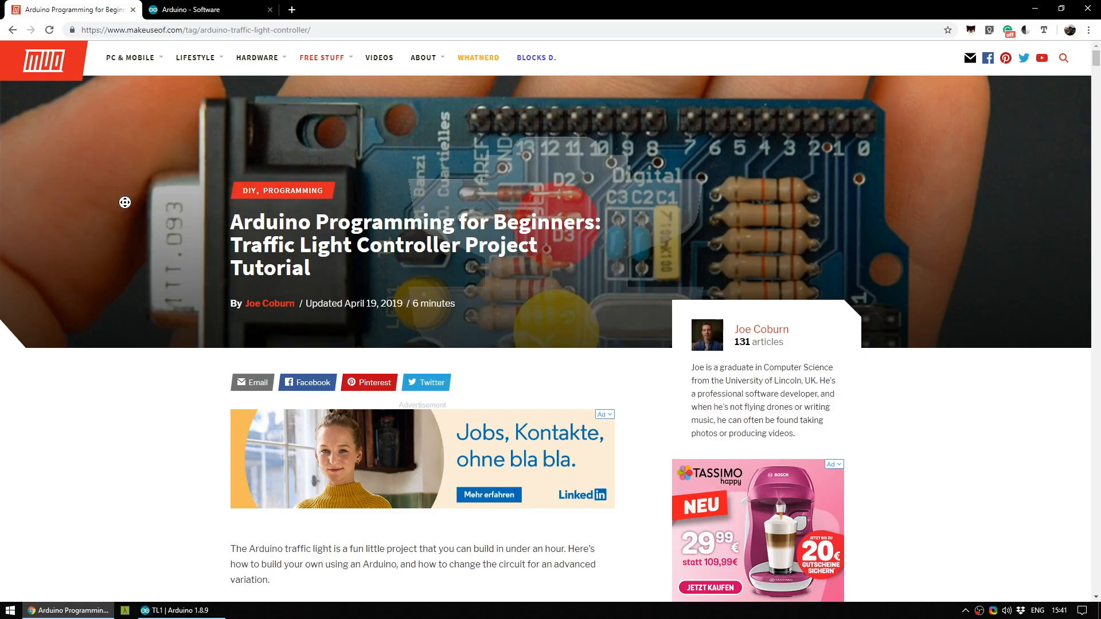
Scroll the MakeUseOf tutorial down to the parts list for the traffic light controller.
scroll(down, 3)
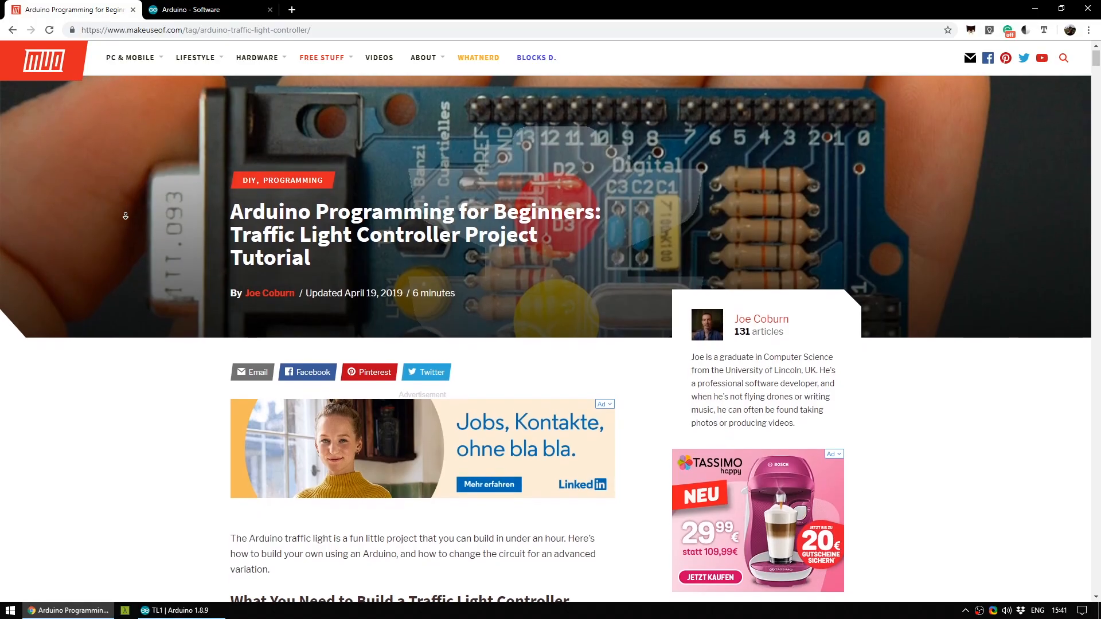
scroll(down, 3)
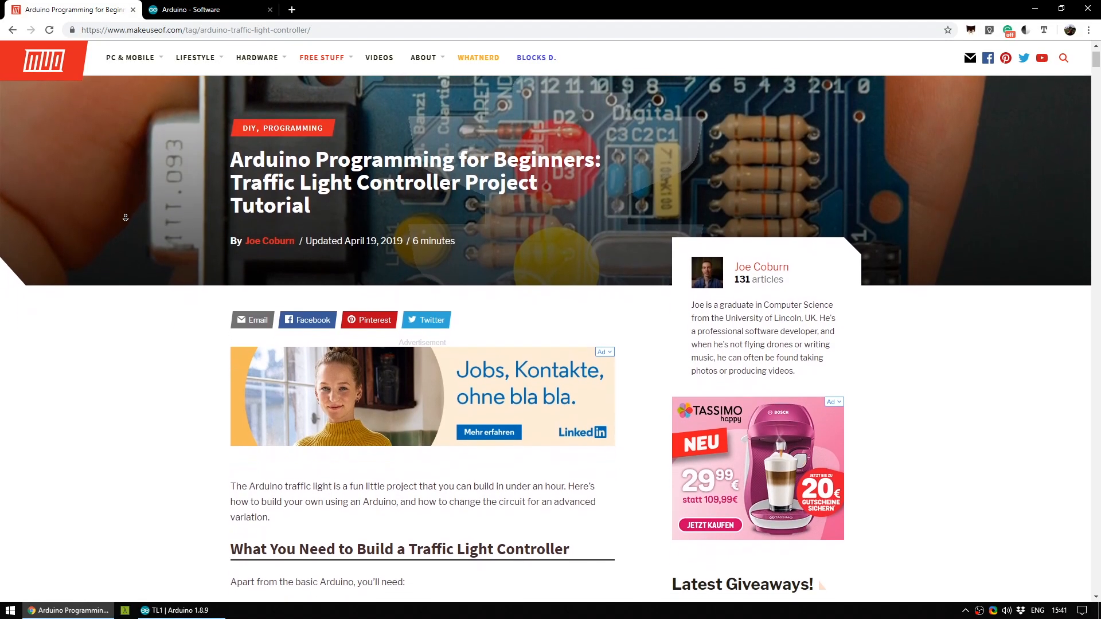
scroll(down, 3)
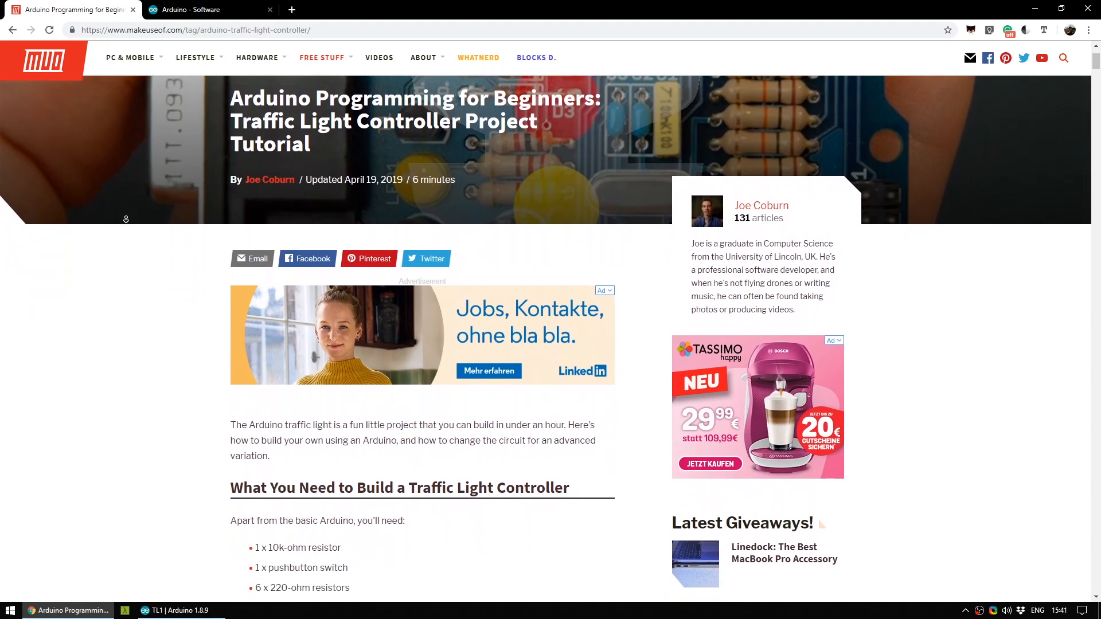
scroll(down, 3)
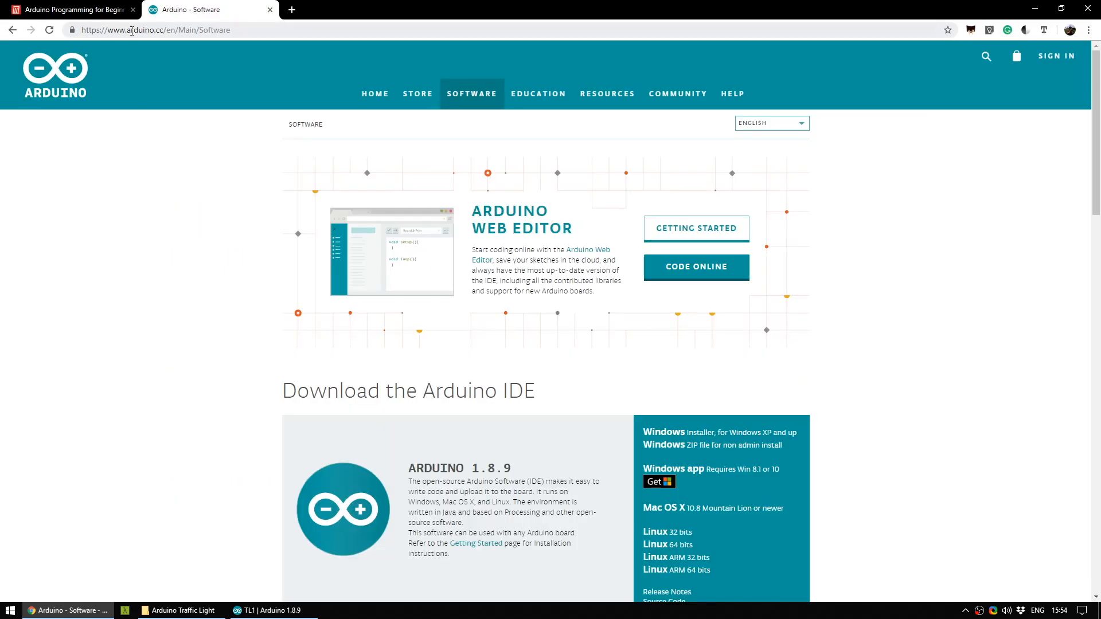
mouse_move(262, 340)
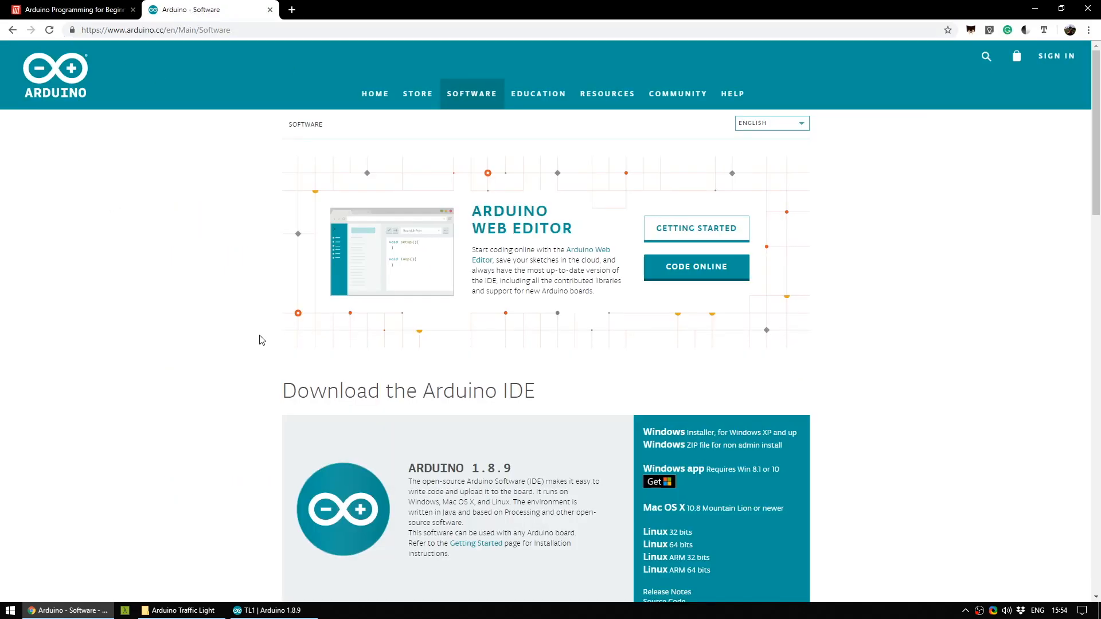
Scroll the arduino.cc Software page to the ARDUINO 1.8.9 download options.
scroll(down, 3)
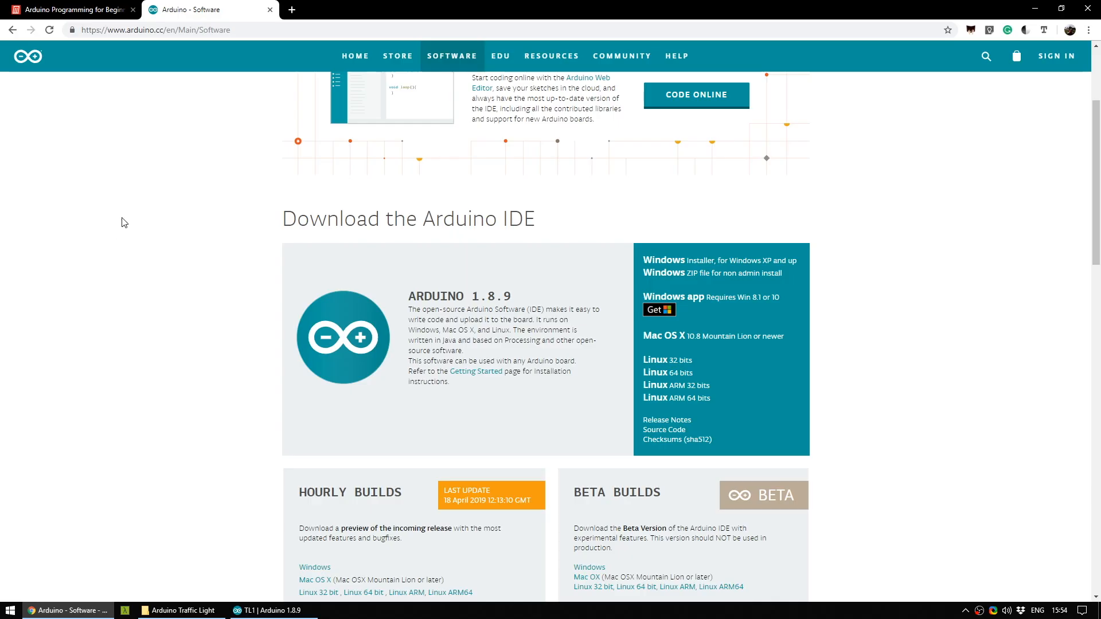
mouse_move(149, 199)
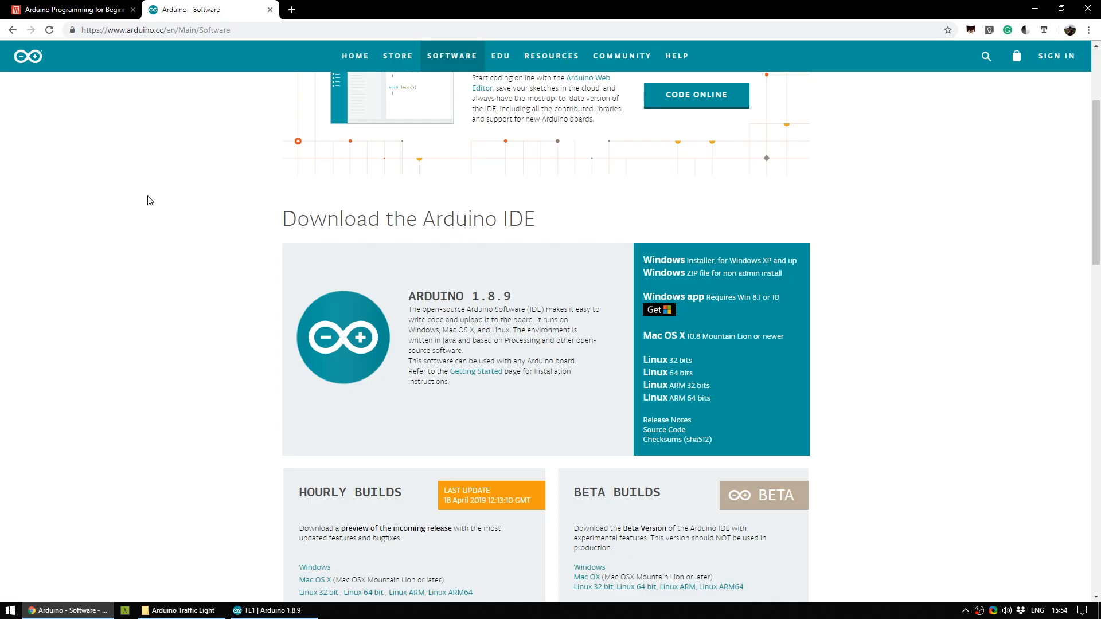
mouse_move(690, 317)
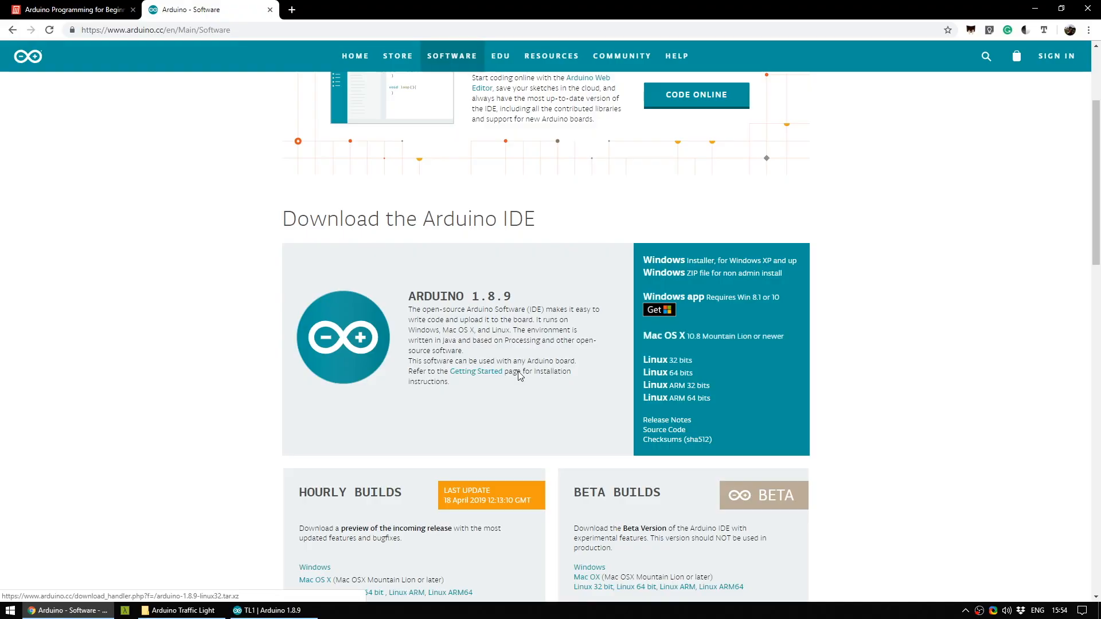
mouse_move(176, 226)
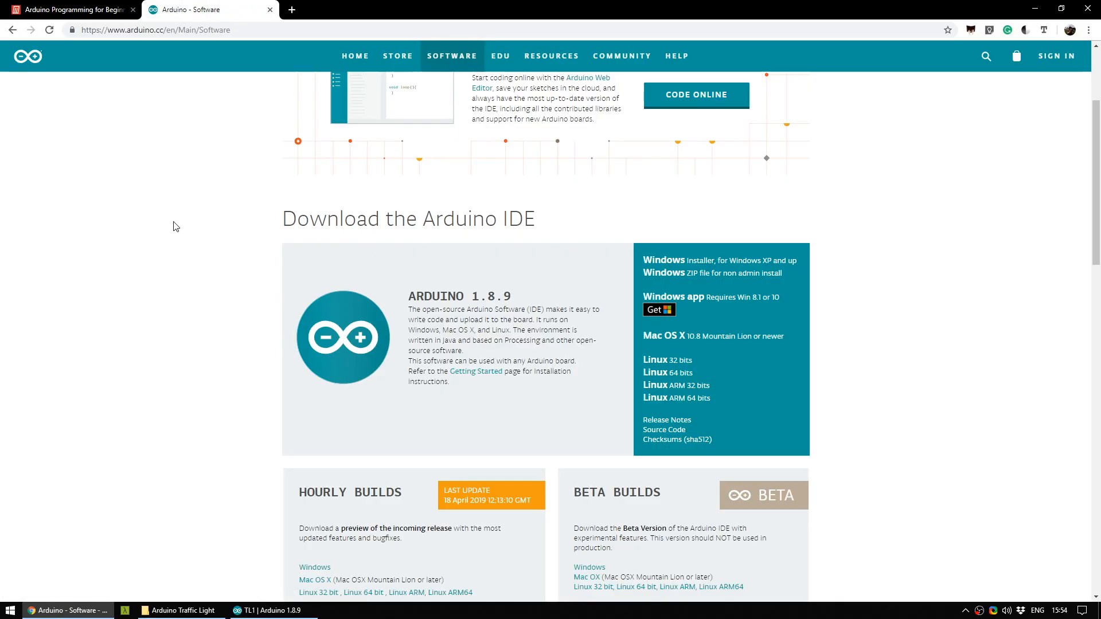
click(271, 609)
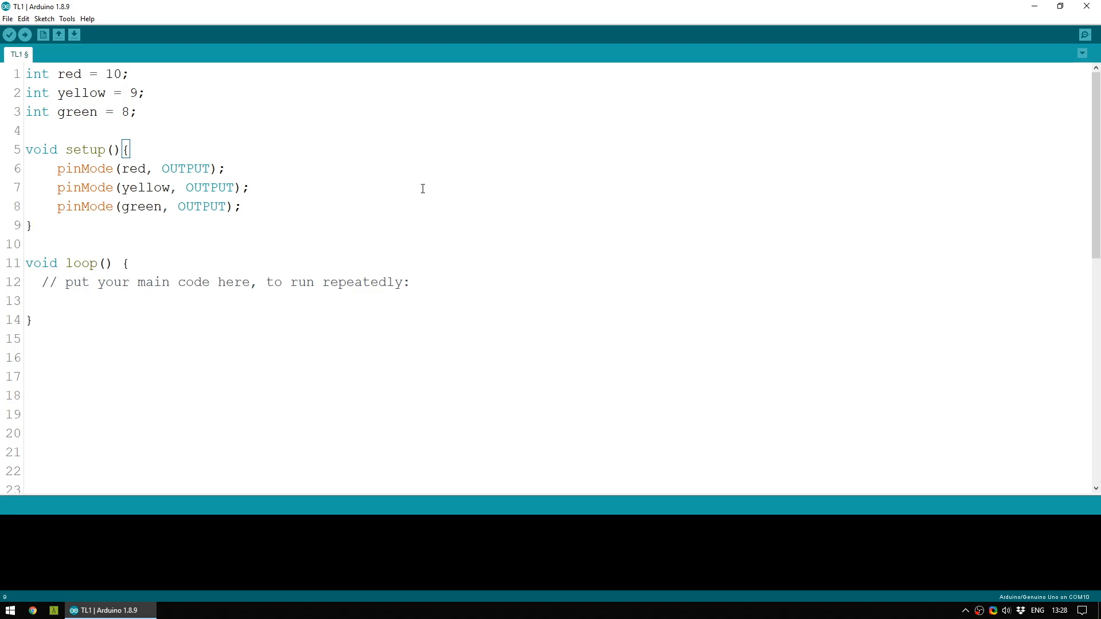
Review the pinMode call and red pin variable in setup.
double_click(83, 169)
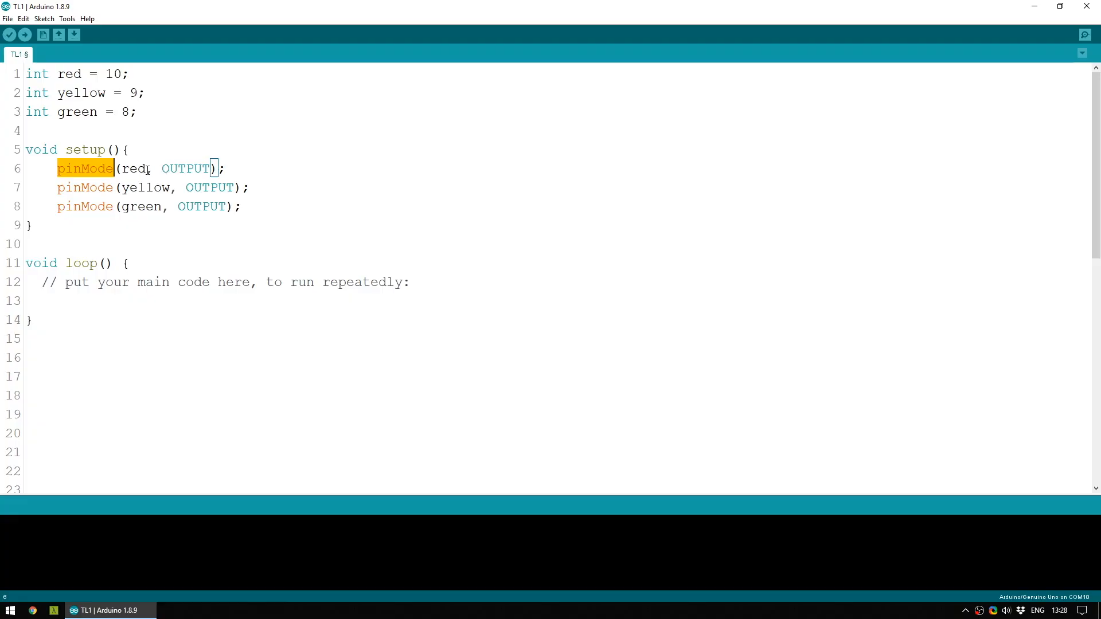
double_click(133, 168)
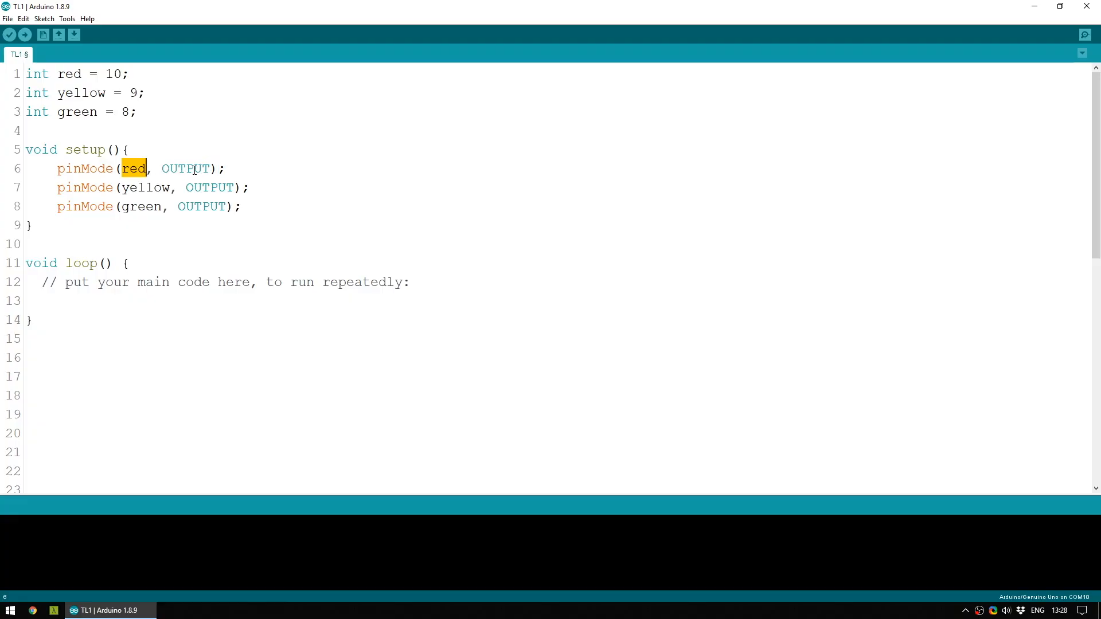
click(469, 160)
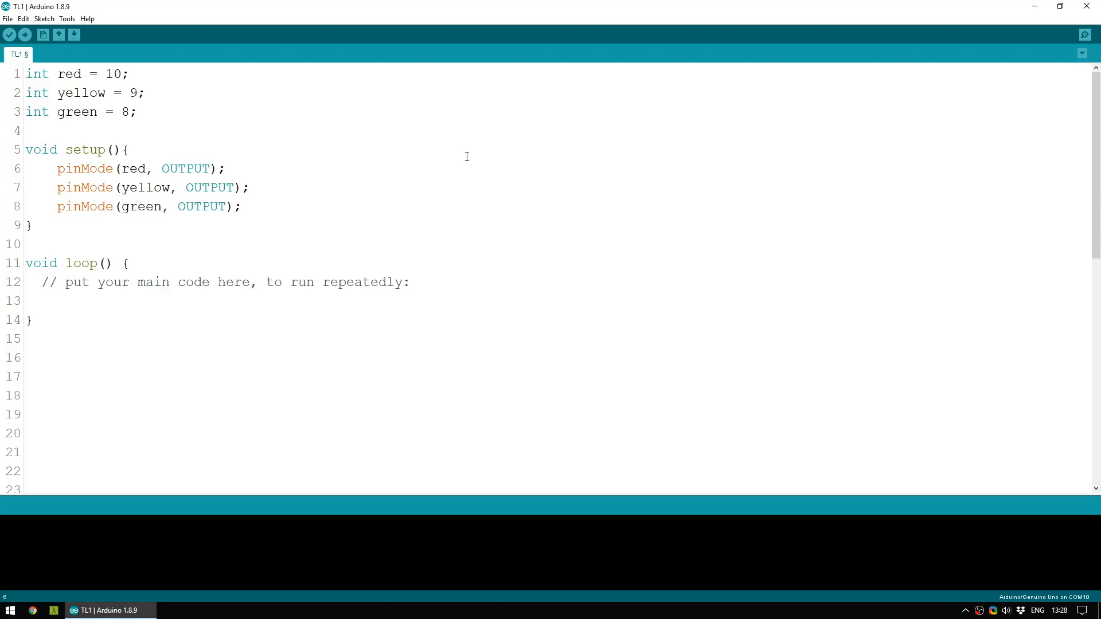
double_click(133, 169)
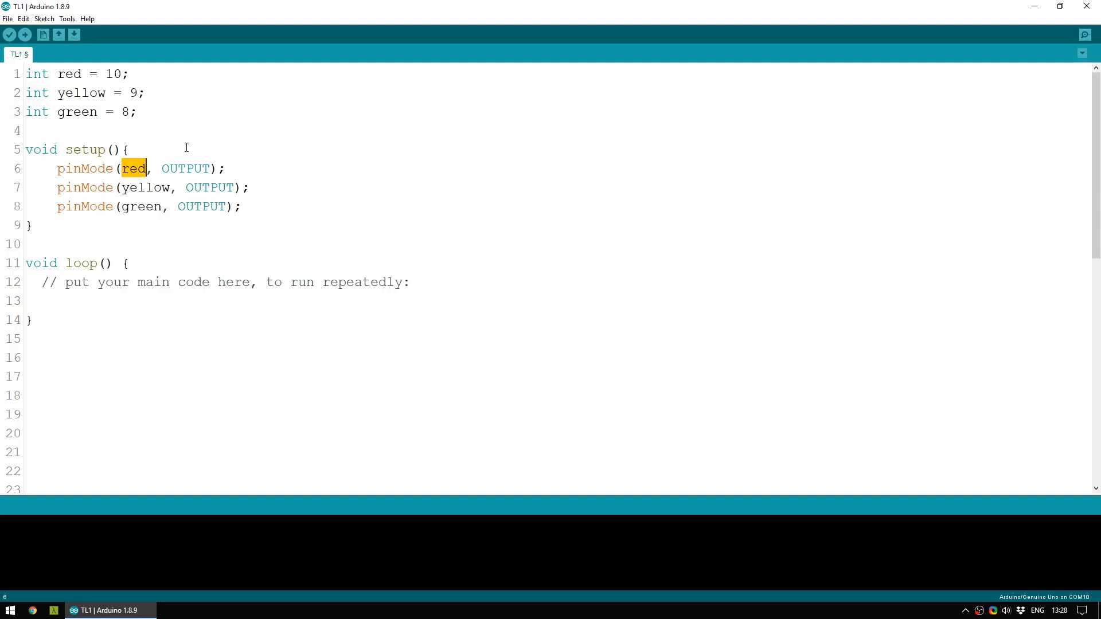
Replace the loop placeholder with changeLights(); delay(15000); and move below loop for the new function.
double_click(114, 74)
text(delay(15000);)
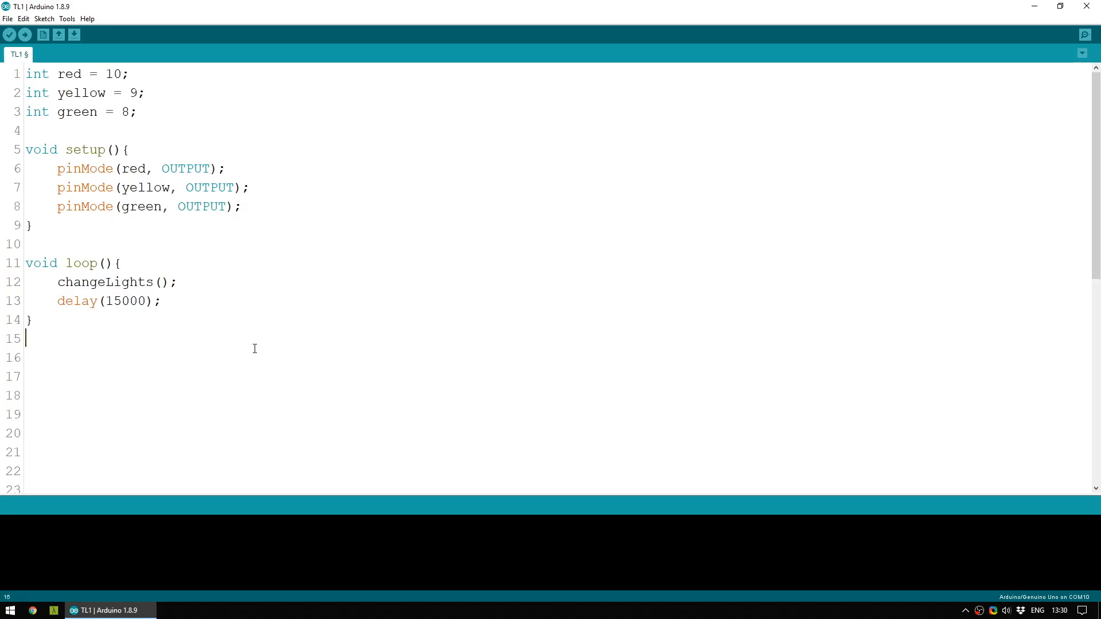
double_click(105, 282)
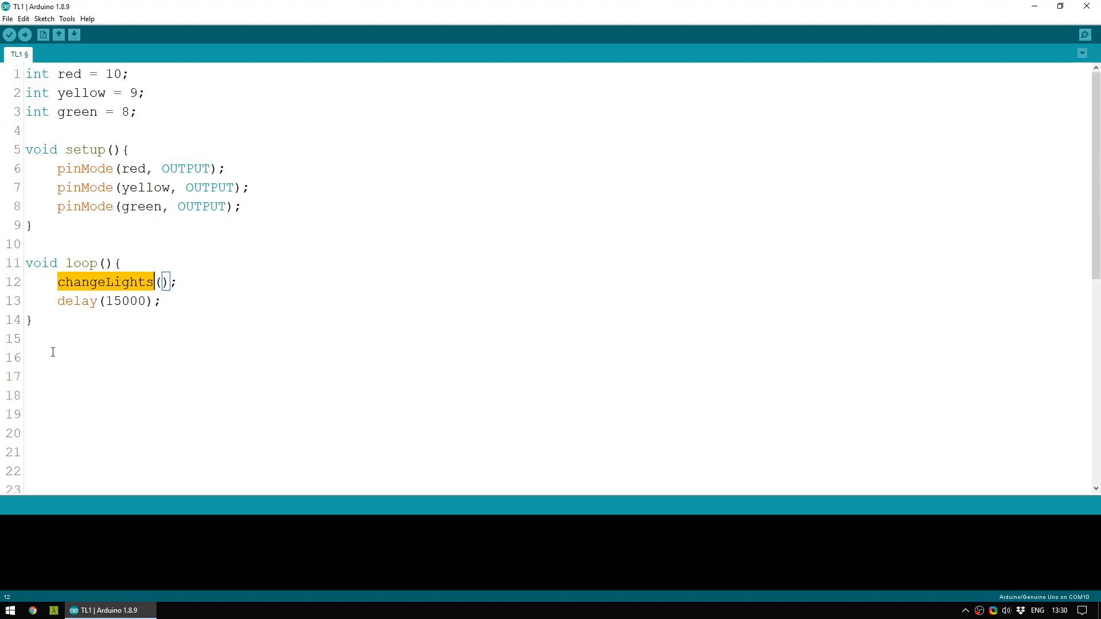
mouse_move(145, 292)
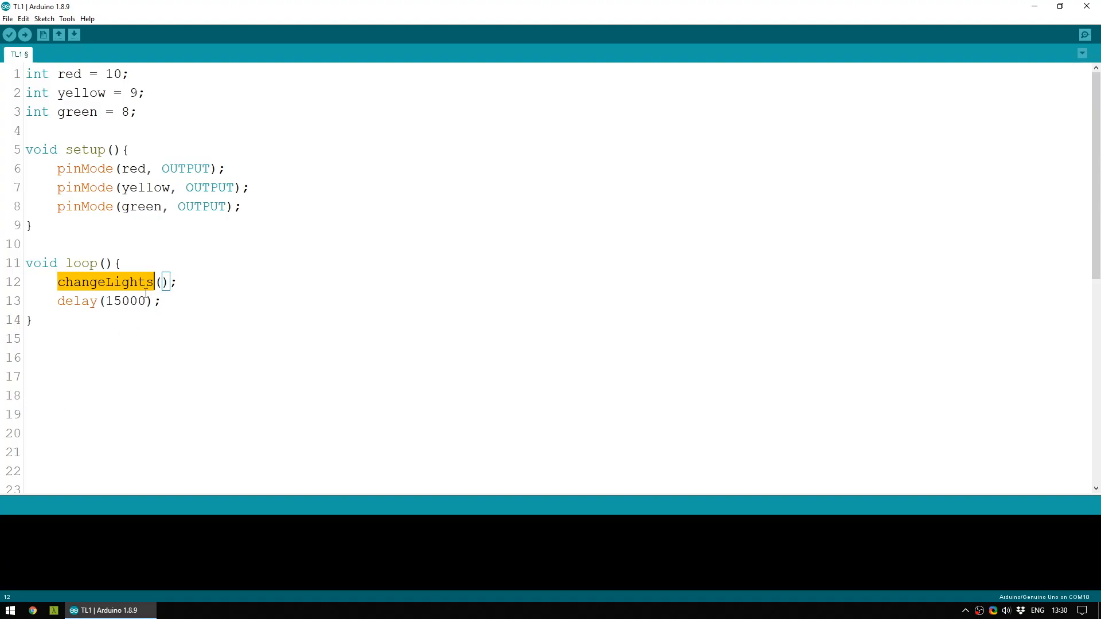
mouse_move(92, 304)
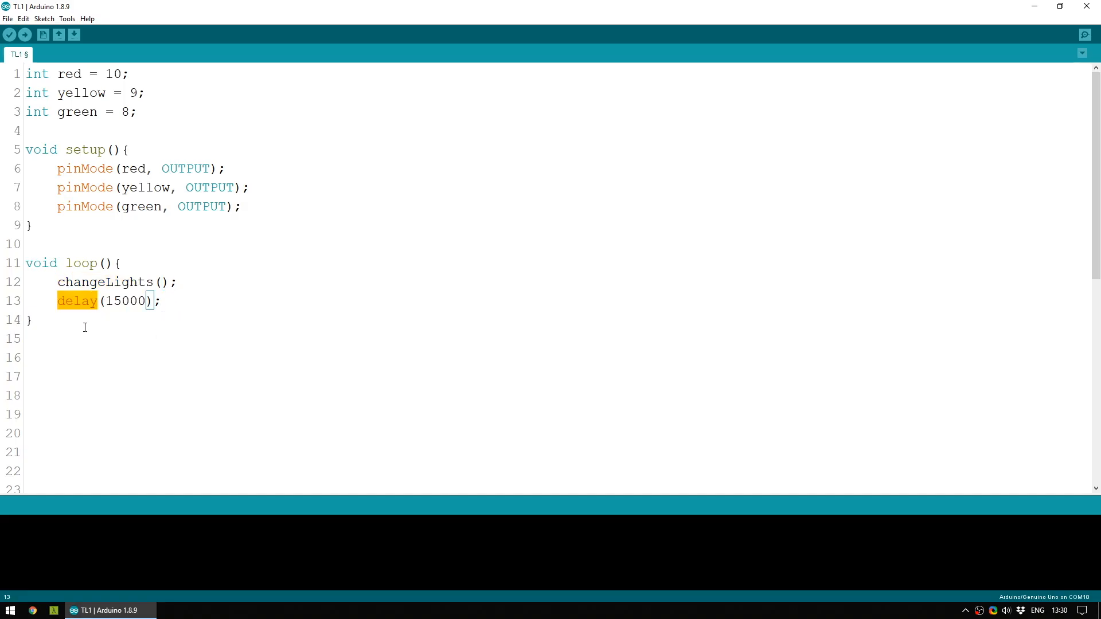
double_click(125, 301)
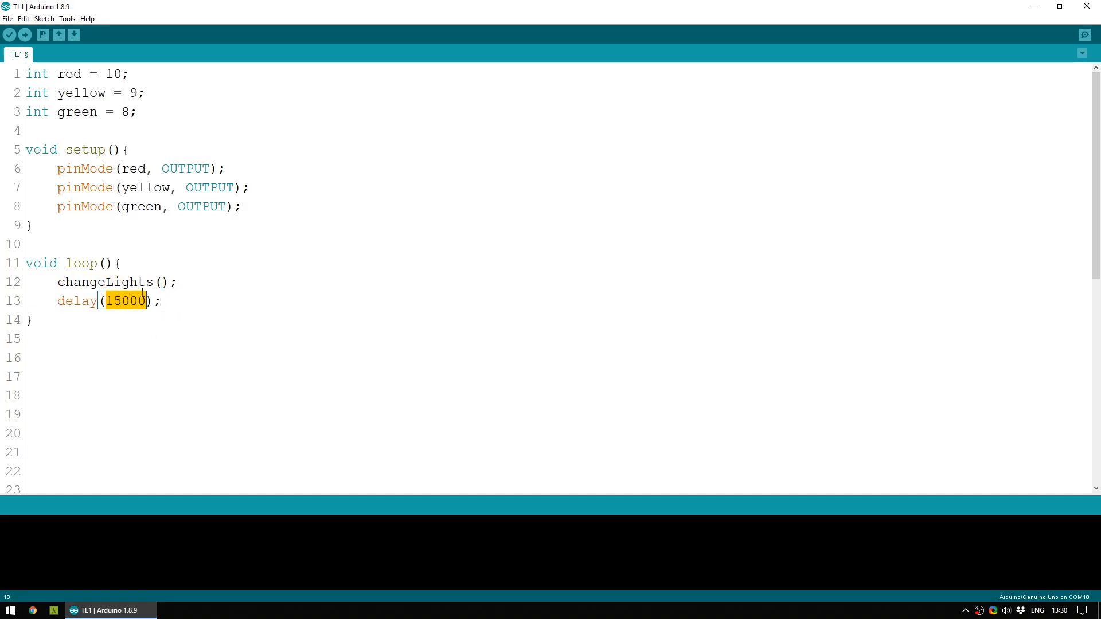
click(191, 313)
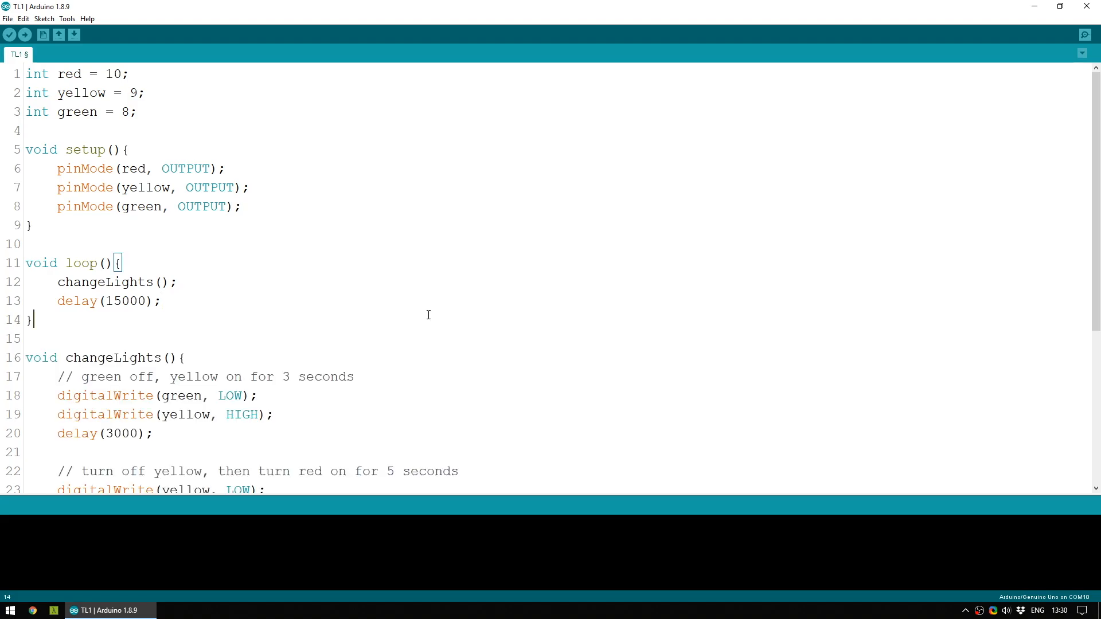
mouse_move(441, 314)
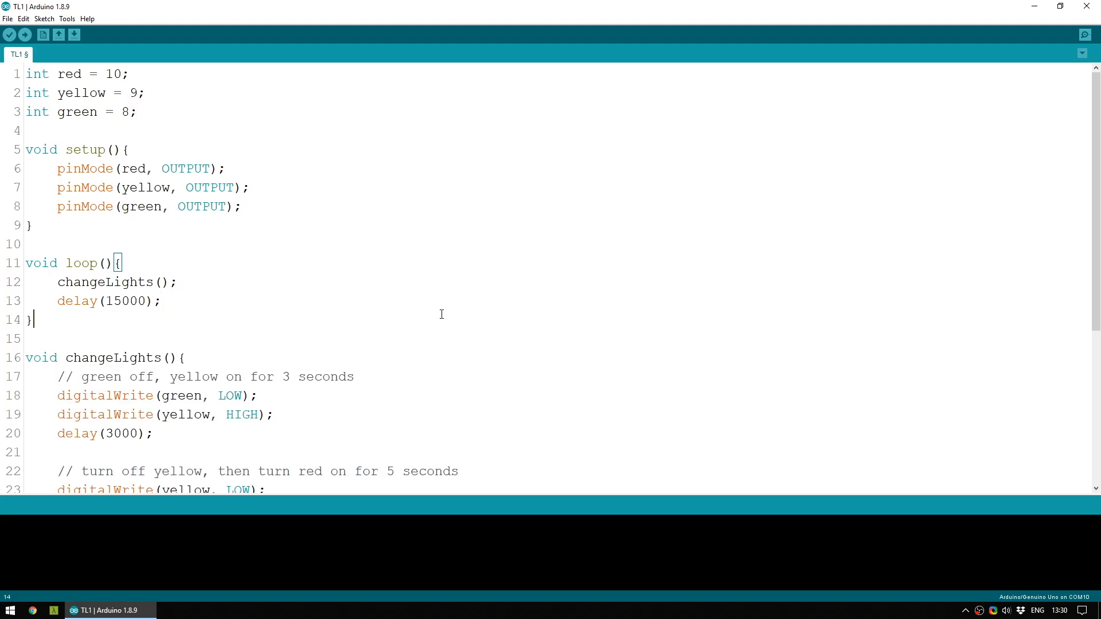
scroll(down, 3)
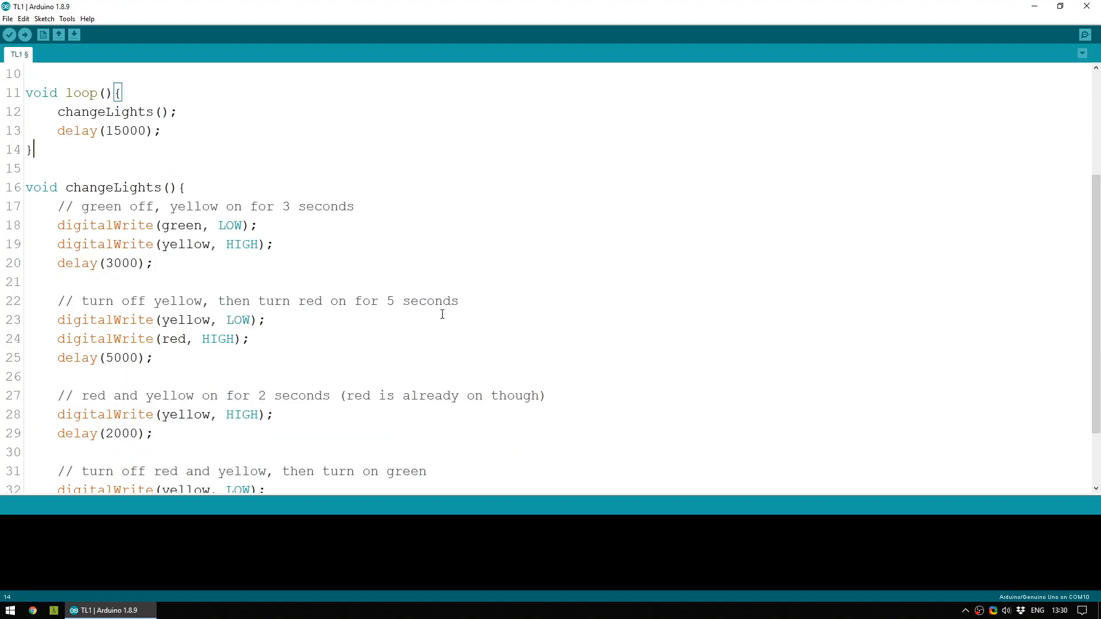
scroll(down, 3)
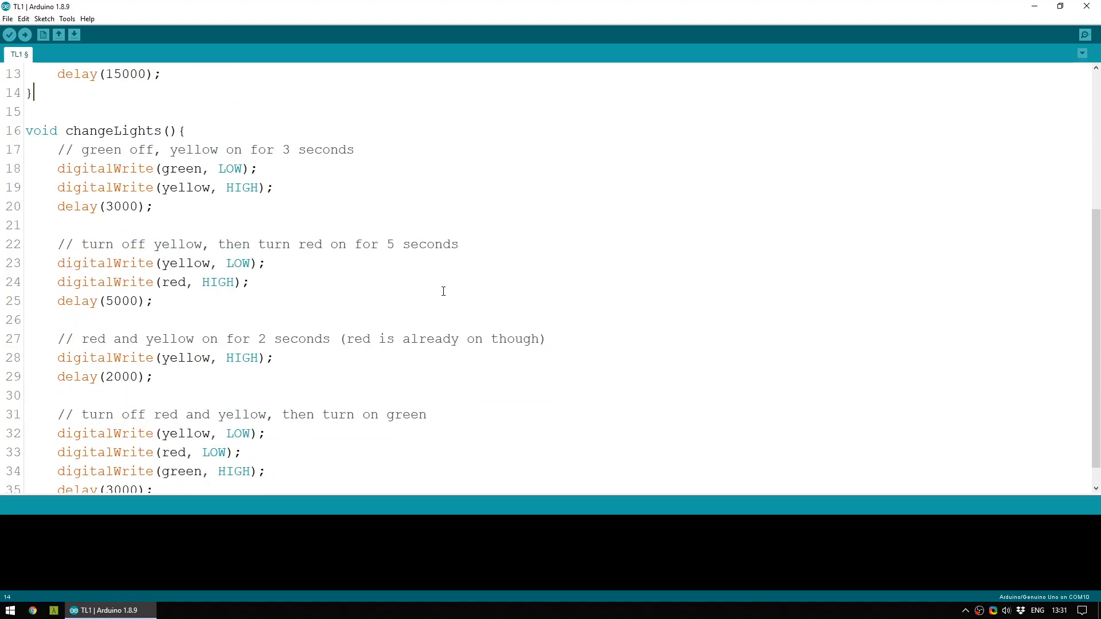
mouse_move(344, 231)
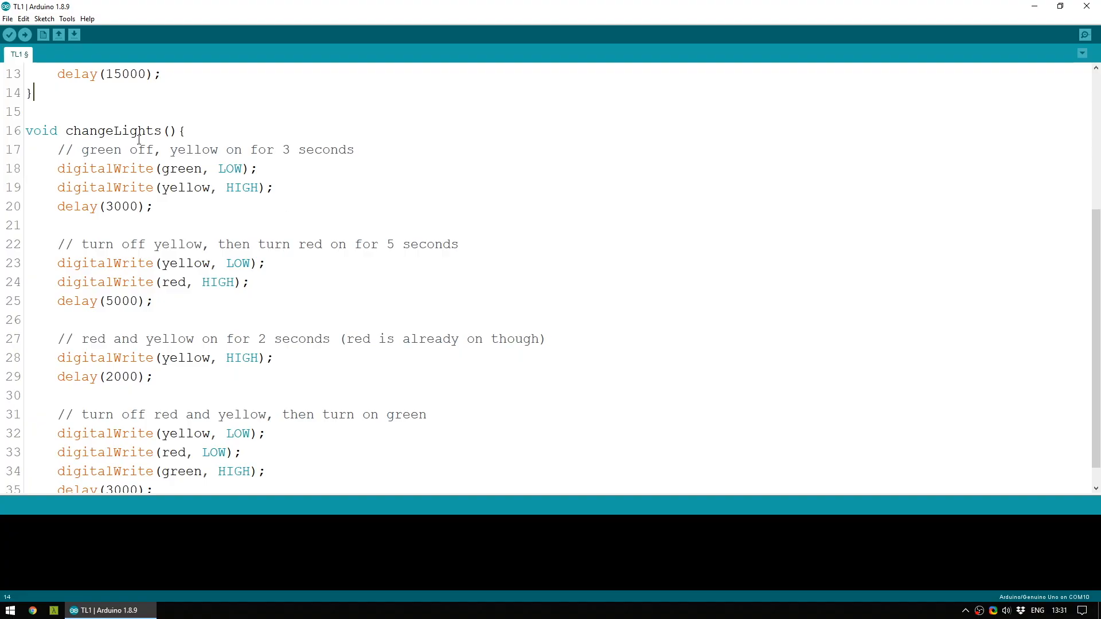
mouse_move(189, 131)
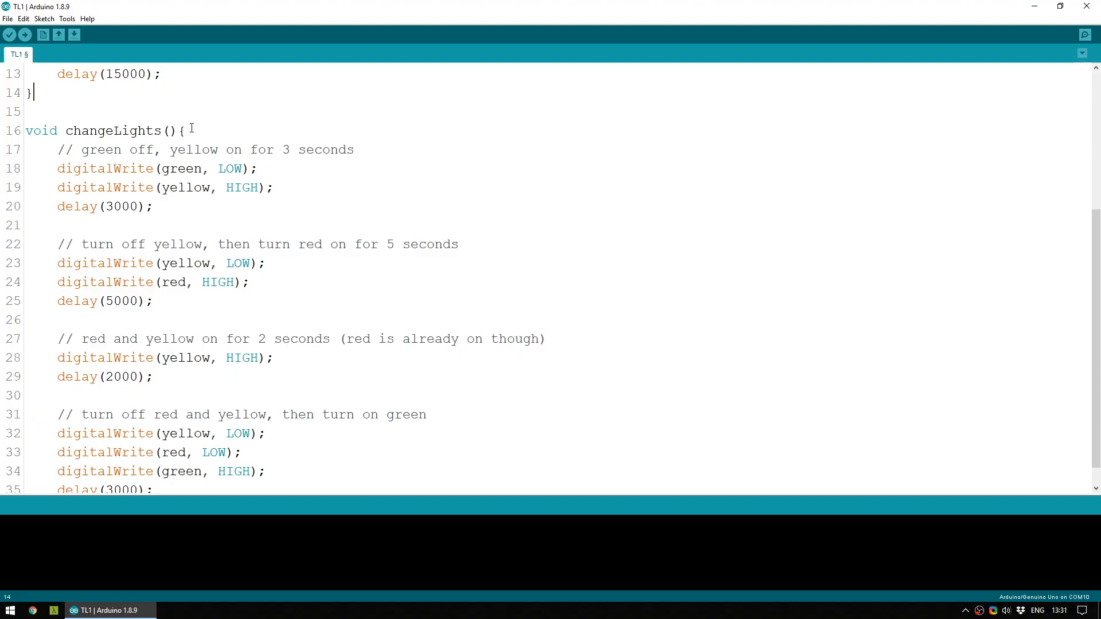
scroll(up, 3)
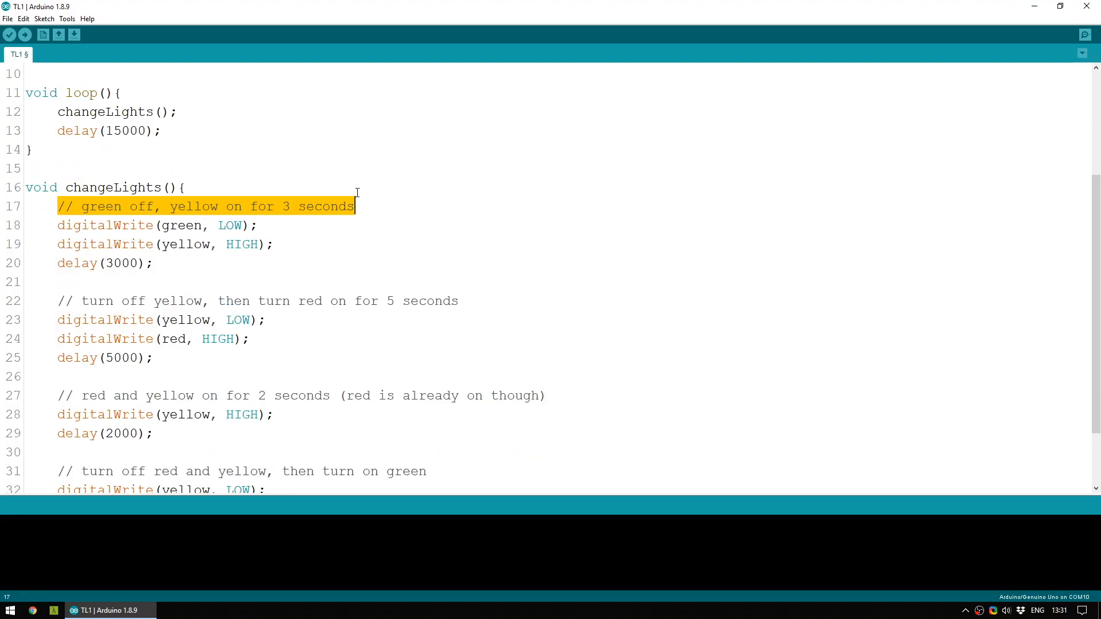
click(260, 226)
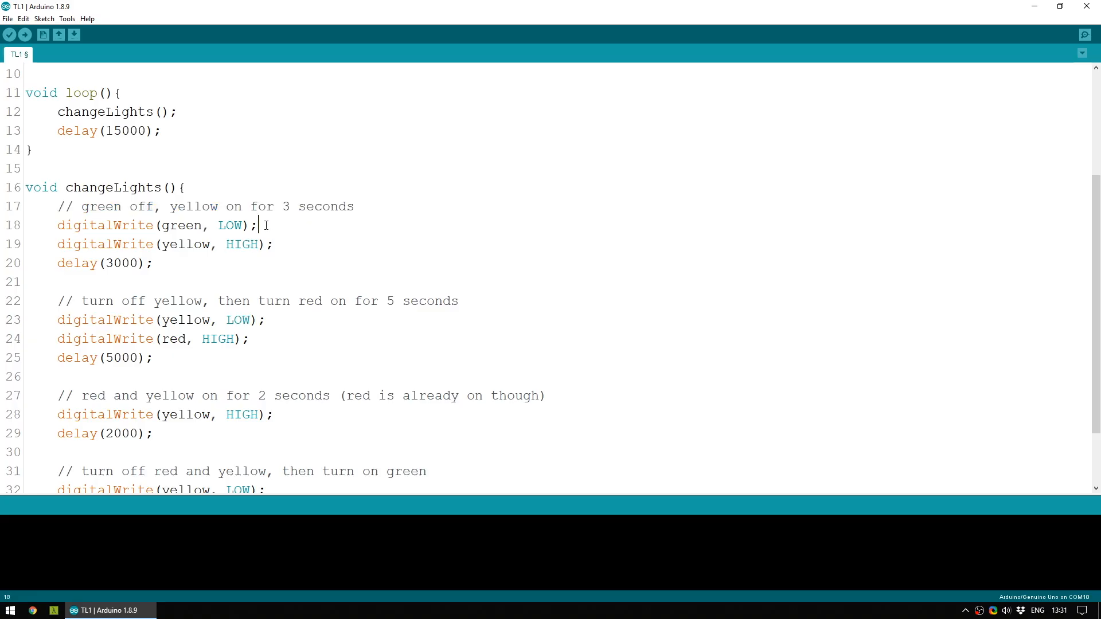
double_click(104, 226)
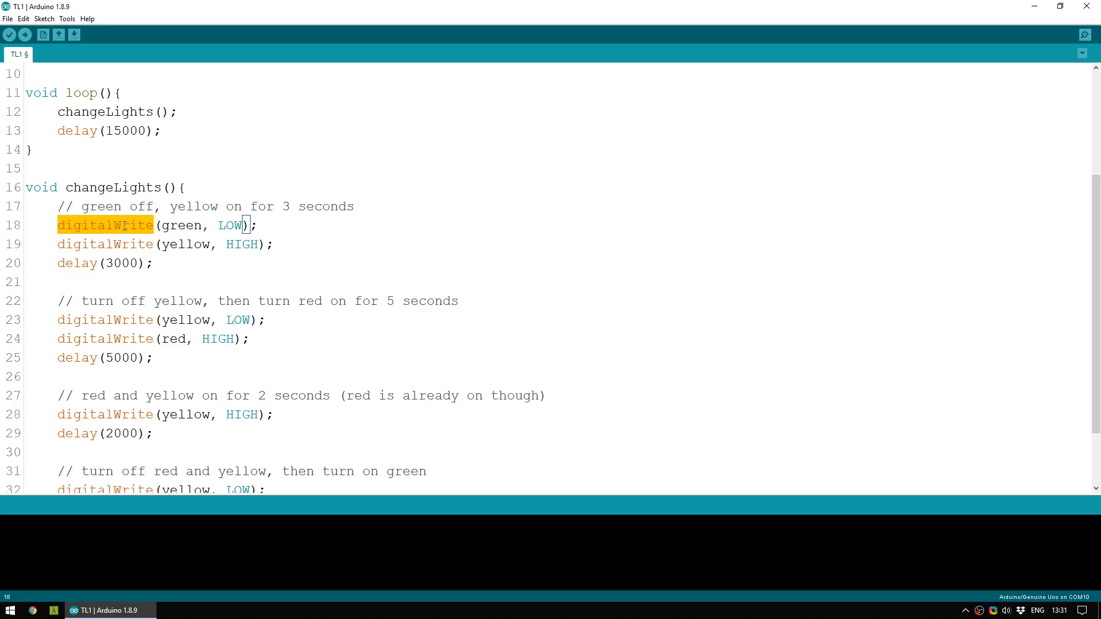
double_click(181, 226)
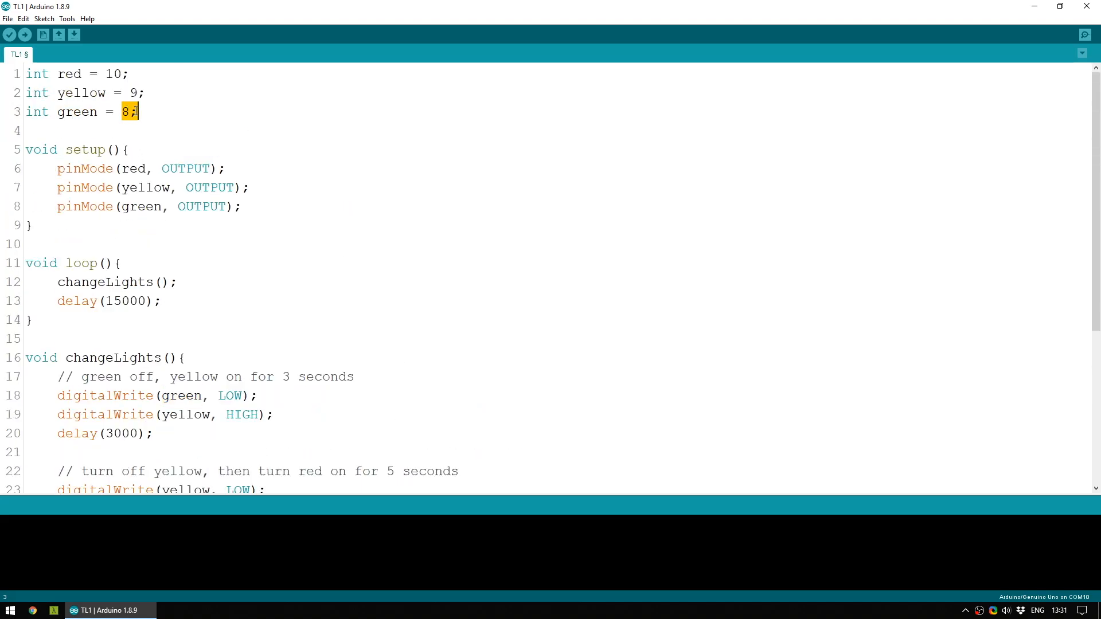
scroll(down, 3)
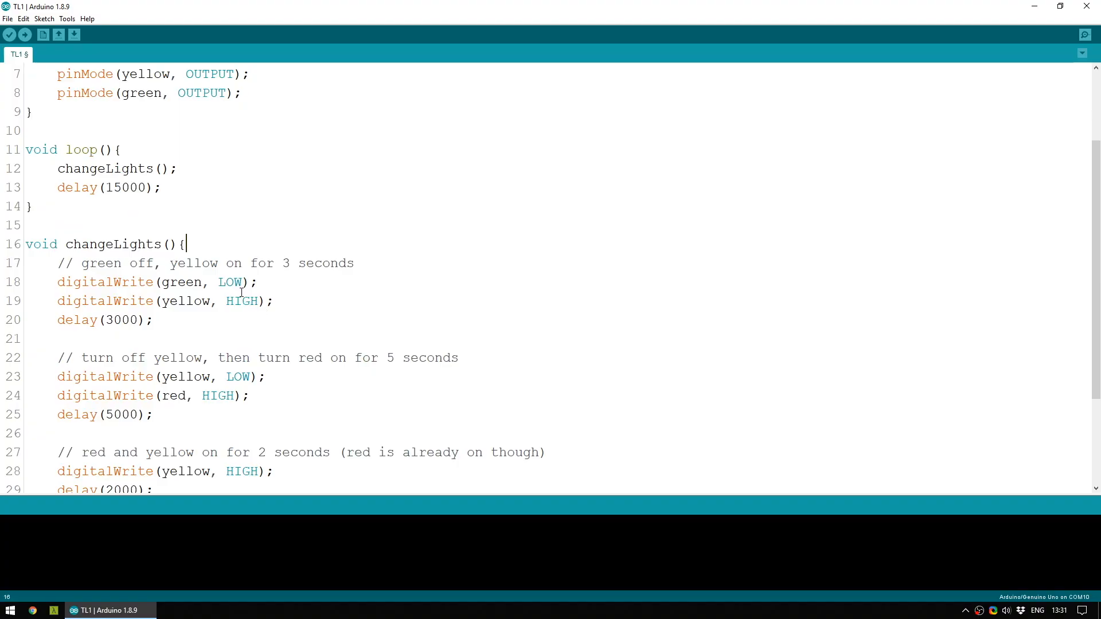
double_click(230, 283)
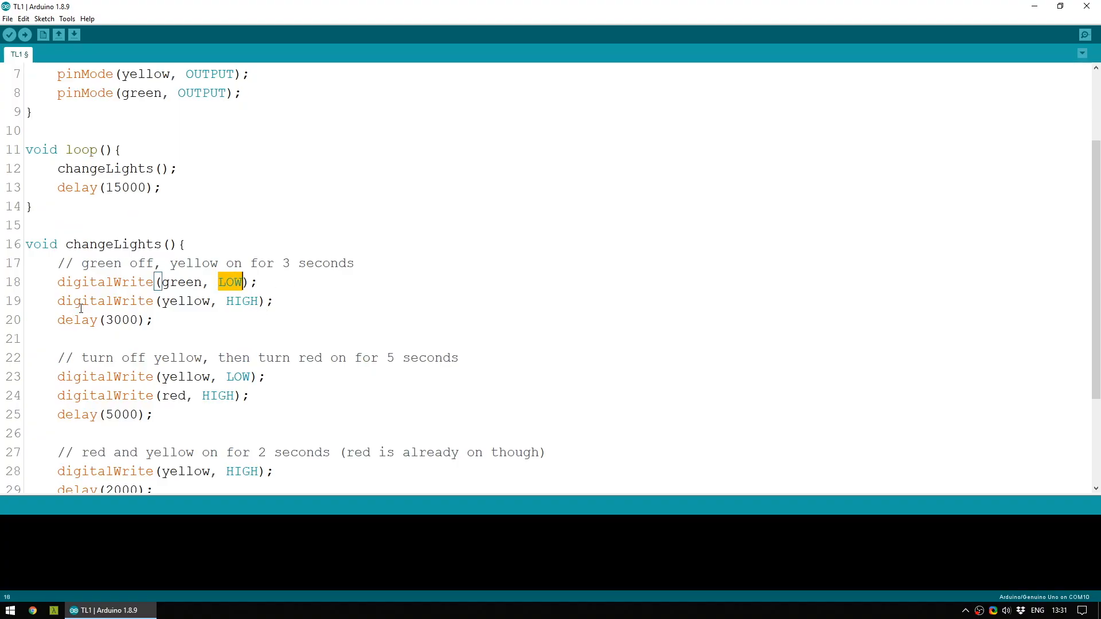
double_click(104, 301)
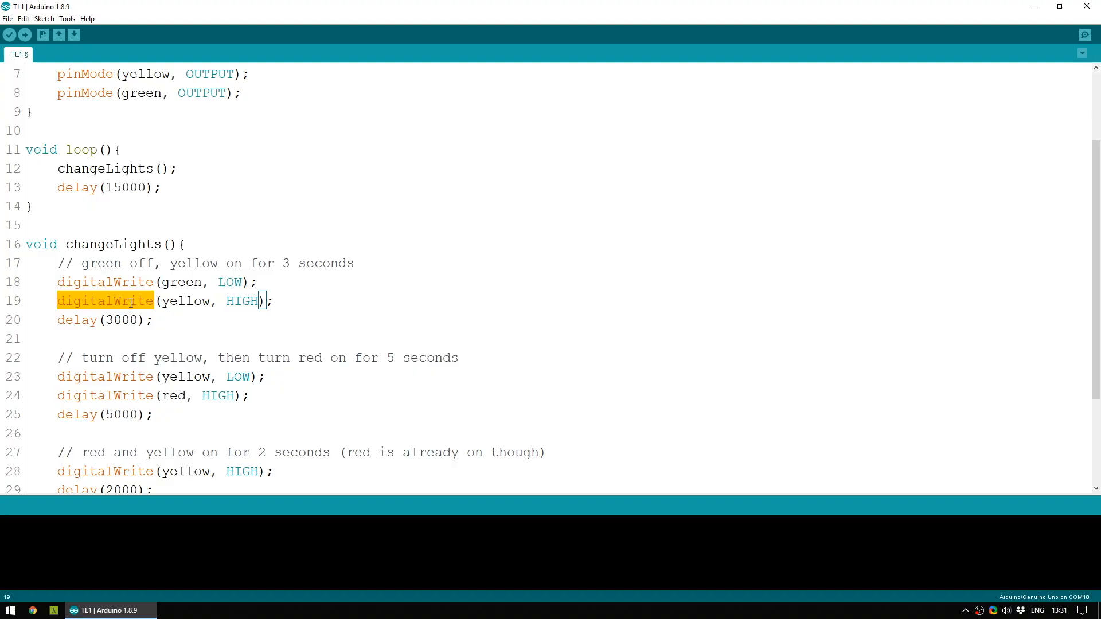
double_click(242, 300)
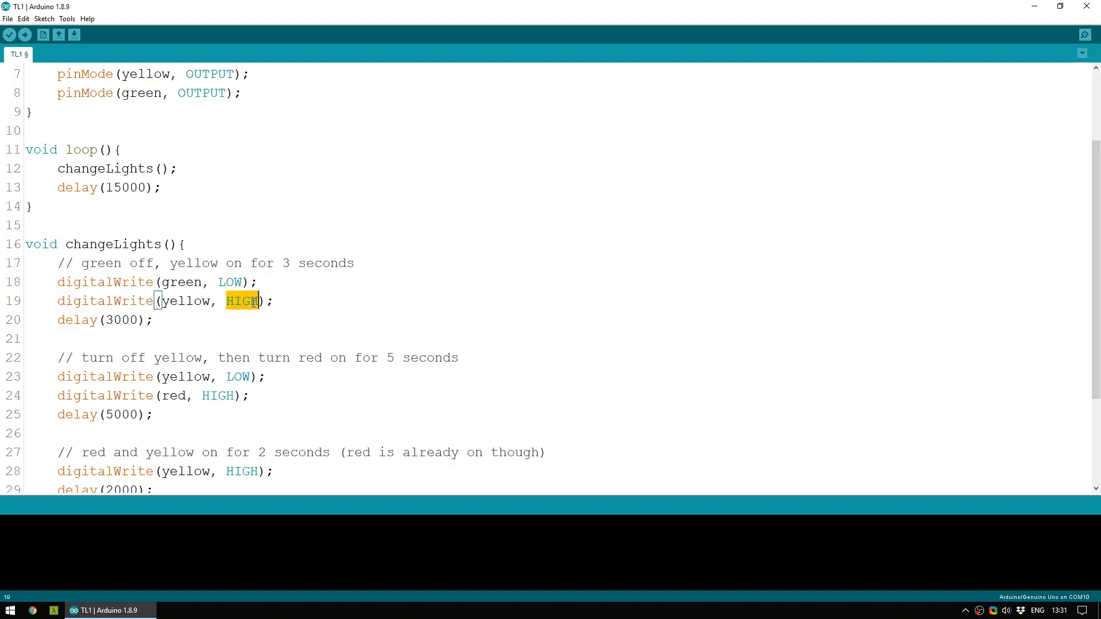
double_click(186, 301)
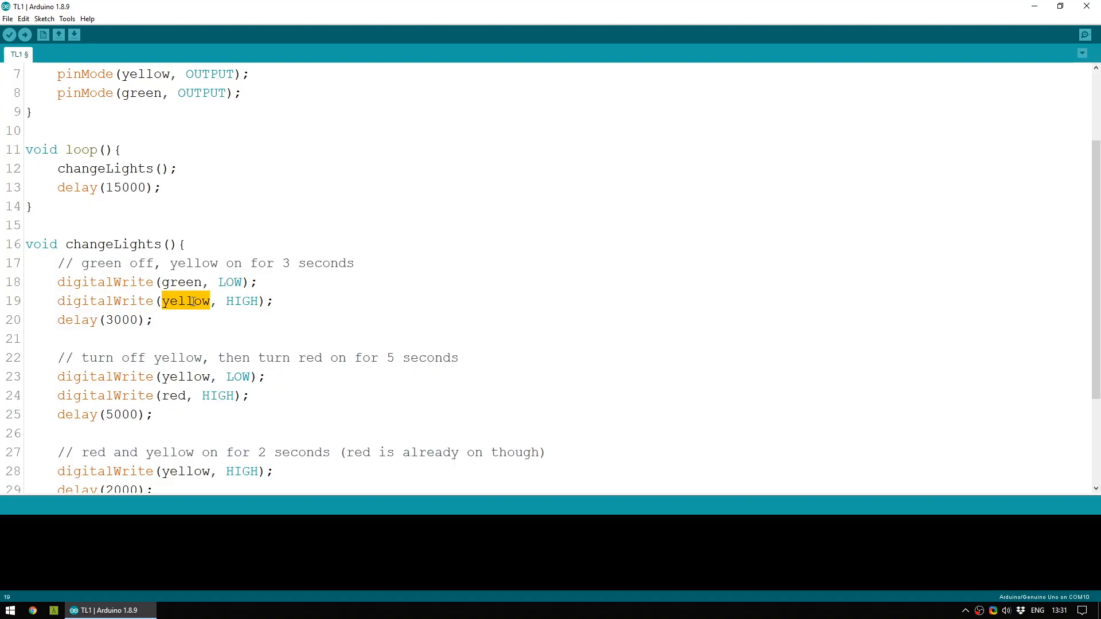
double_click(120, 320)
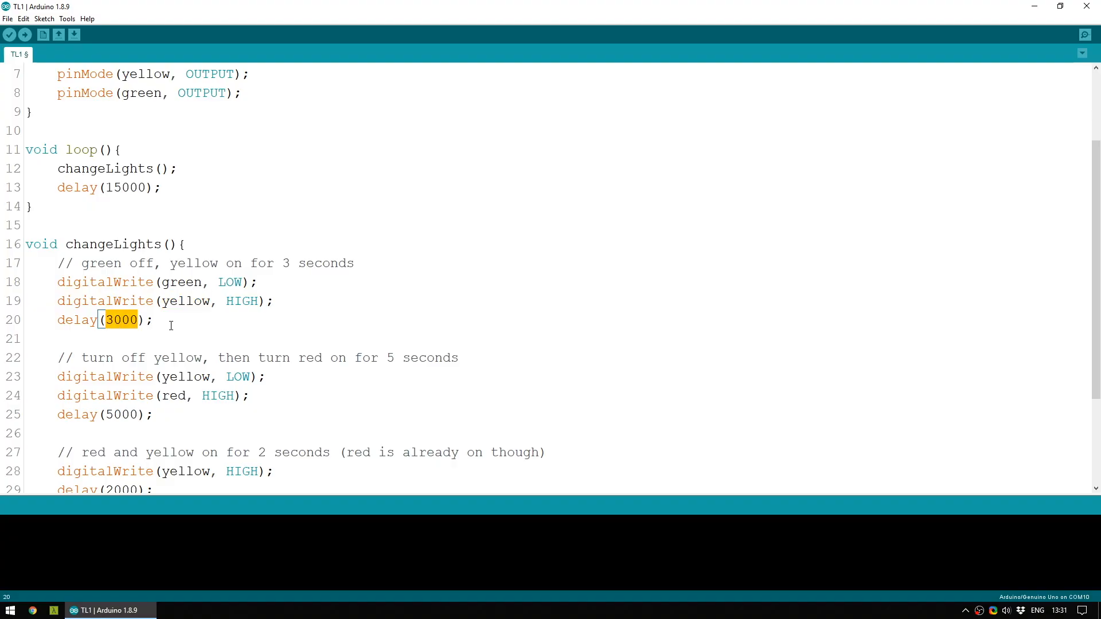
mouse_move(125, 330)
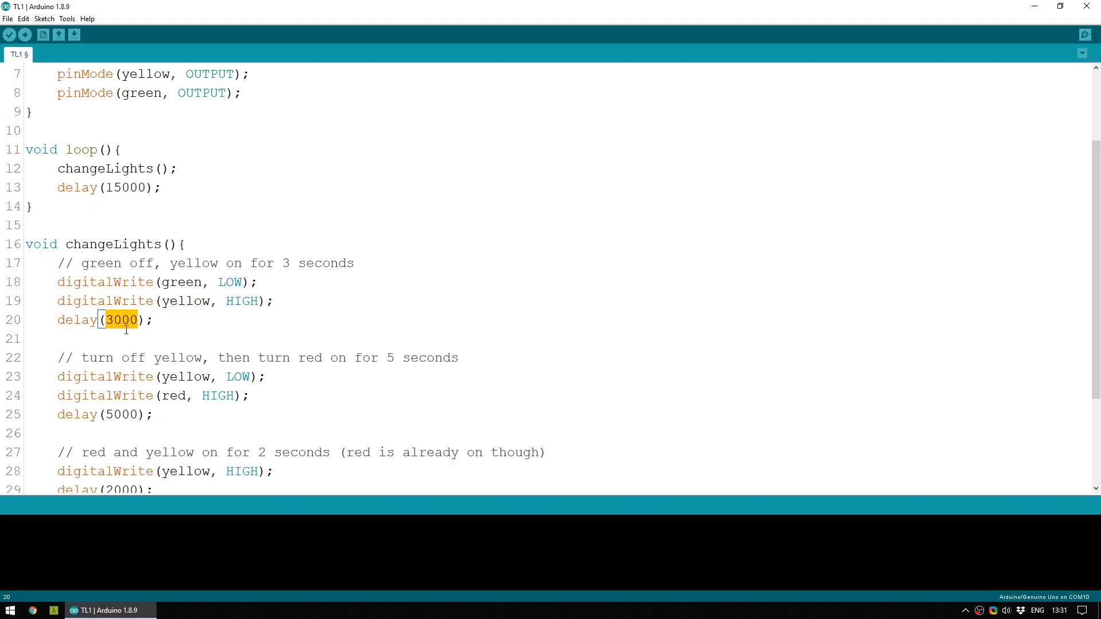
scroll(down, 3)
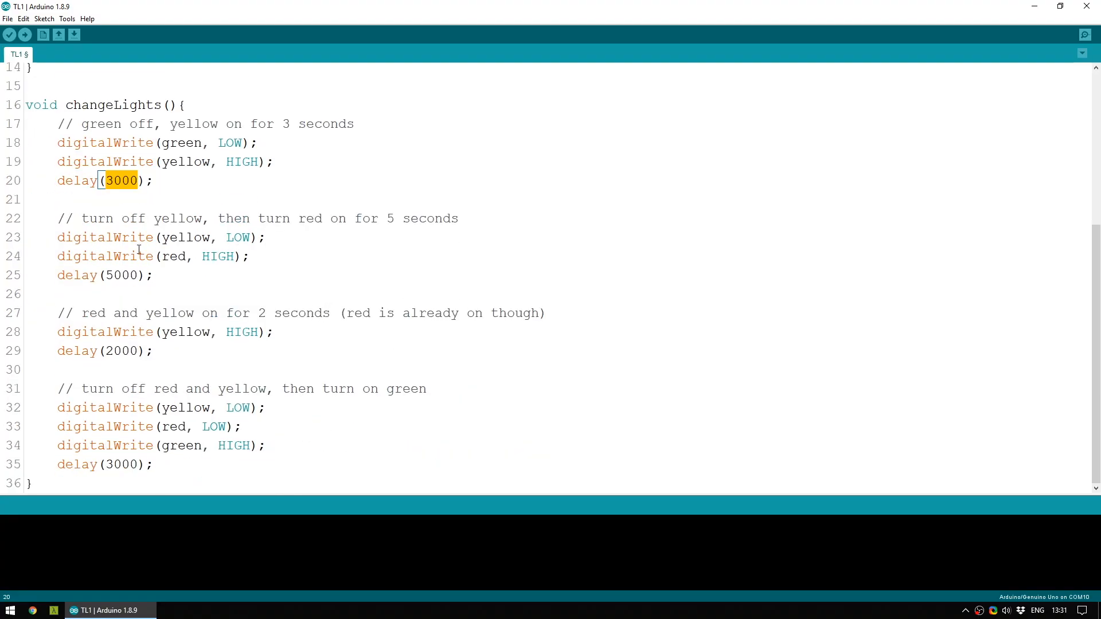
mouse_move(158, 276)
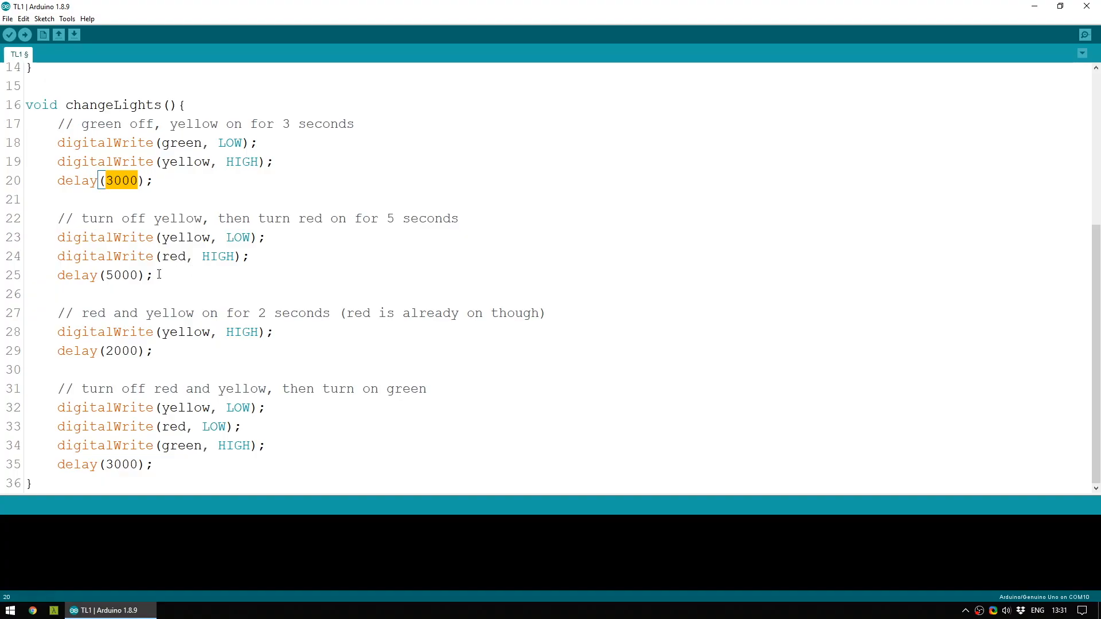
mouse_move(216, 331)
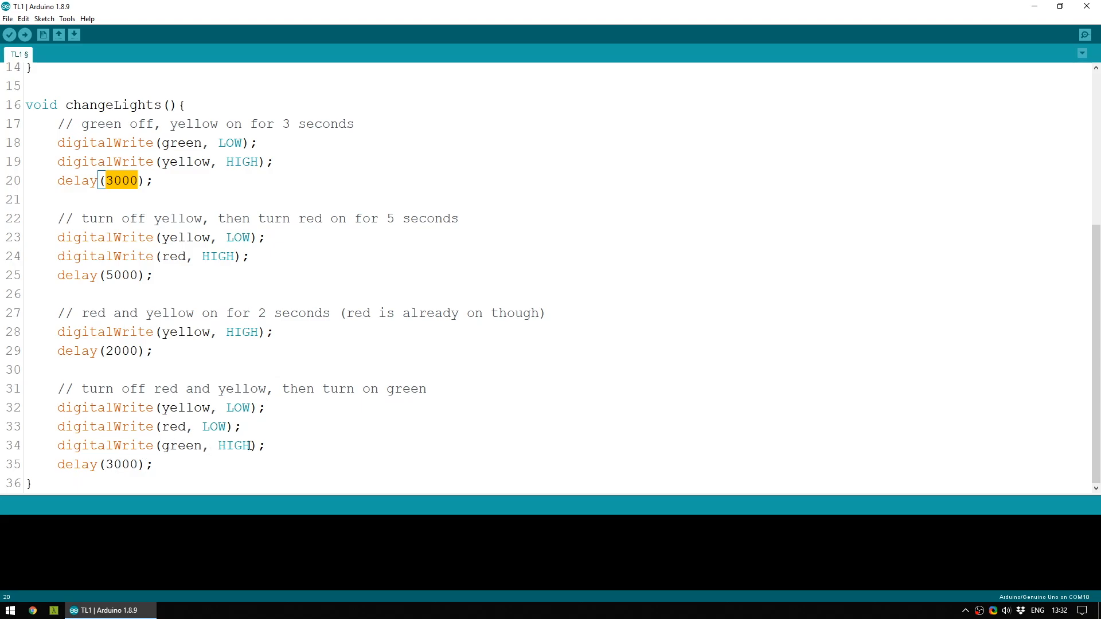
scroll(up, 3)
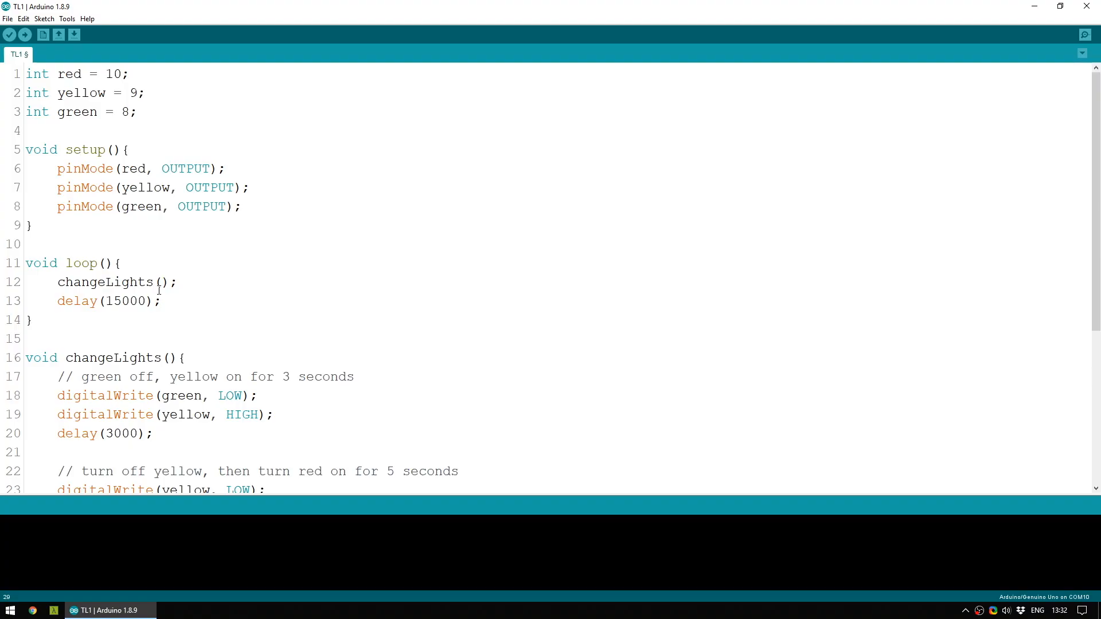
mouse_move(173, 234)
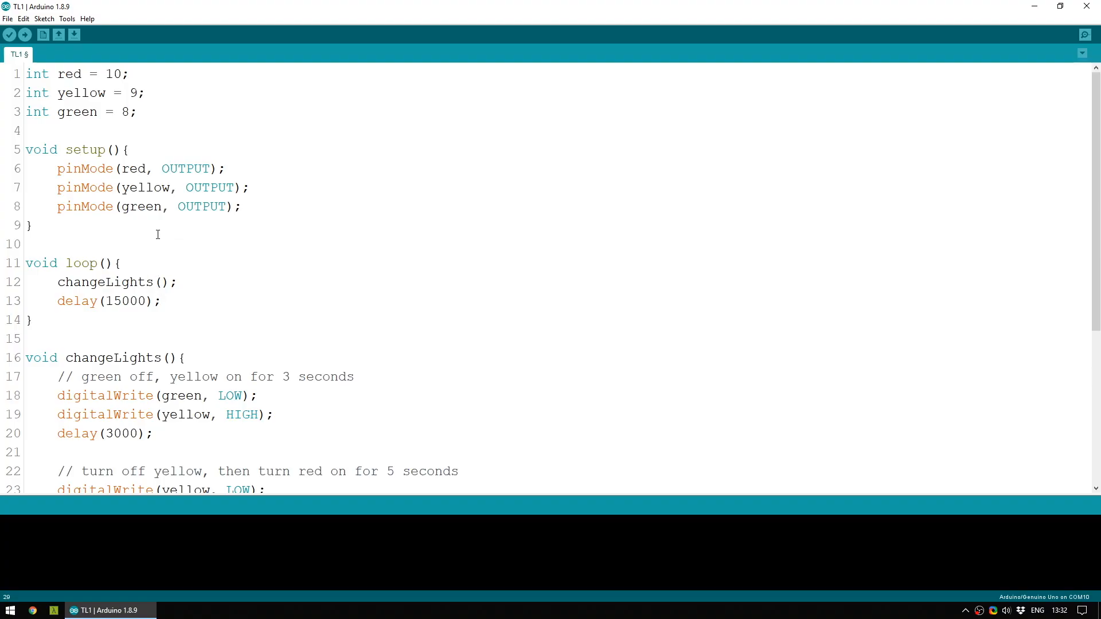
mouse_move(74, 36)
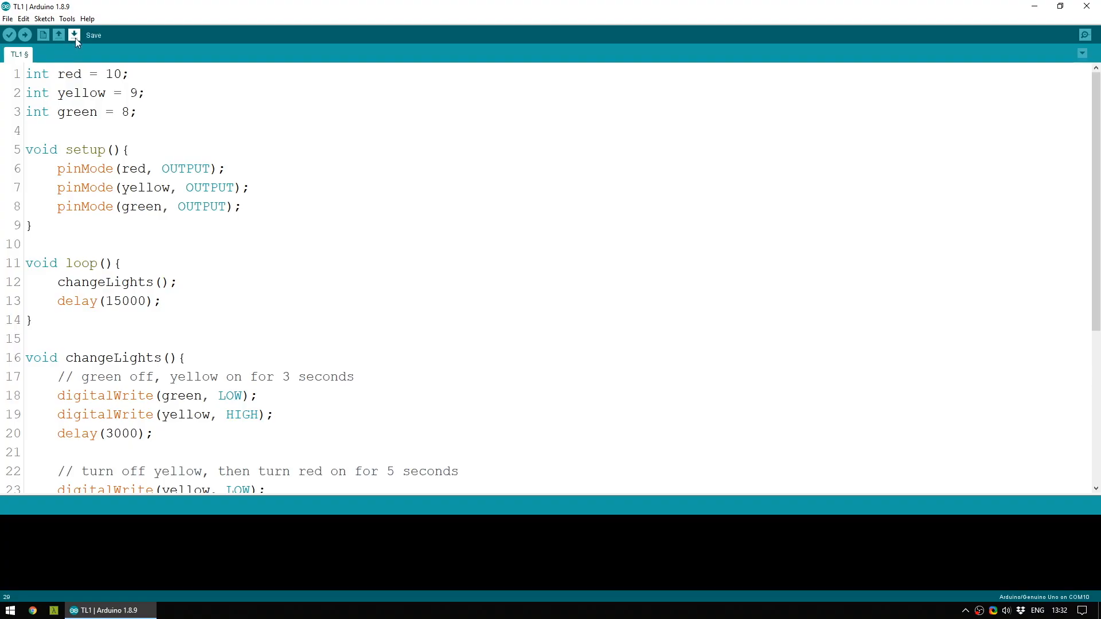
click(67, 18)
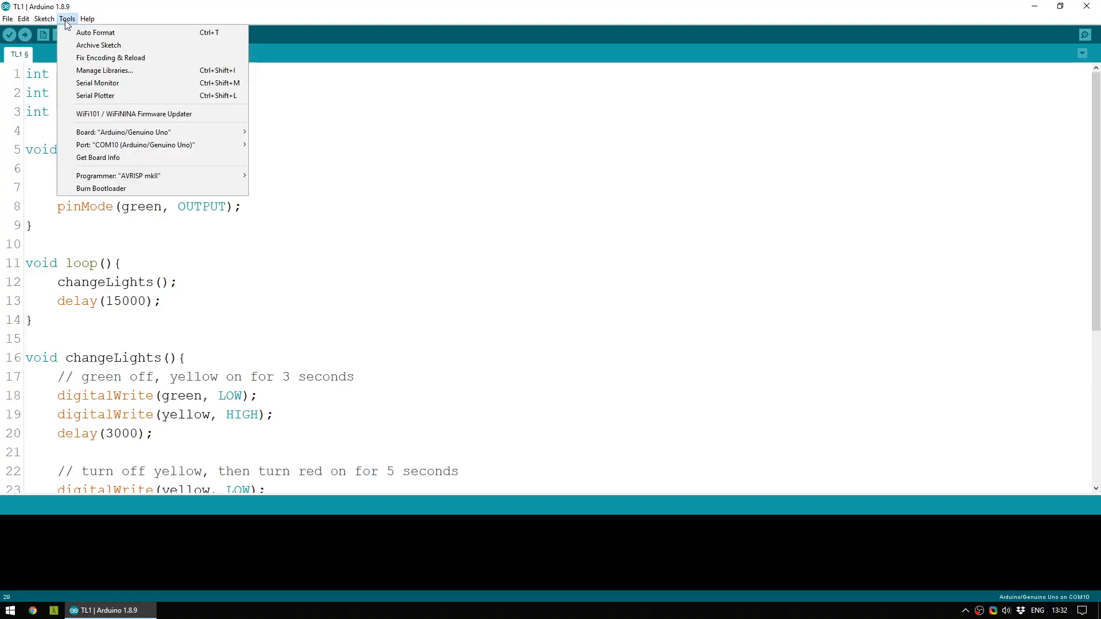
click(123, 132)
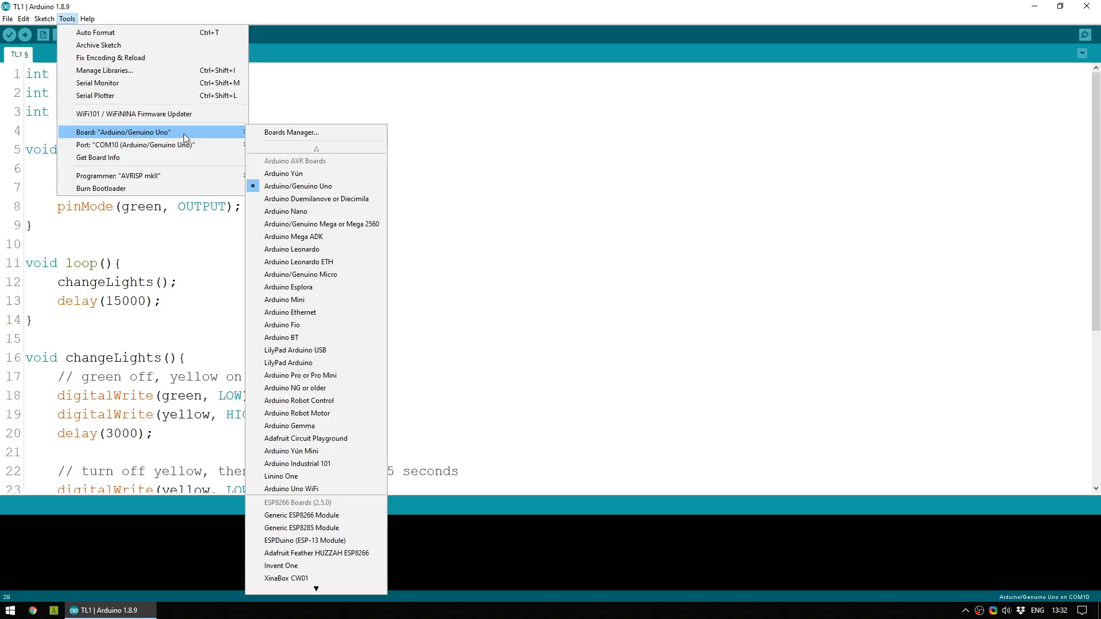
mouse_move(316, 199)
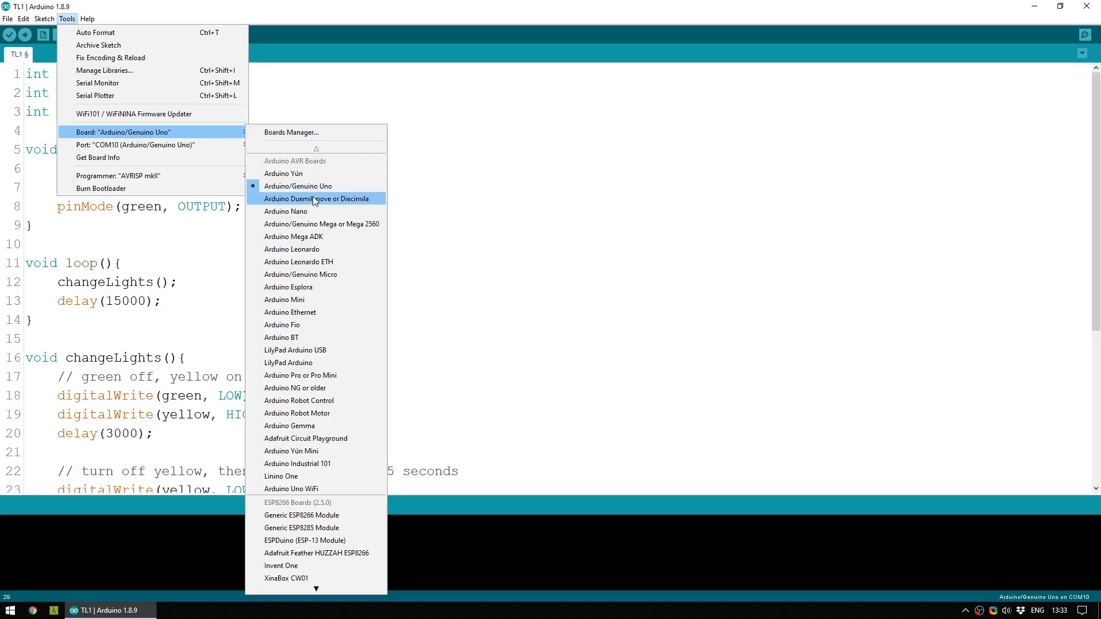
mouse_move(316, 337)
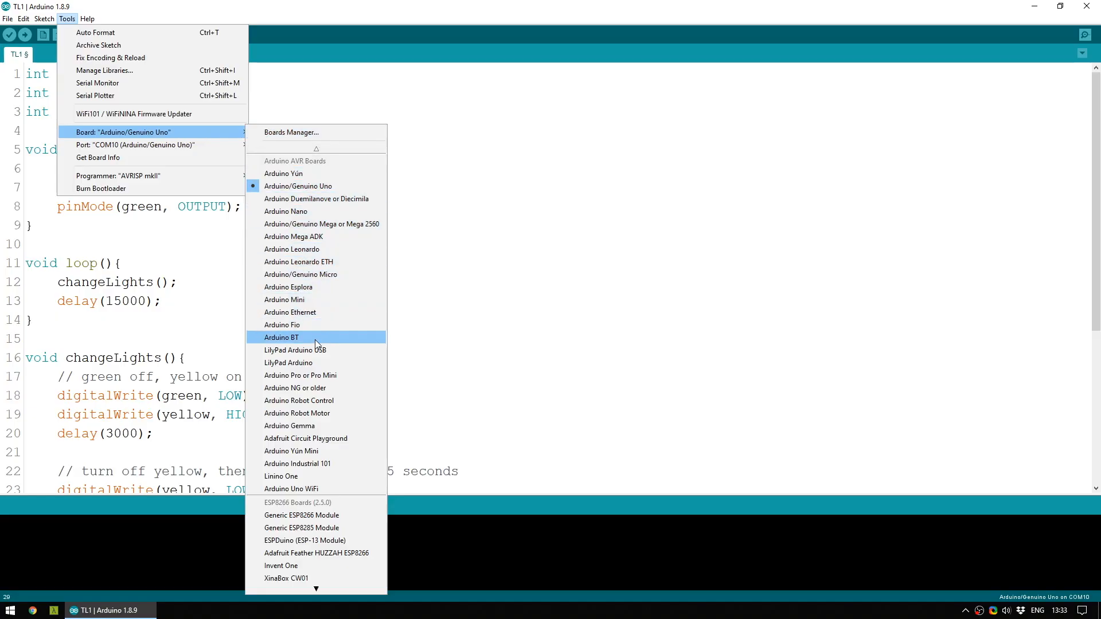
mouse_move(324, 463)
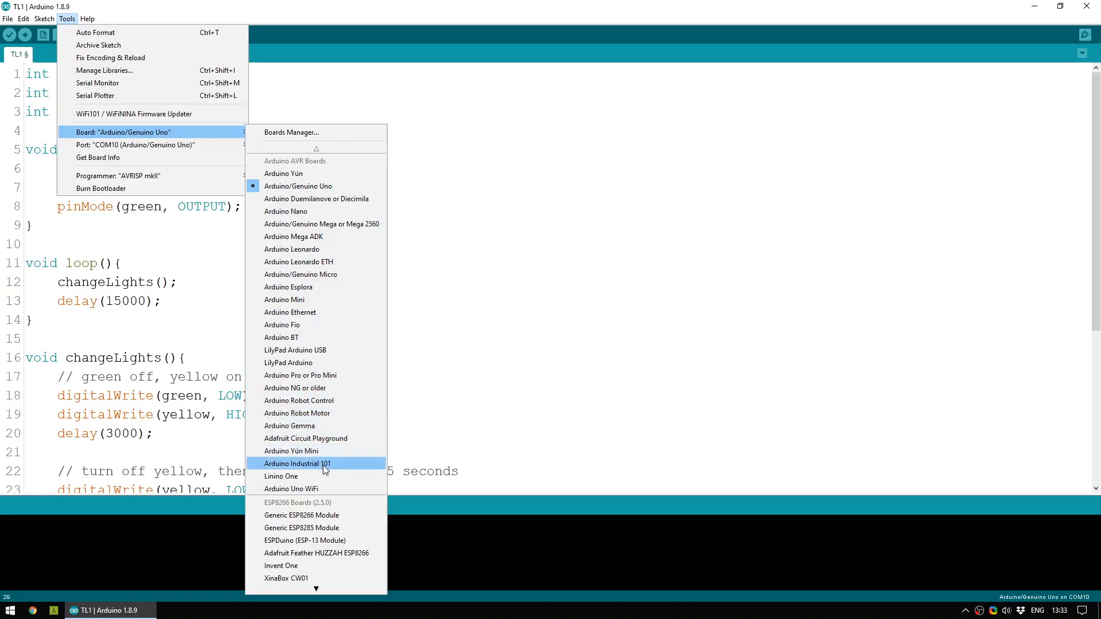
mouse_move(330, 142)
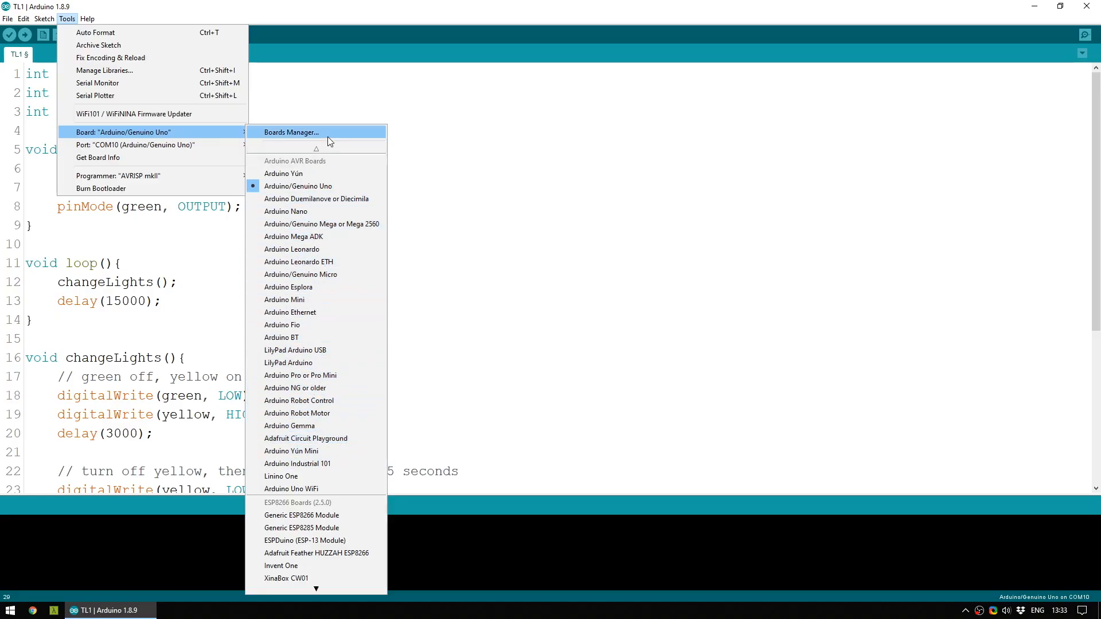
click(289, 132)
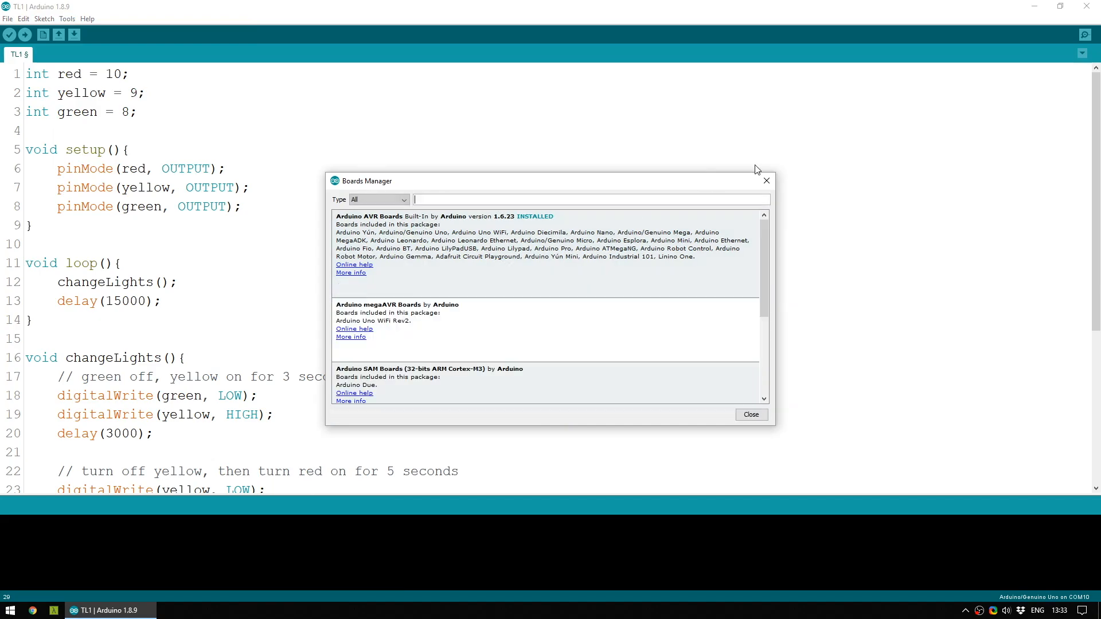
click(750, 414)
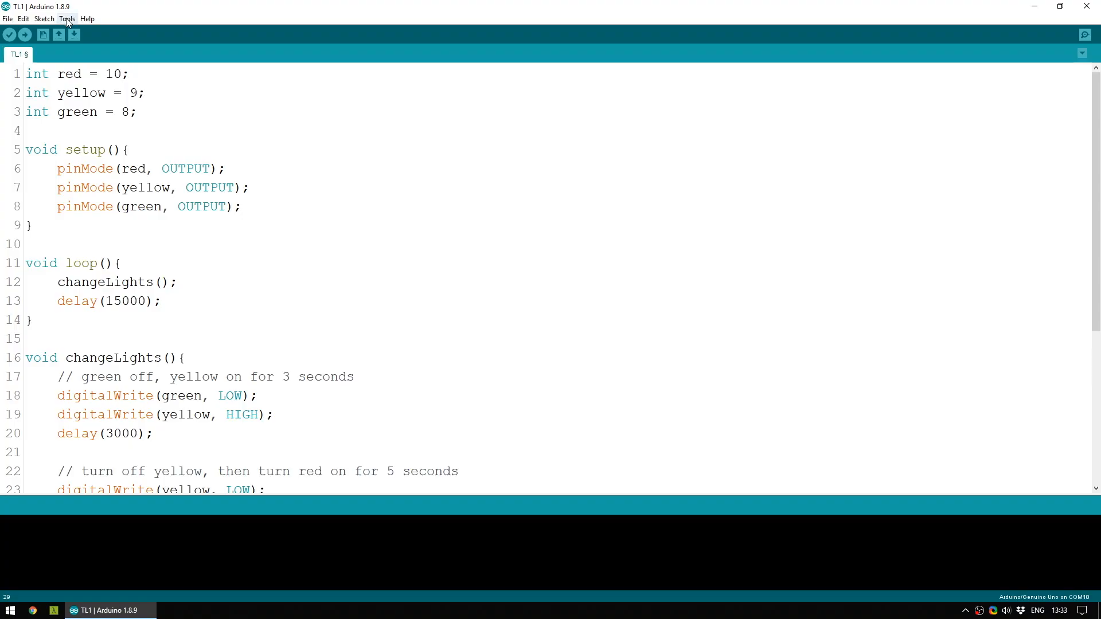
Keep COM10 (Arduino/Genuino Uno) as the upload port in Tools > Port.
click(68, 18)
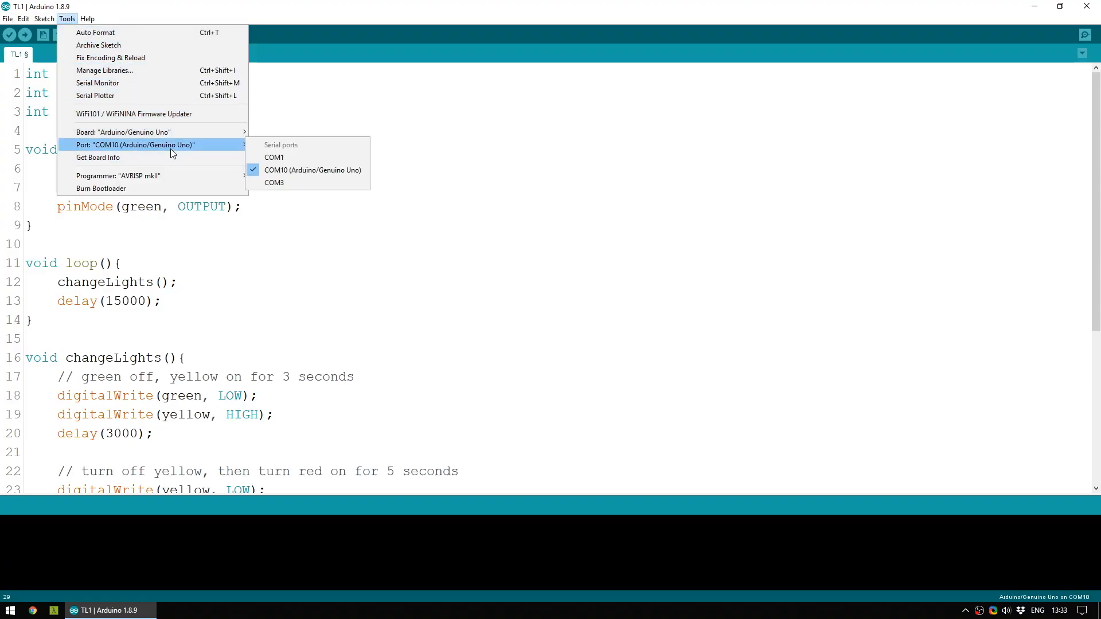
mouse_move(312, 170)
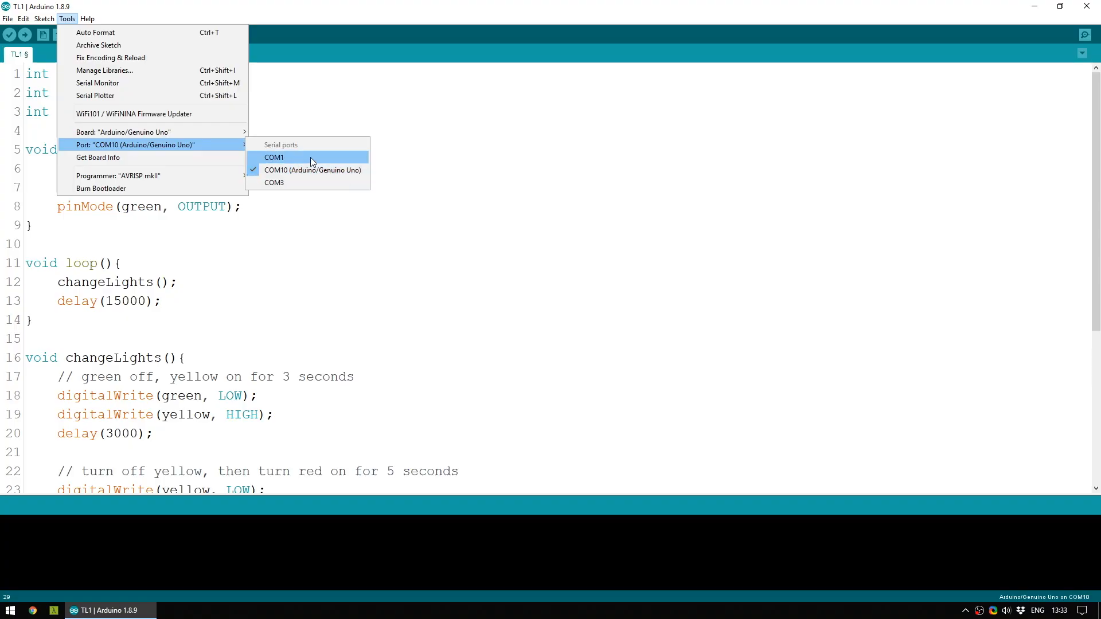
mouse_move(312, 170)
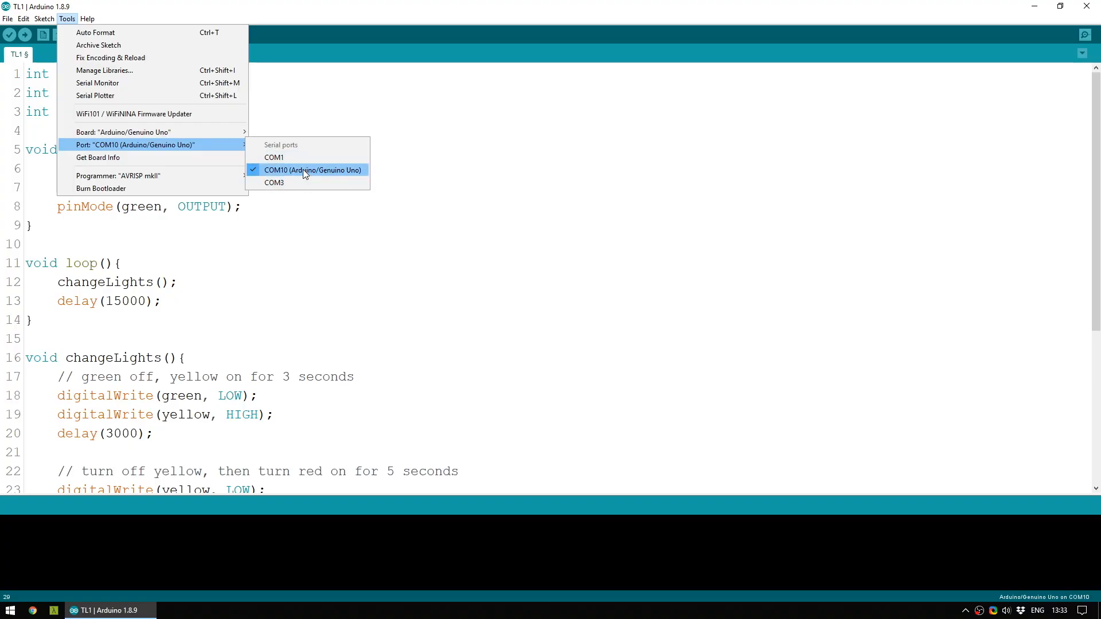
click(312, 170)
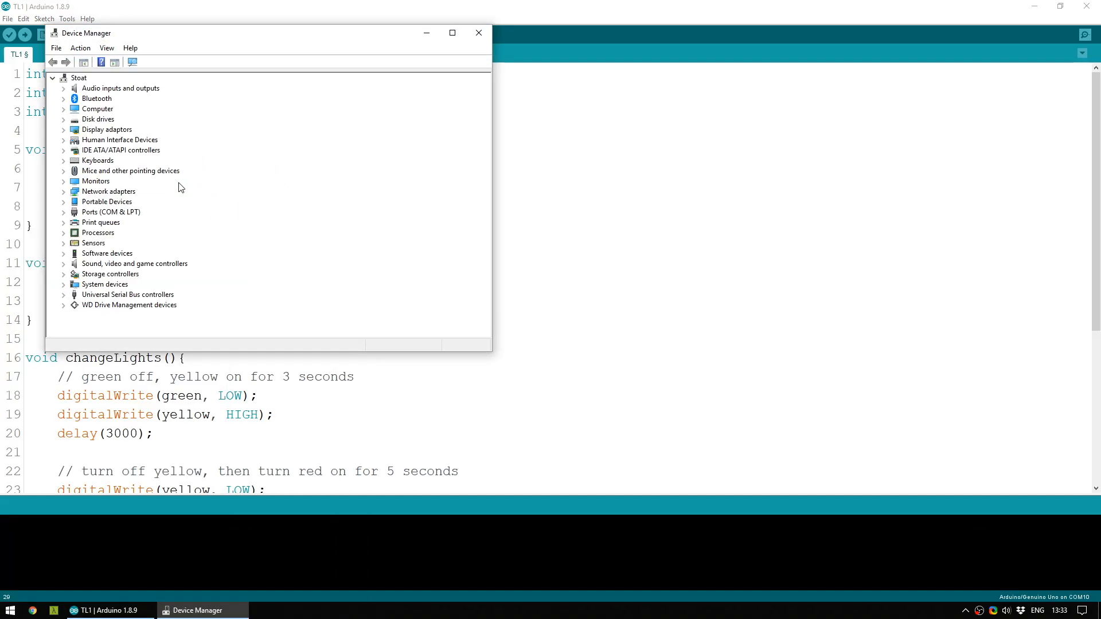
mouse_move(86, 213)
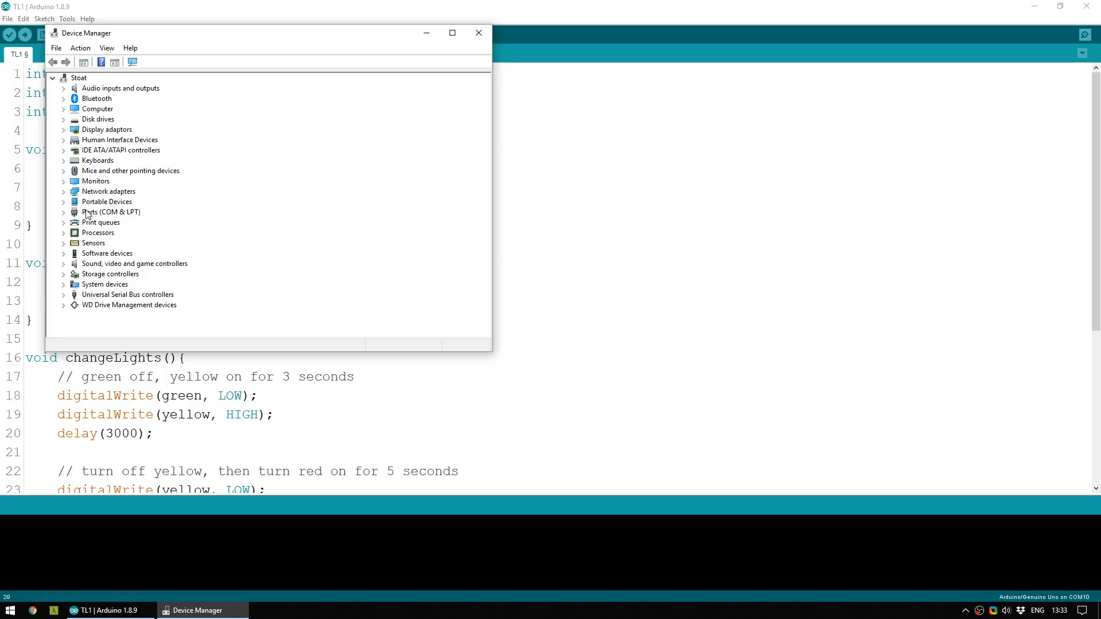
Confirm the Arduino Uno on COM10 under Ports (COM & LPT), then close Device Manager.
click(63, 213)
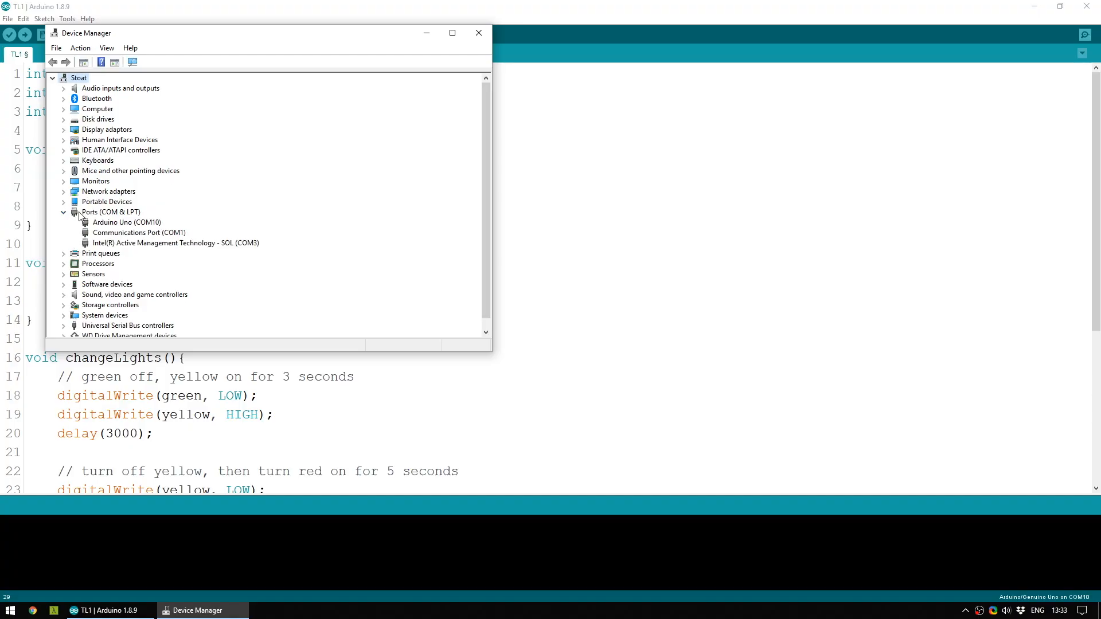
click(139, 233)
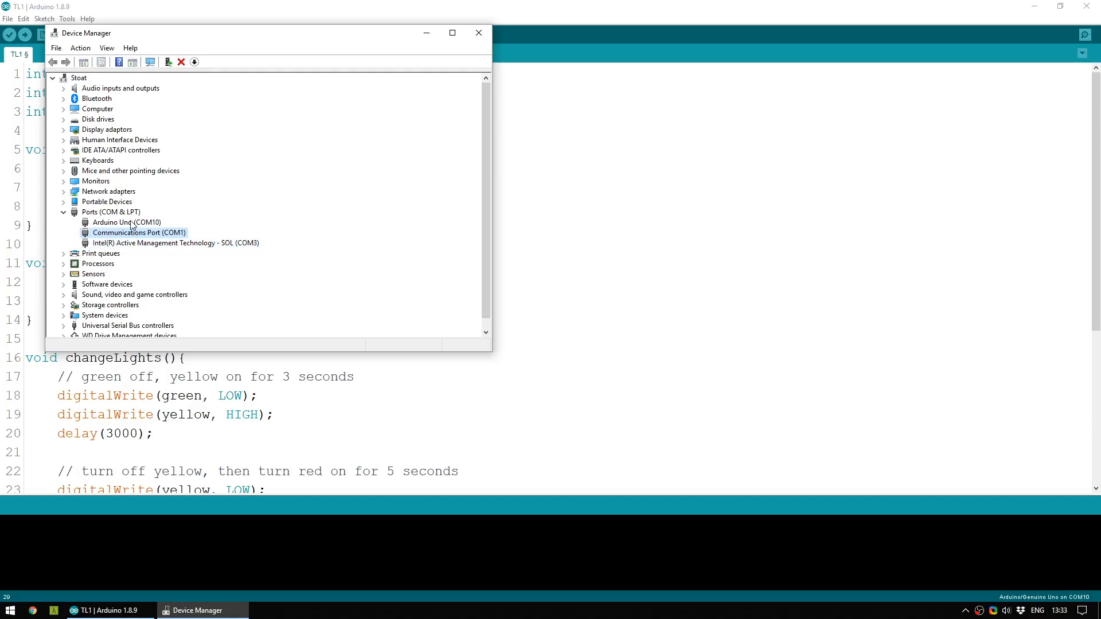
click(126, 221)
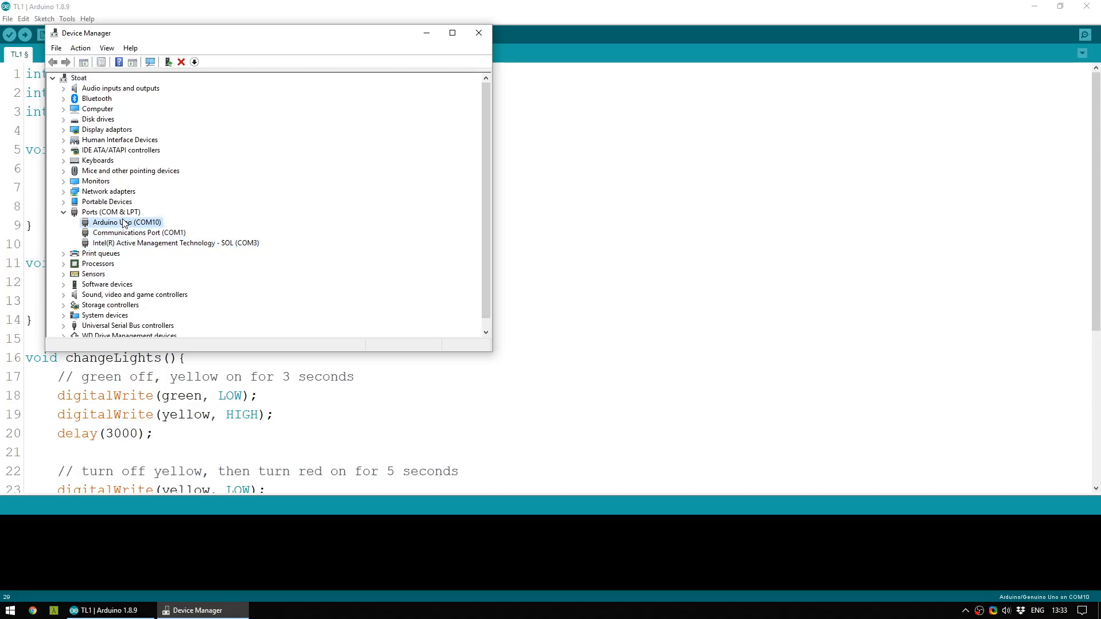
mouse_move(140, 247)
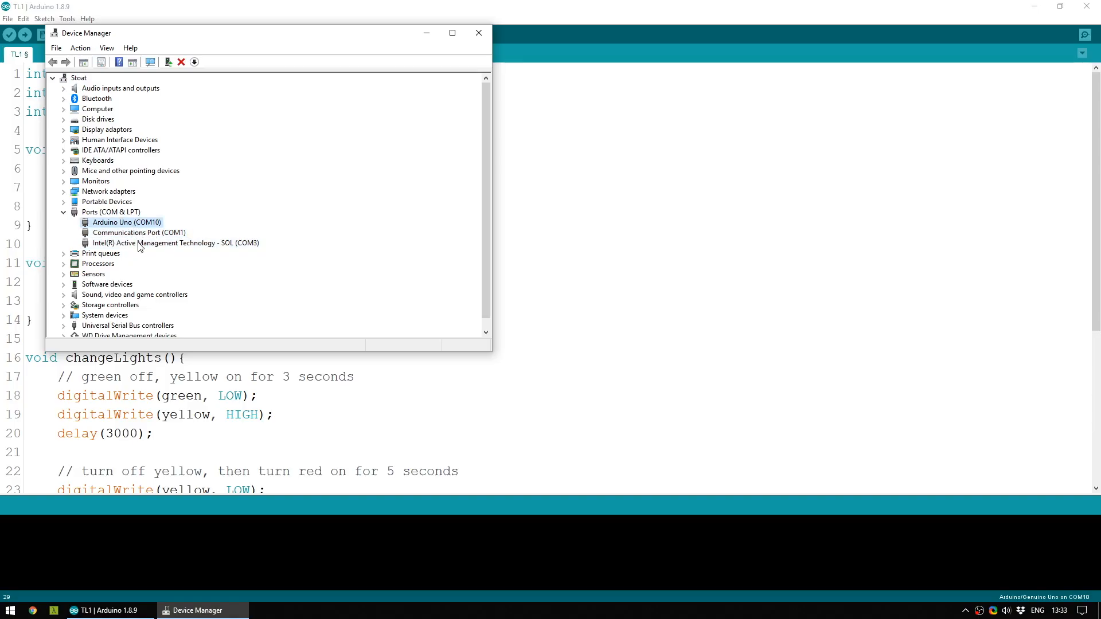
mouse_move(437, 74)
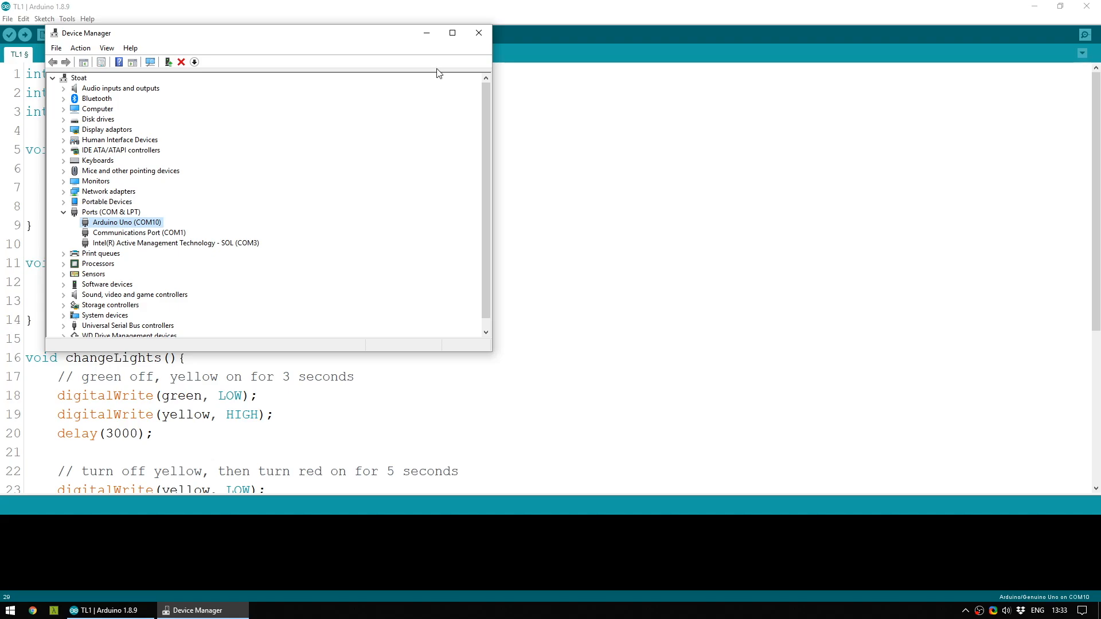
click(478, 32)
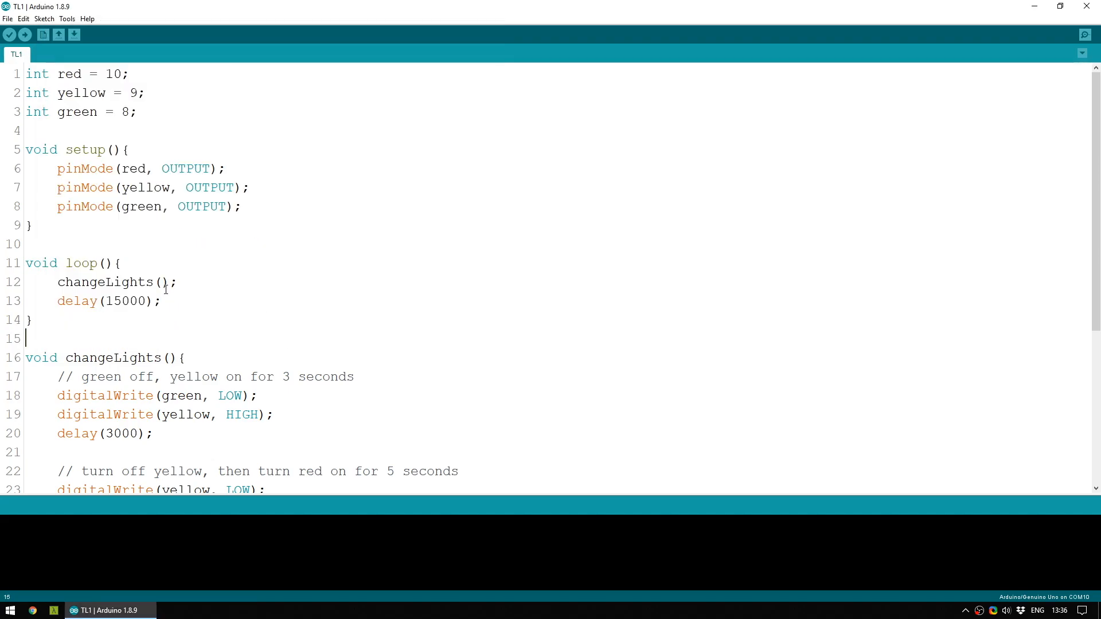
mouse_move(73, 36)
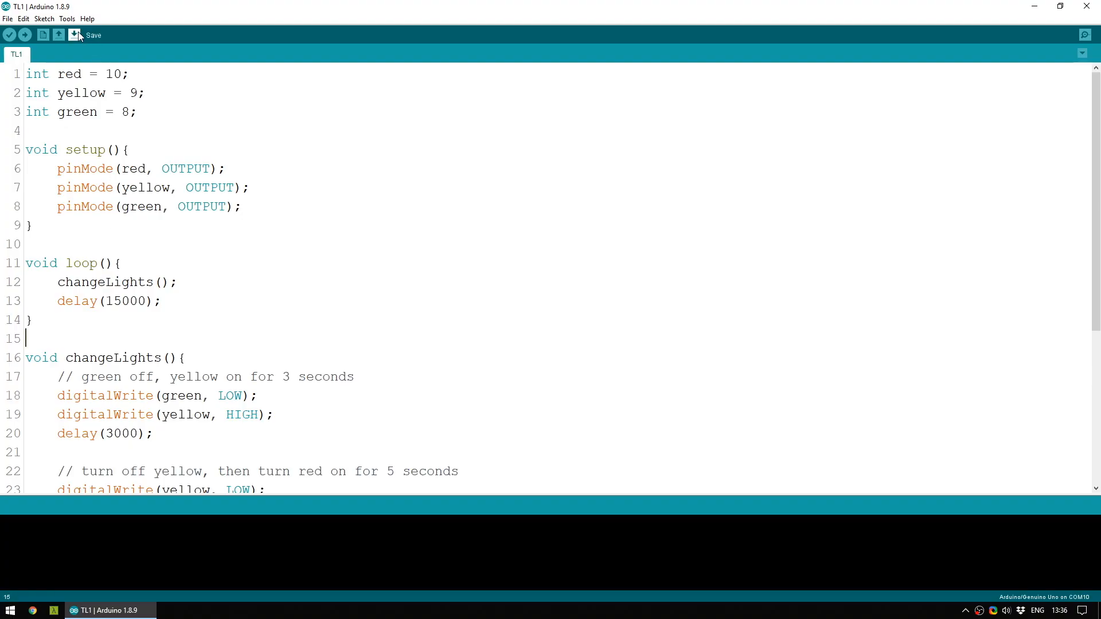
mouse_move(45, 19)
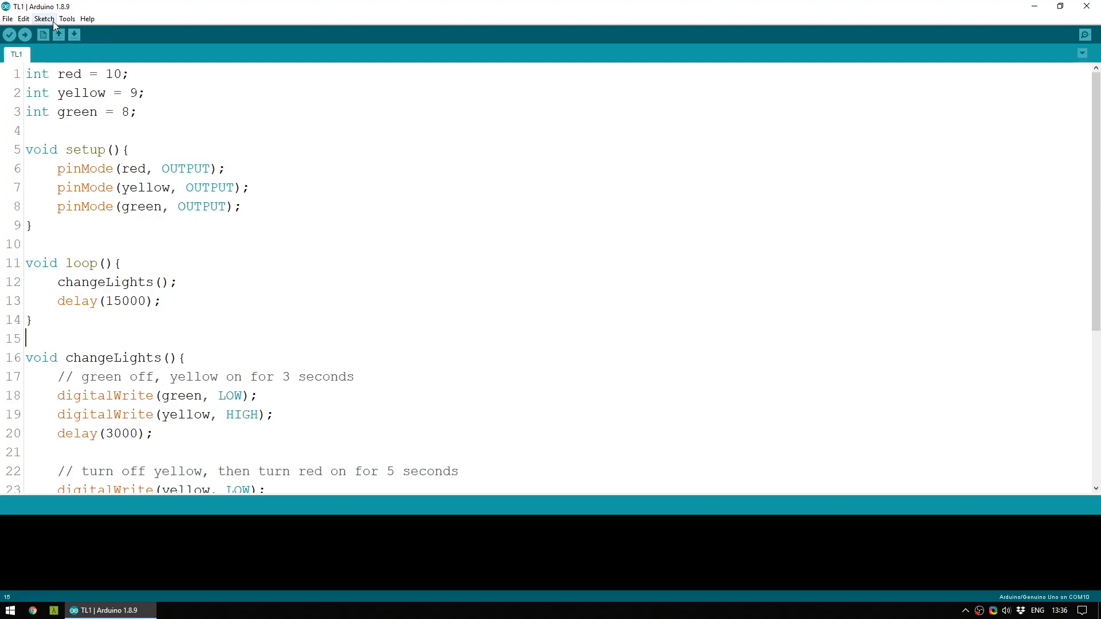
Glance at the Edit menu, then compile and upload the TL1 sketch to the board.
click(23, 19)
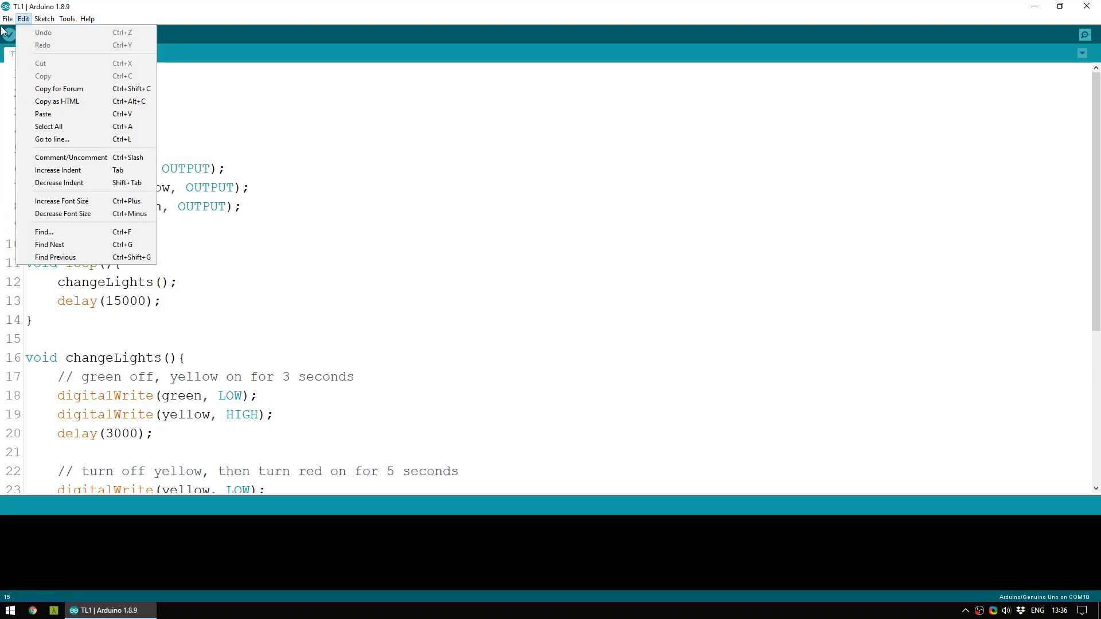
click(7, 19)
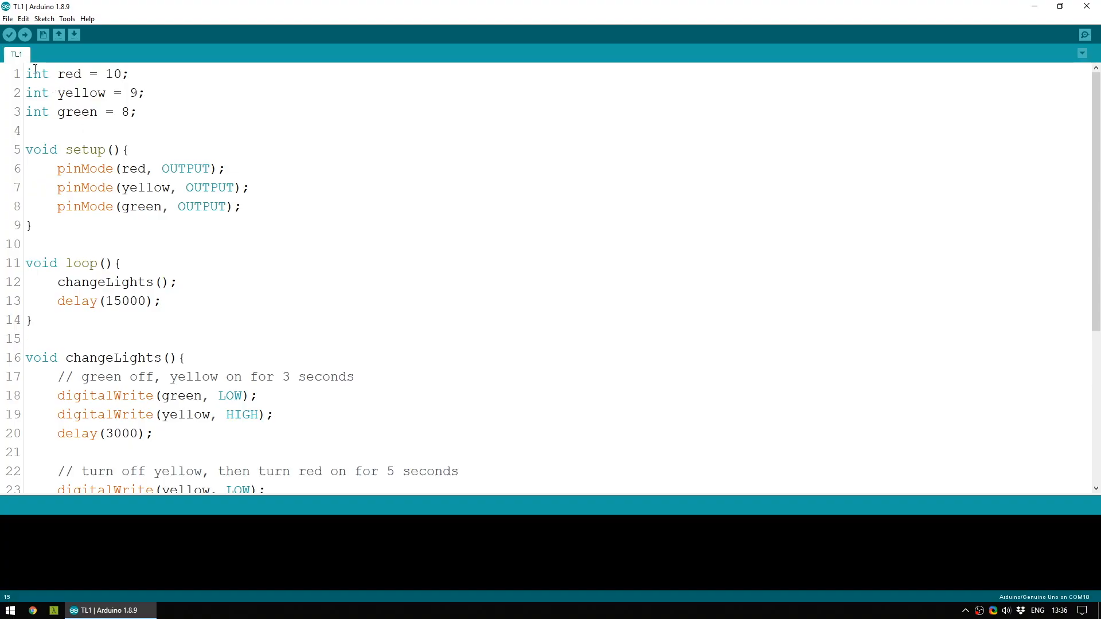
mouse_move(9, 36)
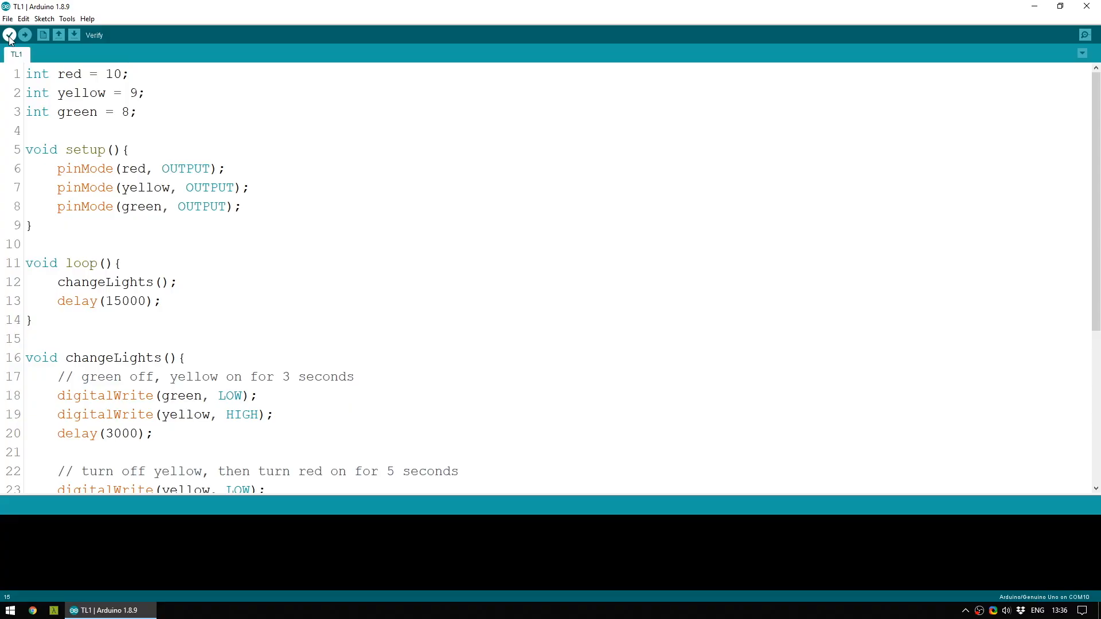
mouse_move(24, 35)
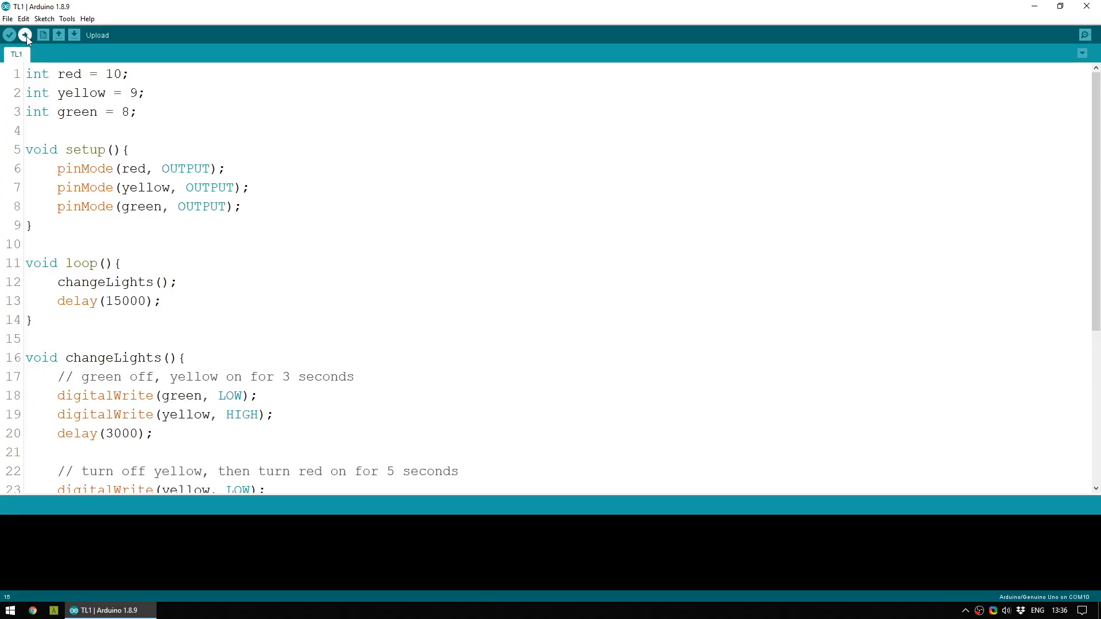
click(26, 35)
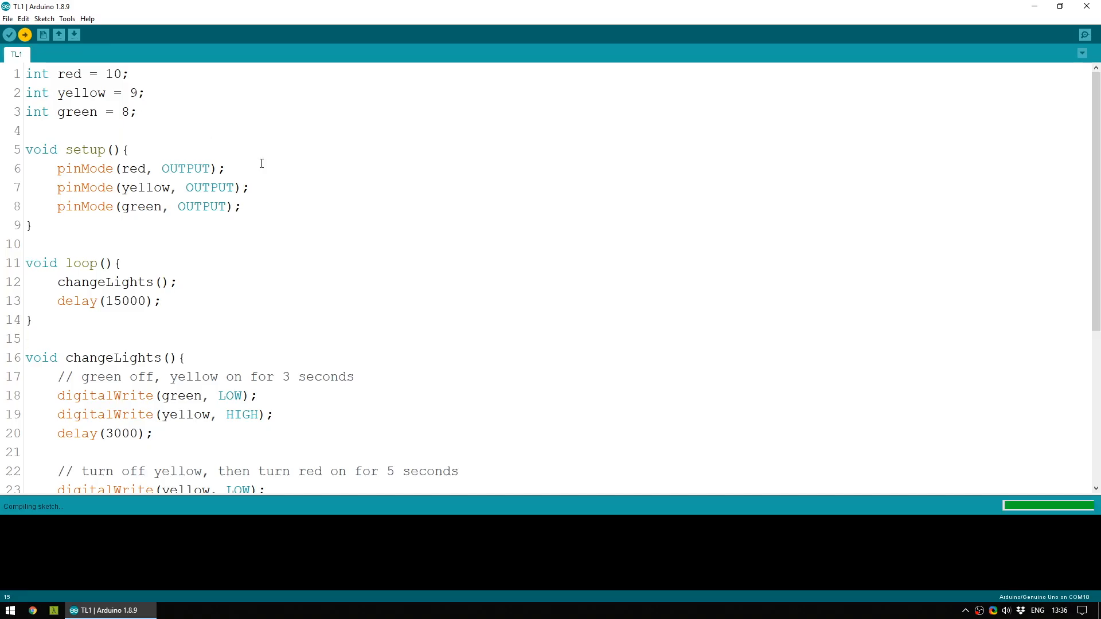
click(27, 338)
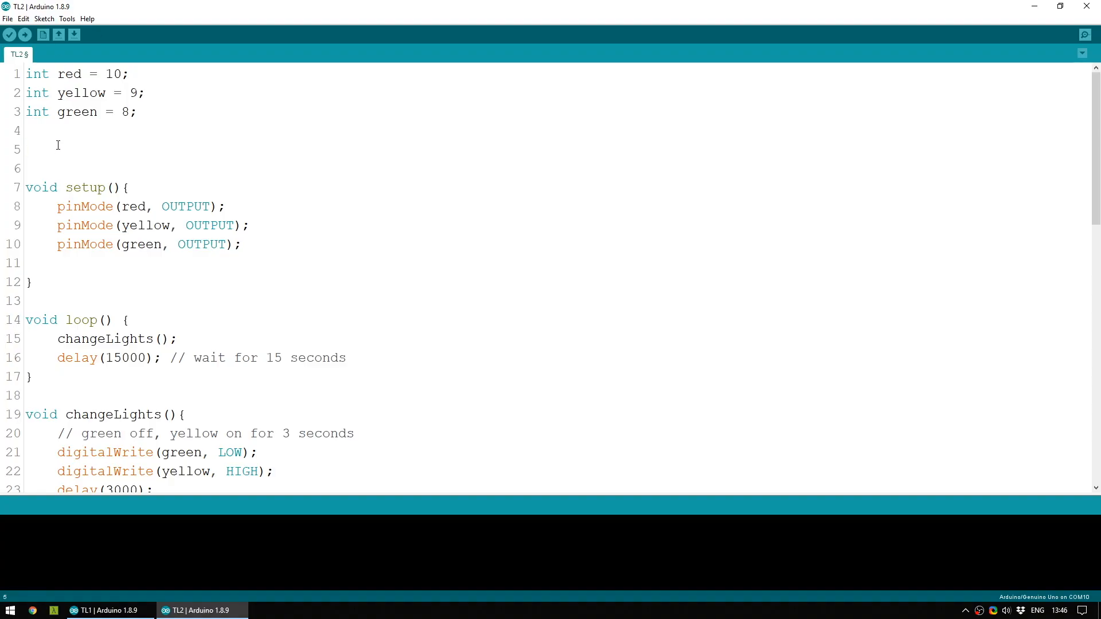
mouse_move(43, 58)
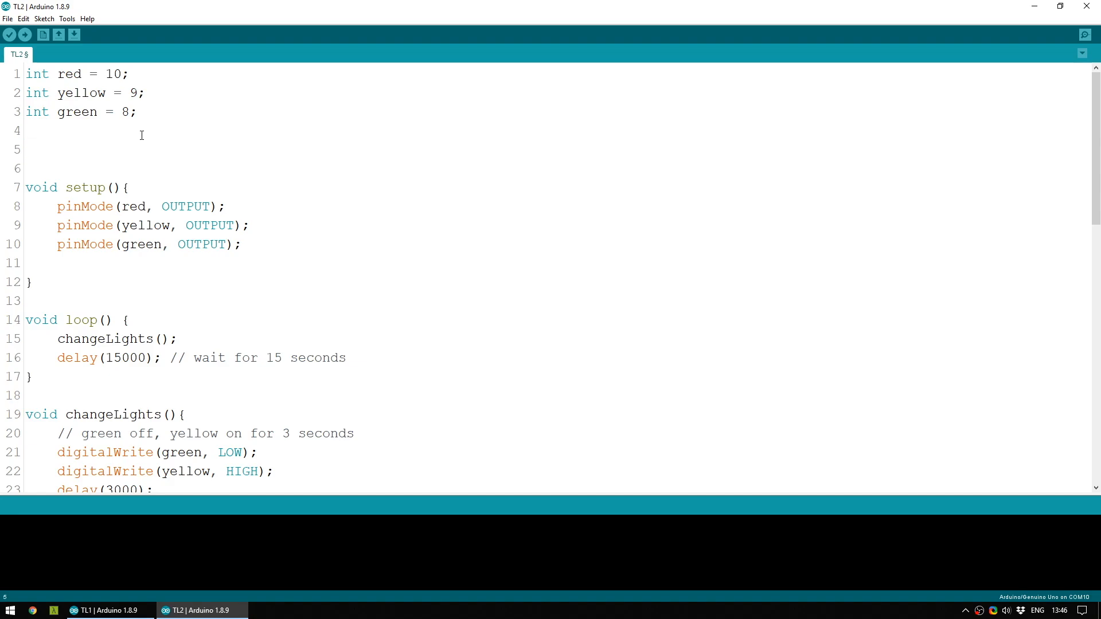
Declare int button = 12 and review pinMode(button, INPUT) and digitalWrite(green, HIGH) in setup.
text(int button = 12; // switch is on pin 12)
text(digitalWrite(green, HIGH);)
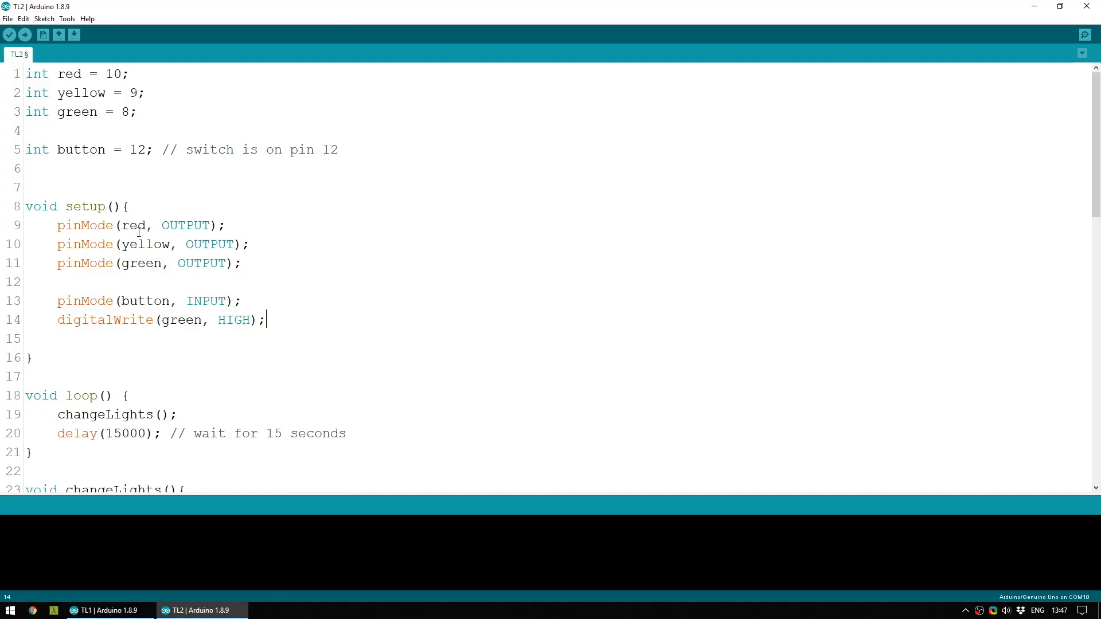
mouse_move(173, 311)
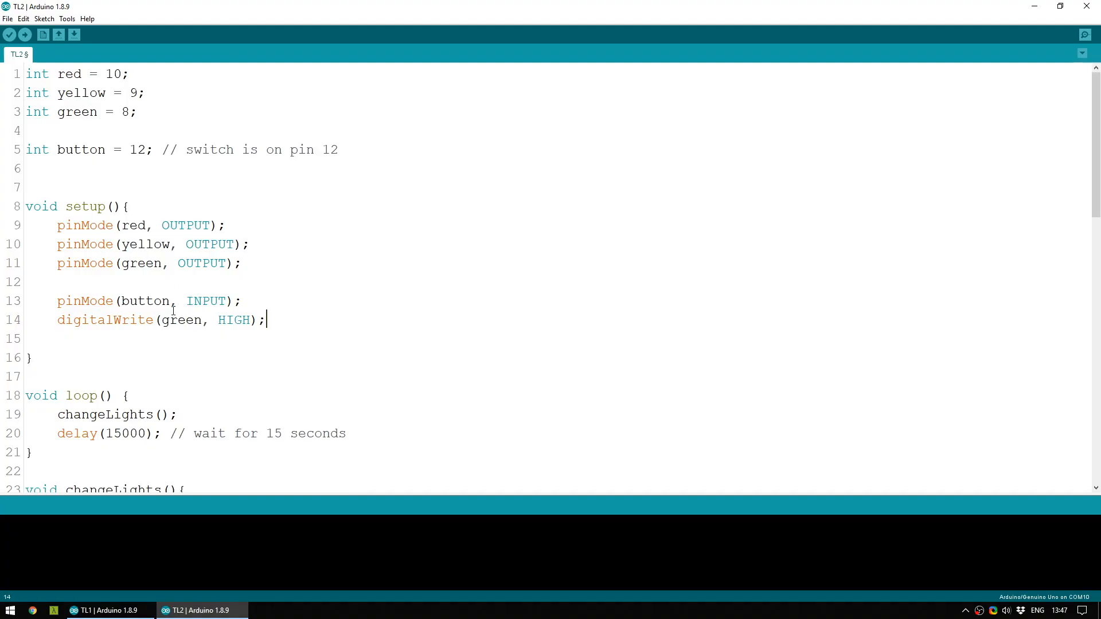
double_click(145, 300)
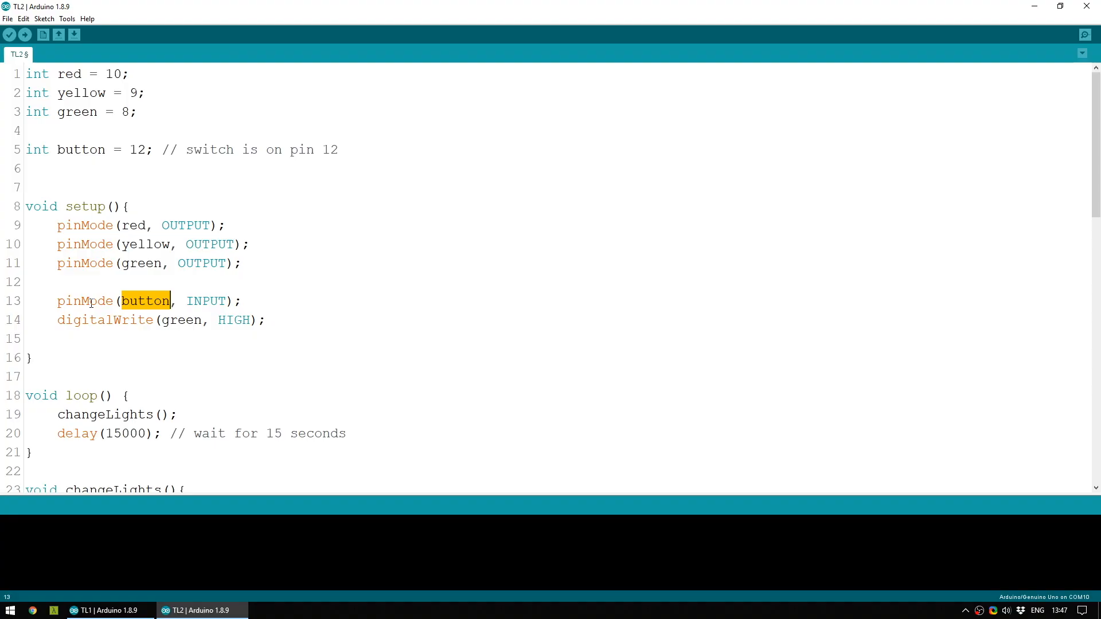
double_click(205, 300)
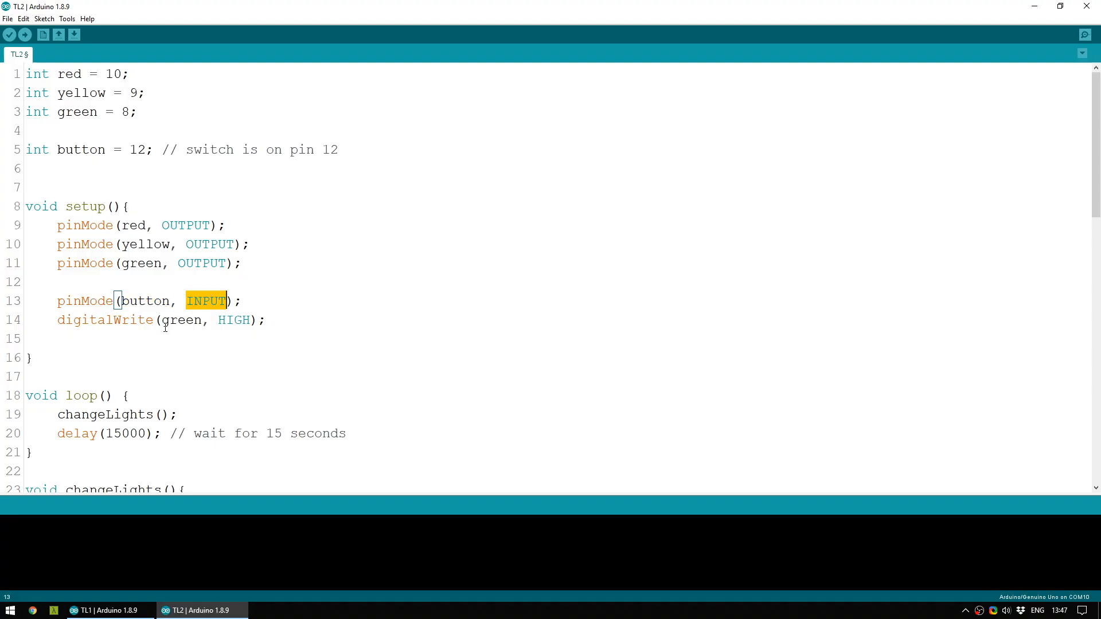
double_click(181, 320)
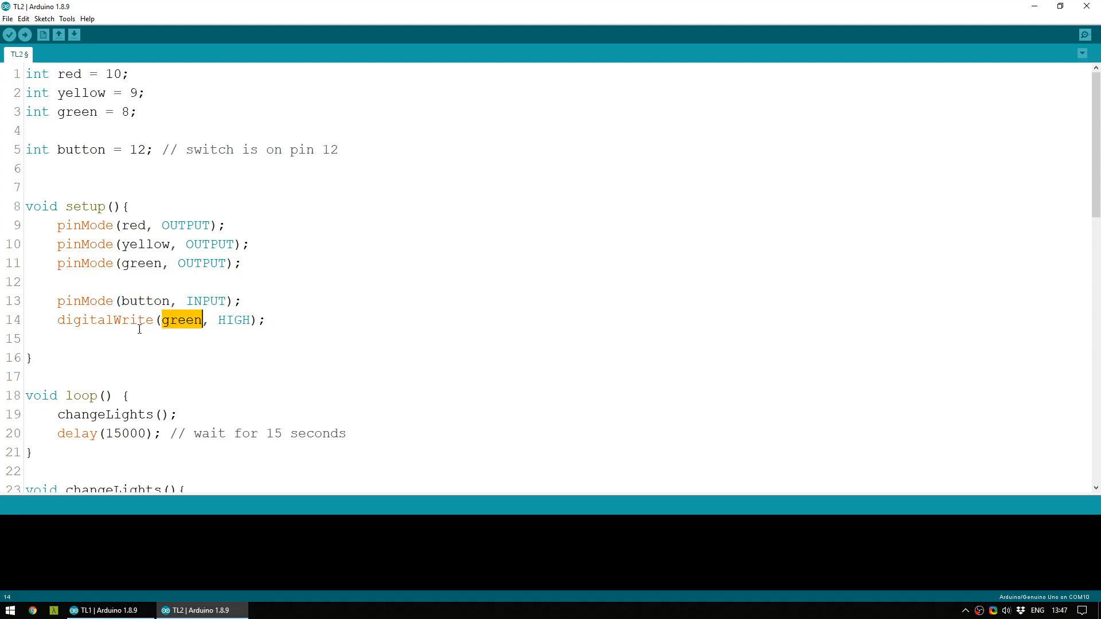
double_click(234, 320)
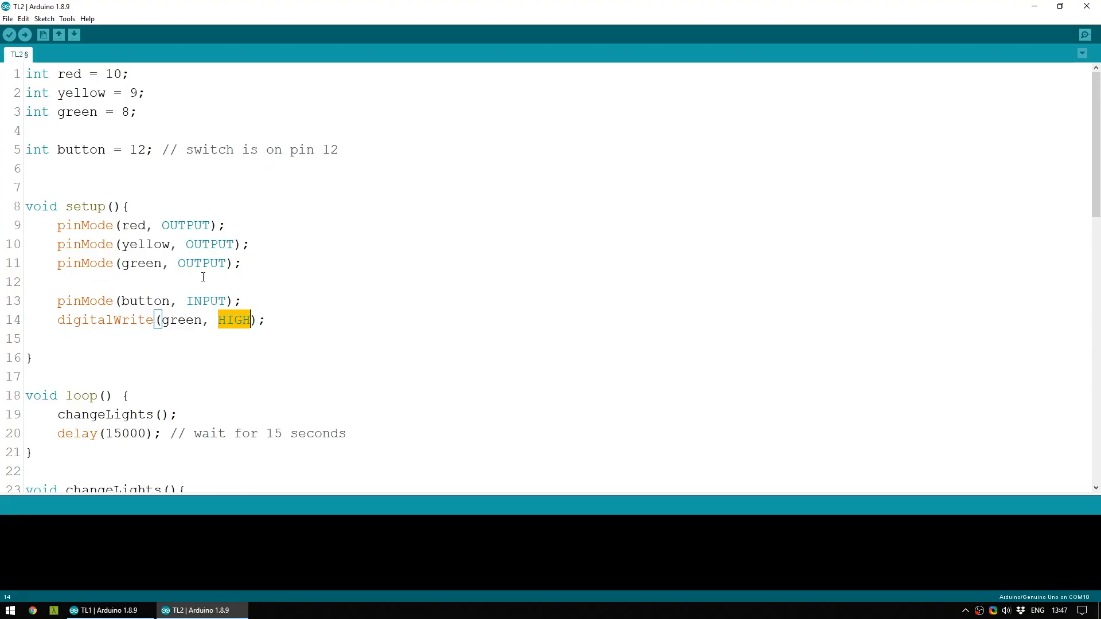
mouse_move(290, 279)
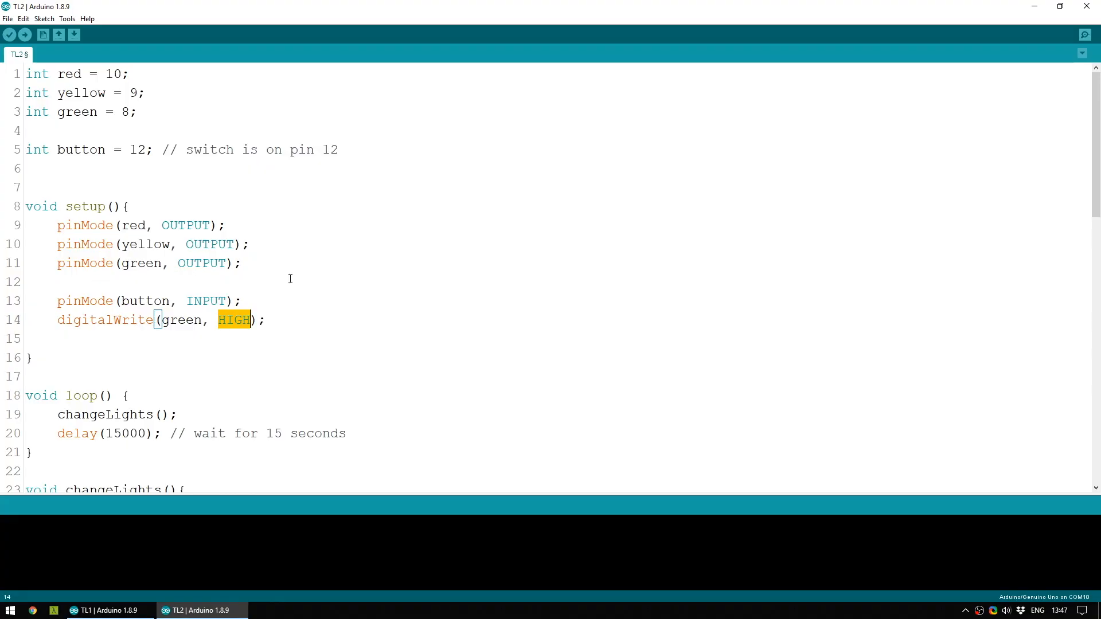
Add if(digitalRead(button) == HIGH) { at the start of loop above changeLights.
scroll(down, 3)
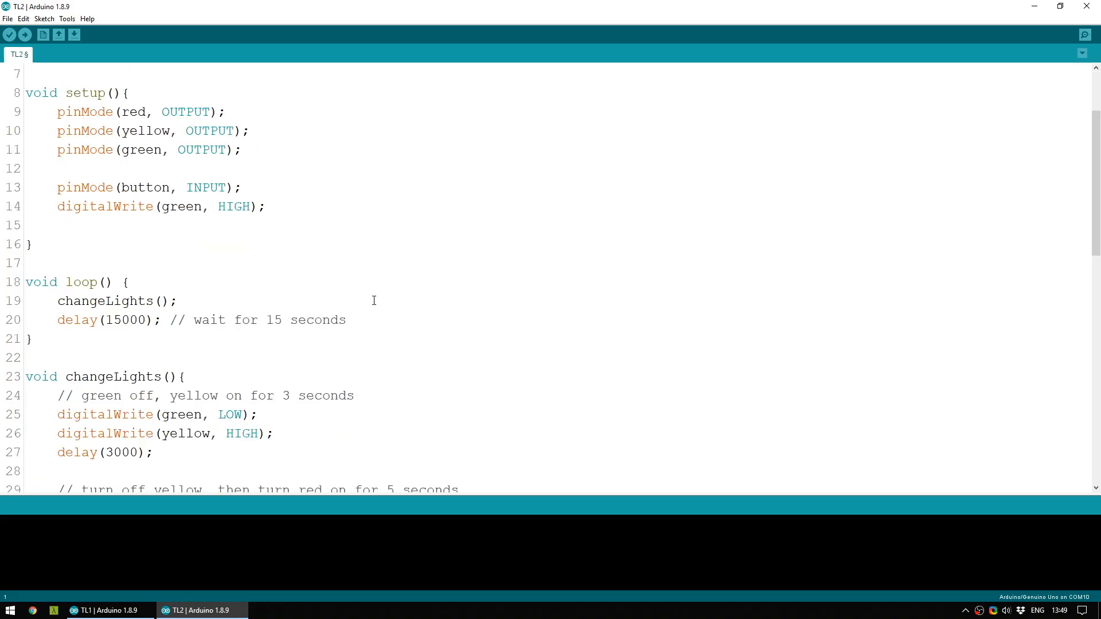
scroll(down, 3)
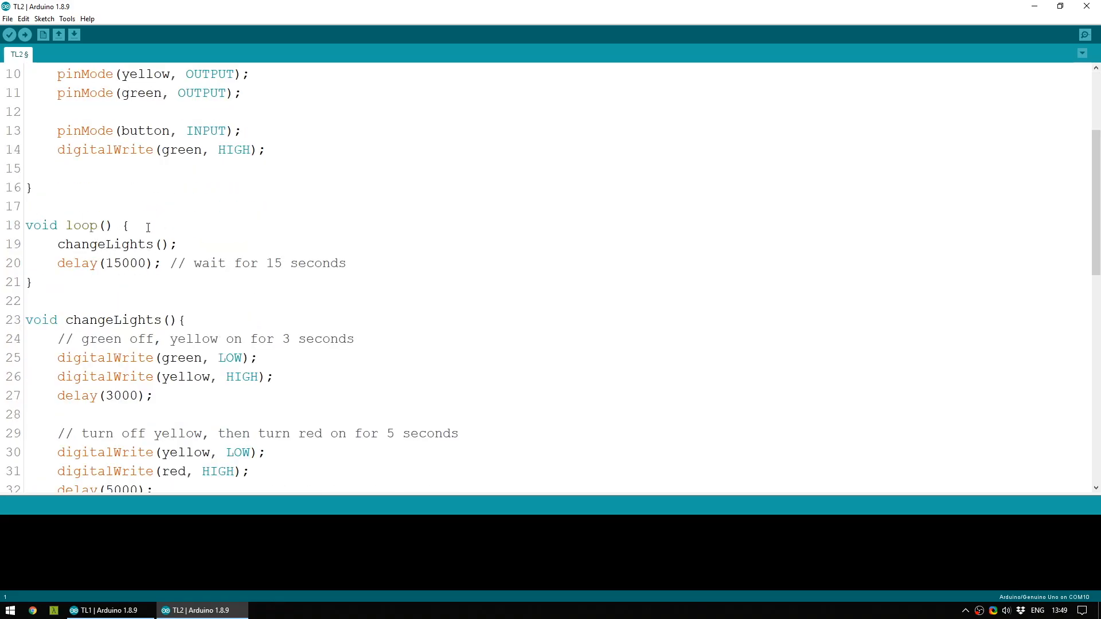
click(27, 282)
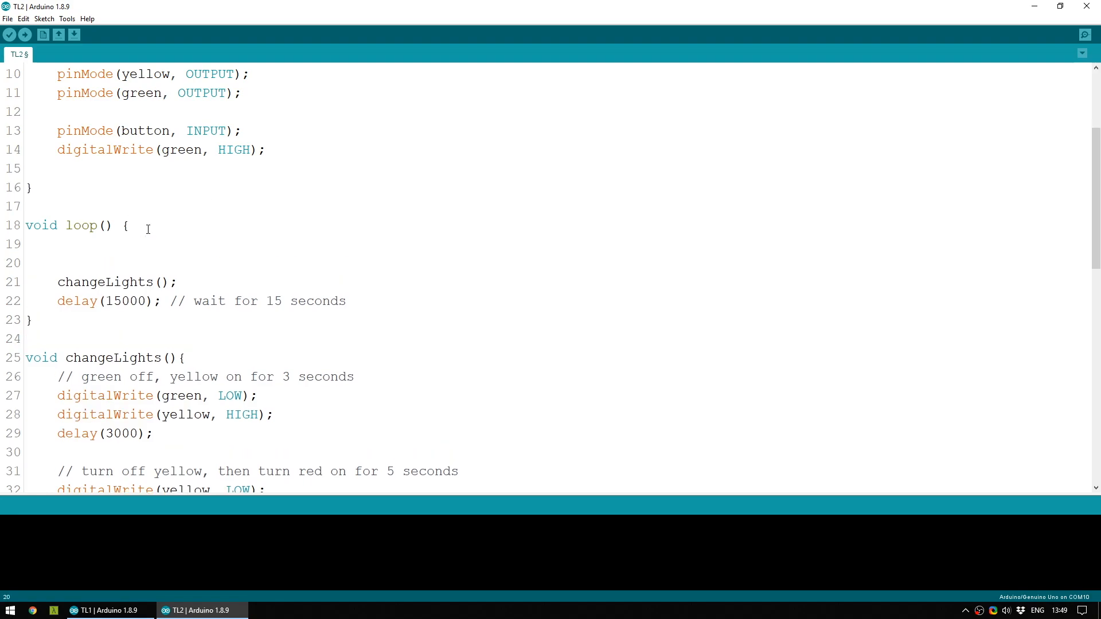
text(if()
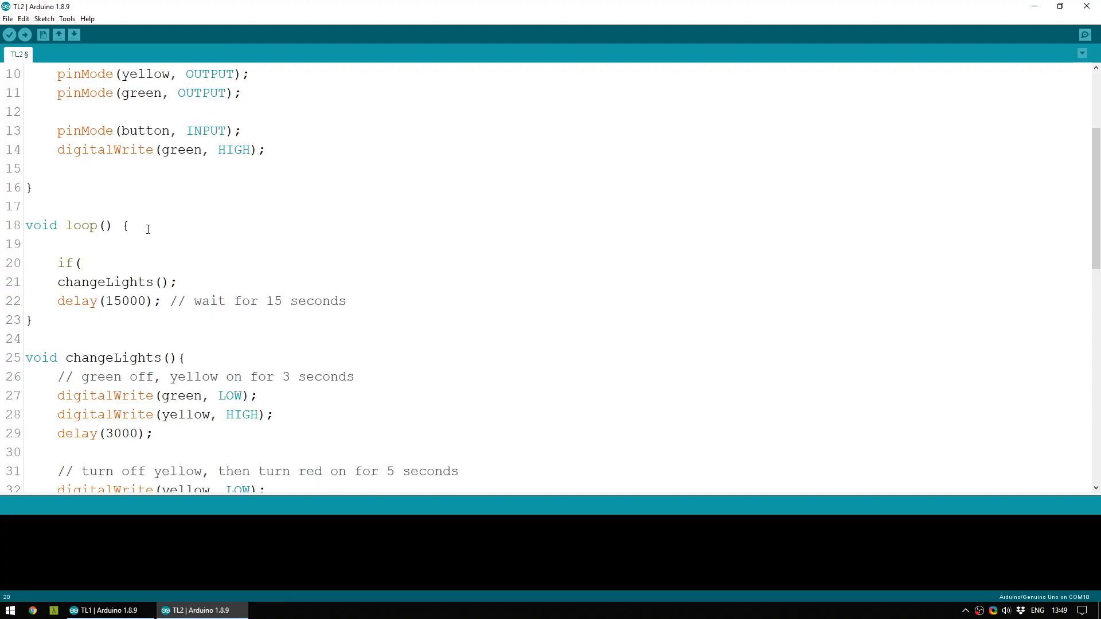
text(digitalR)
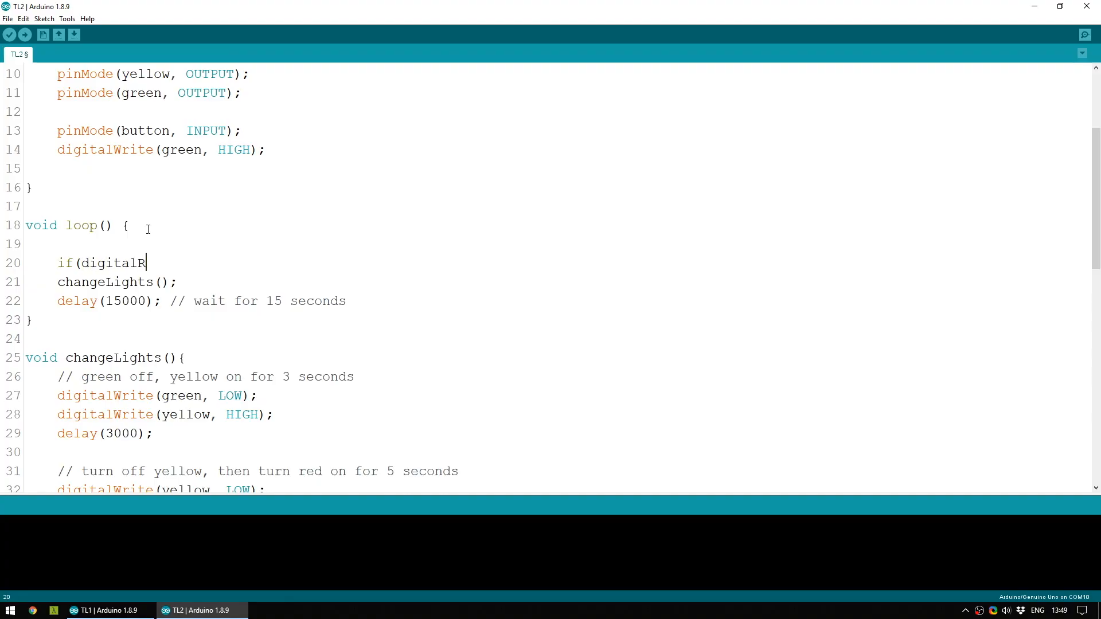
text(ead)
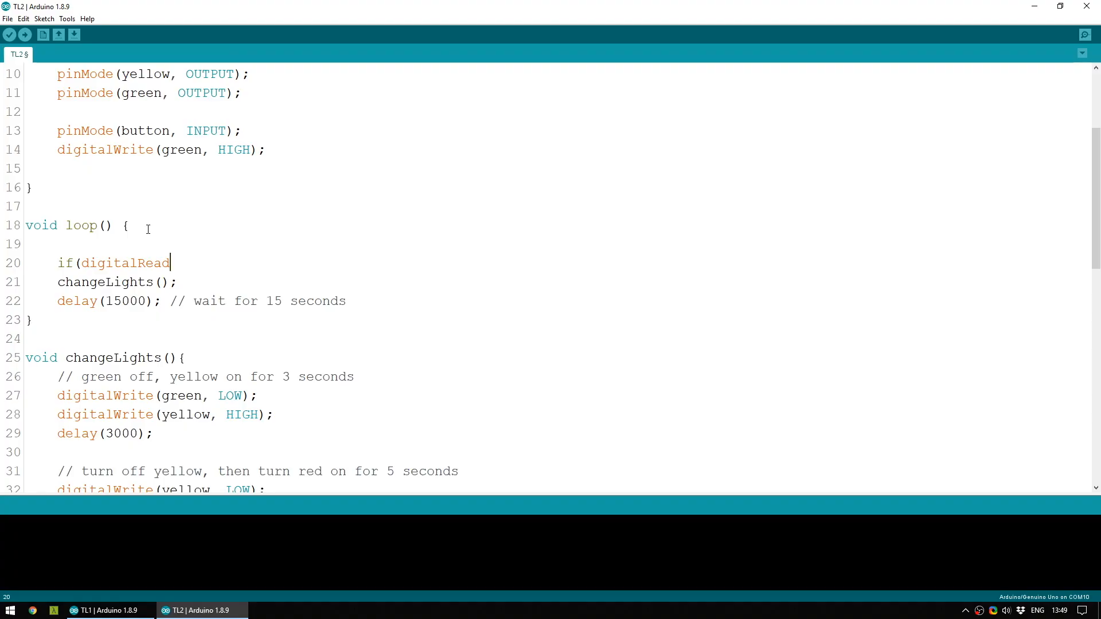
text((button) ==)
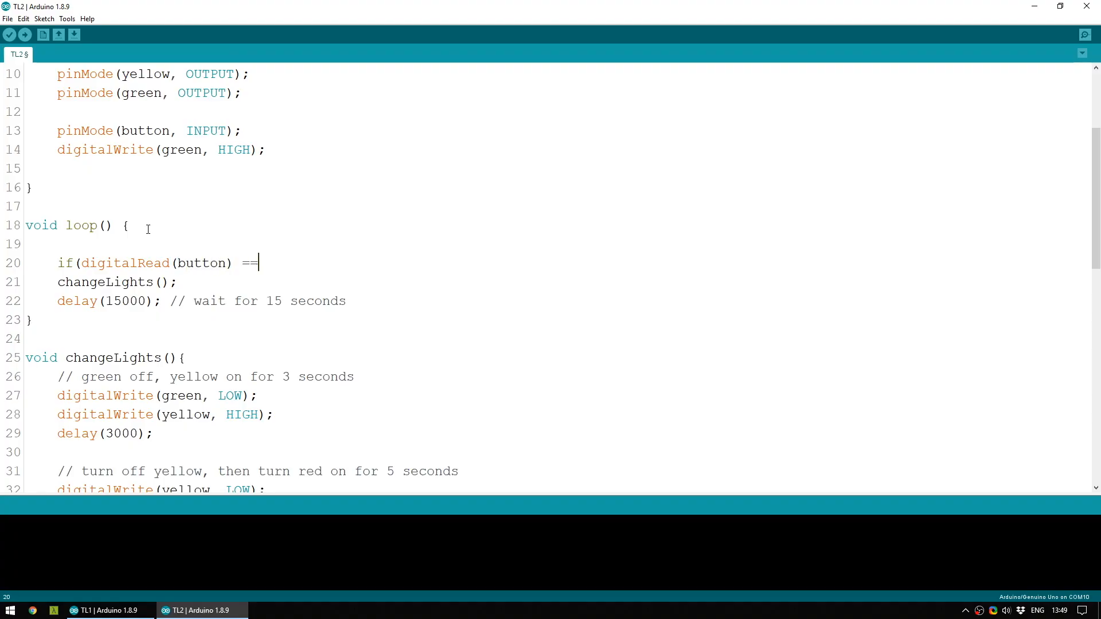
text(HIGH)
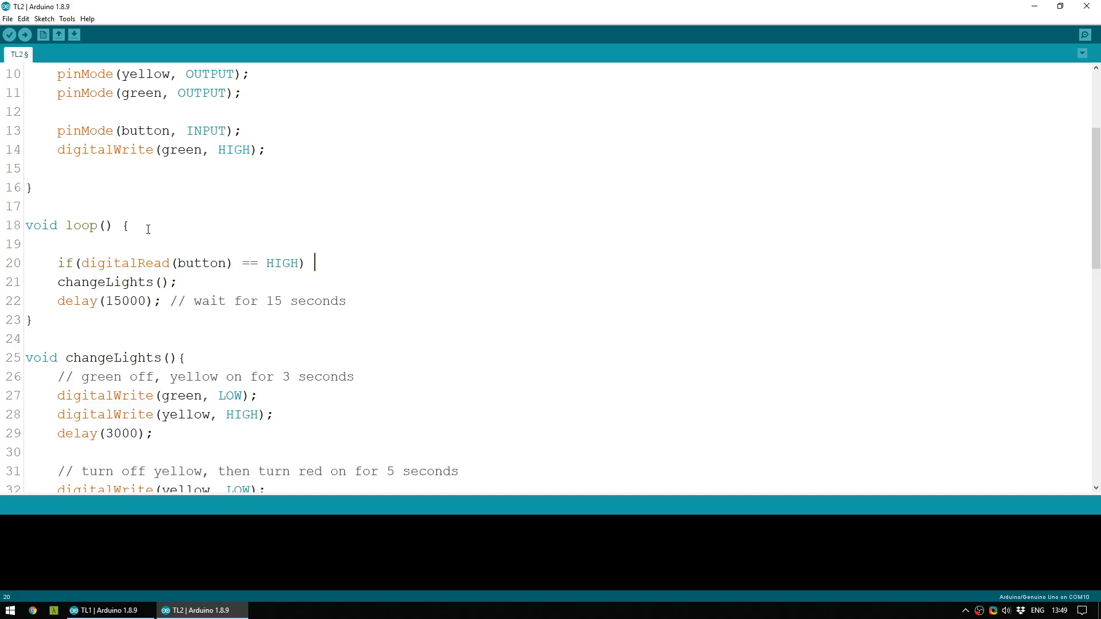
text({)
text(})
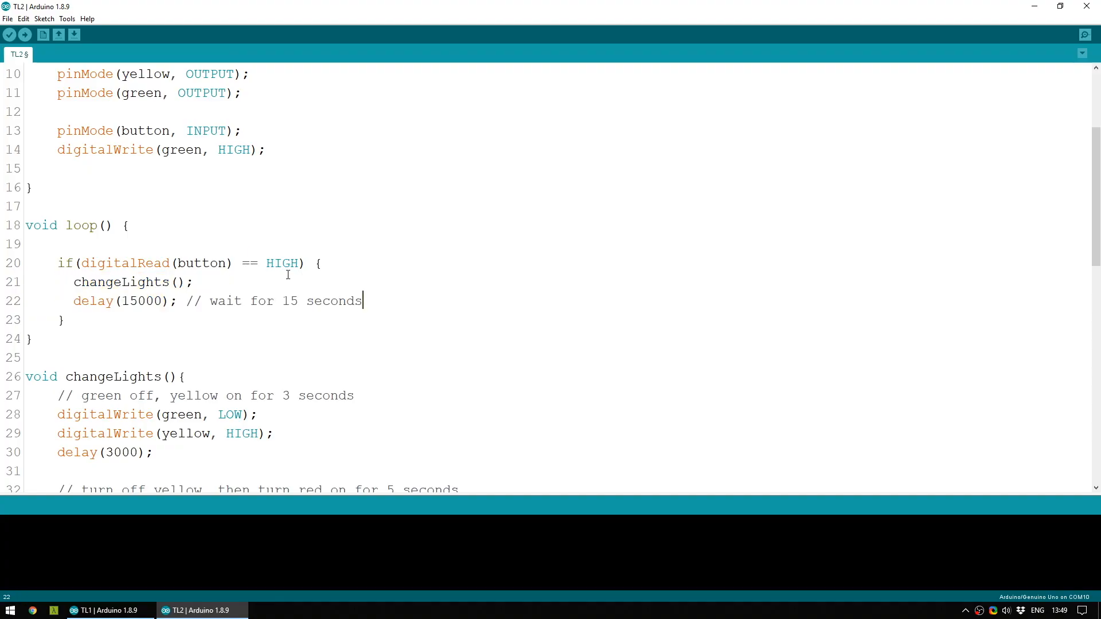
Add an outer if(digitalRead(button) == HIGH { above the inner button check.
scroll(up, 3)
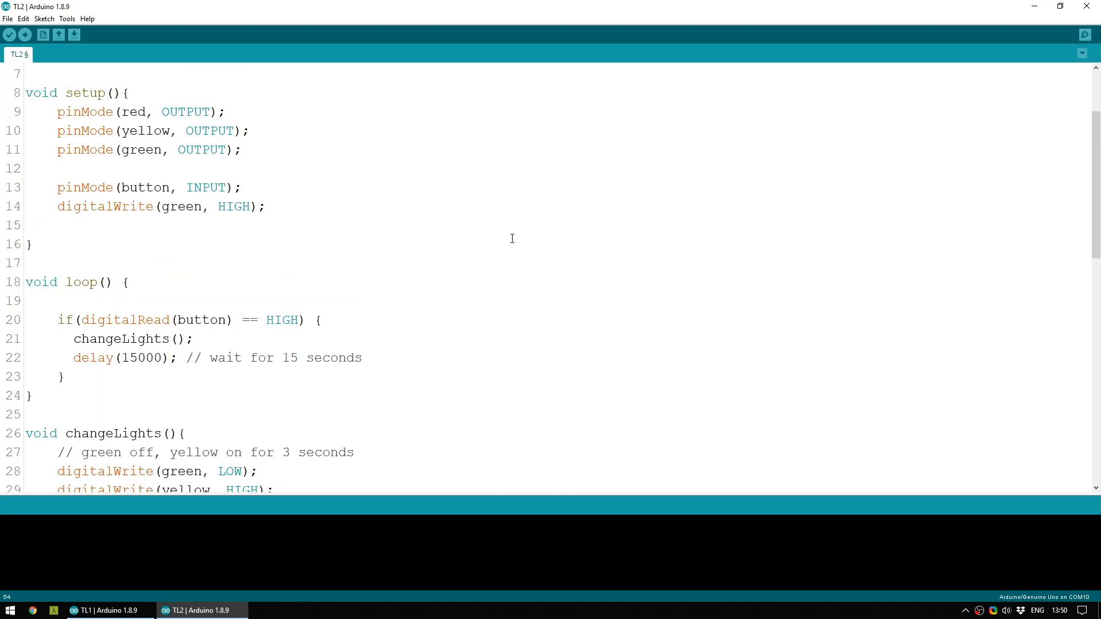
click(216, 301)
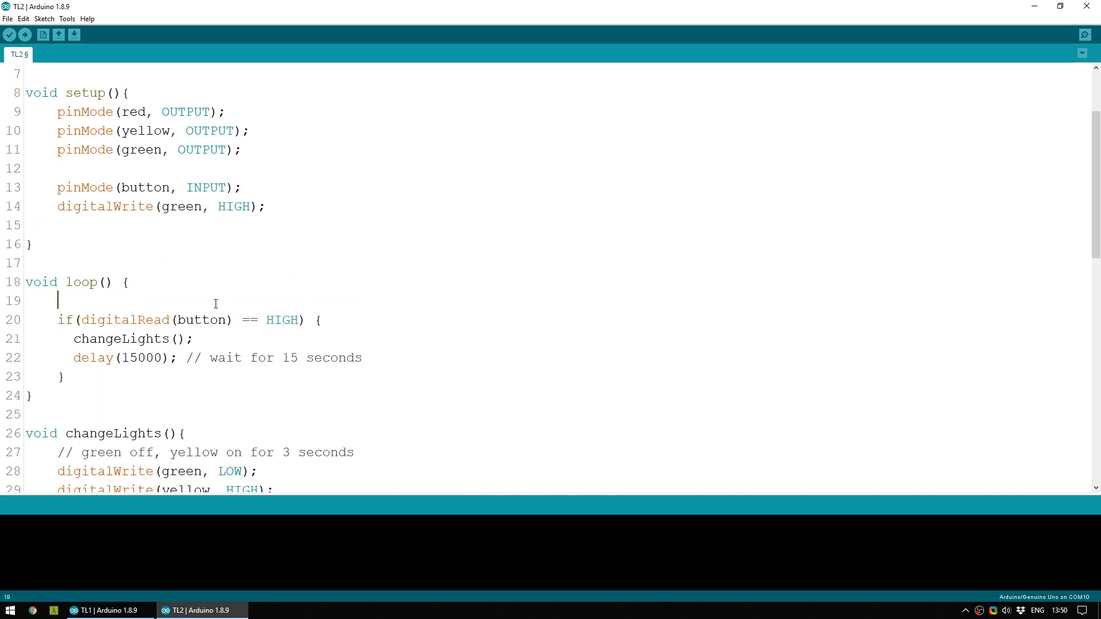
text(if()
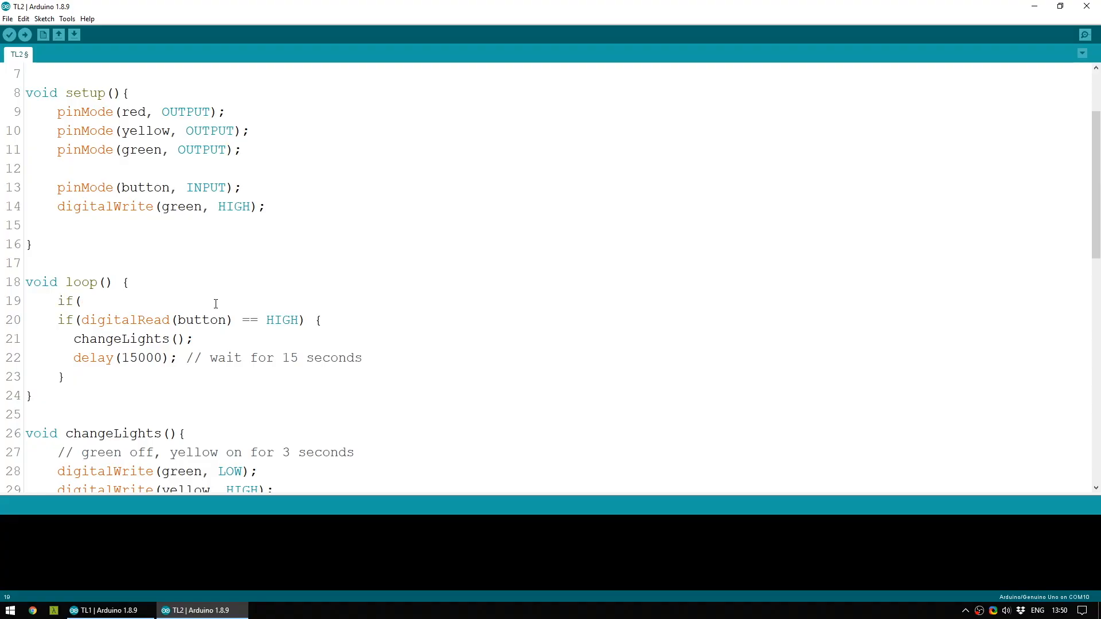
text(digitalRea)
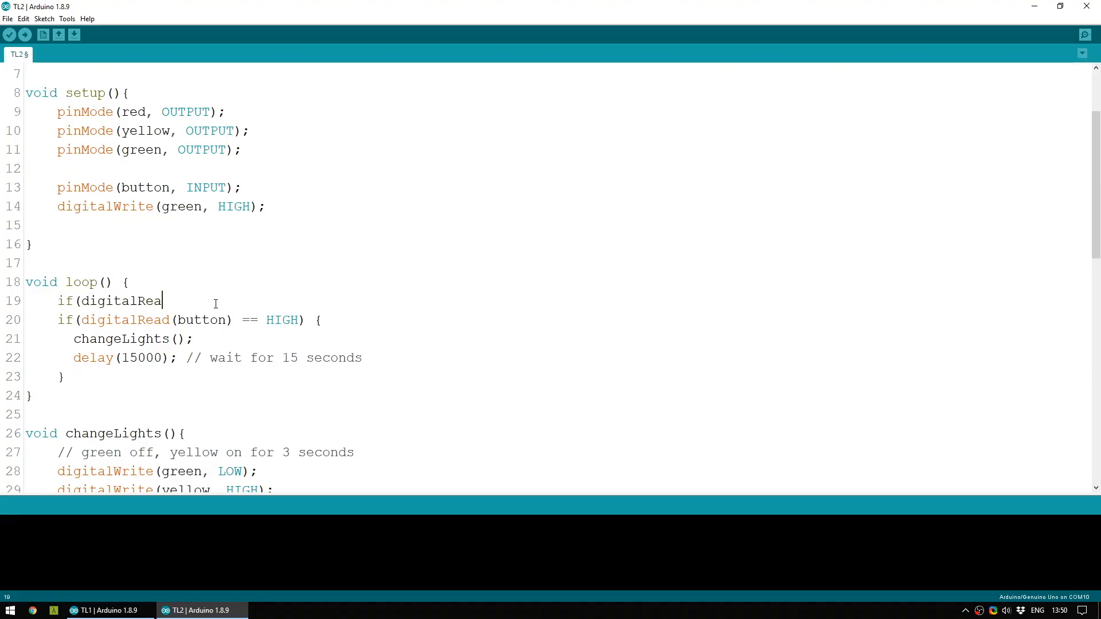
text(d(button) ==)
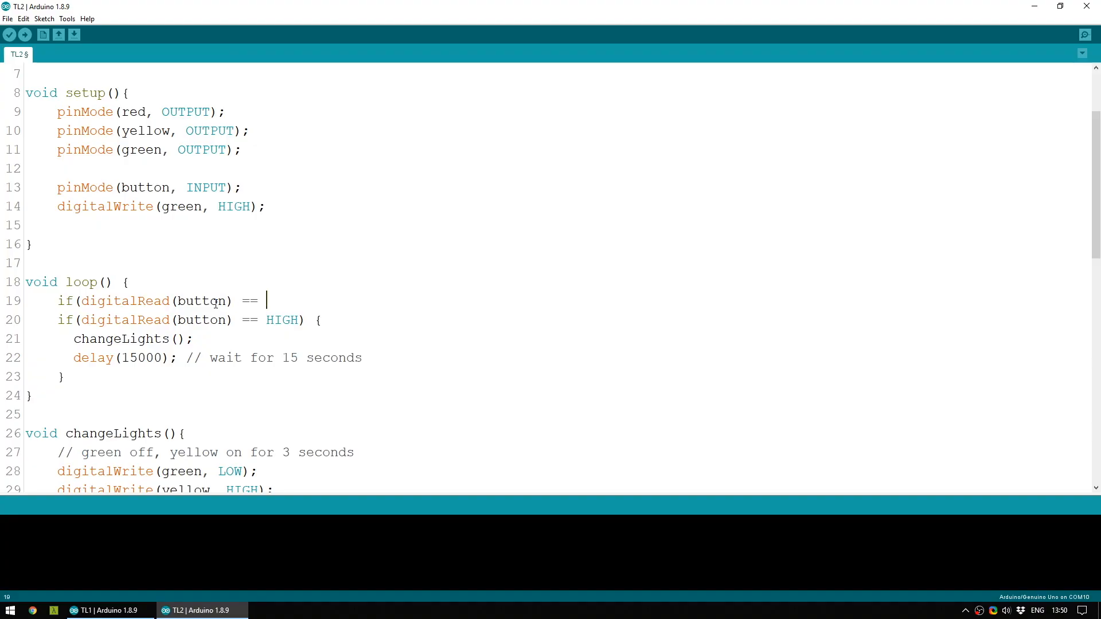
text(HIGH {)
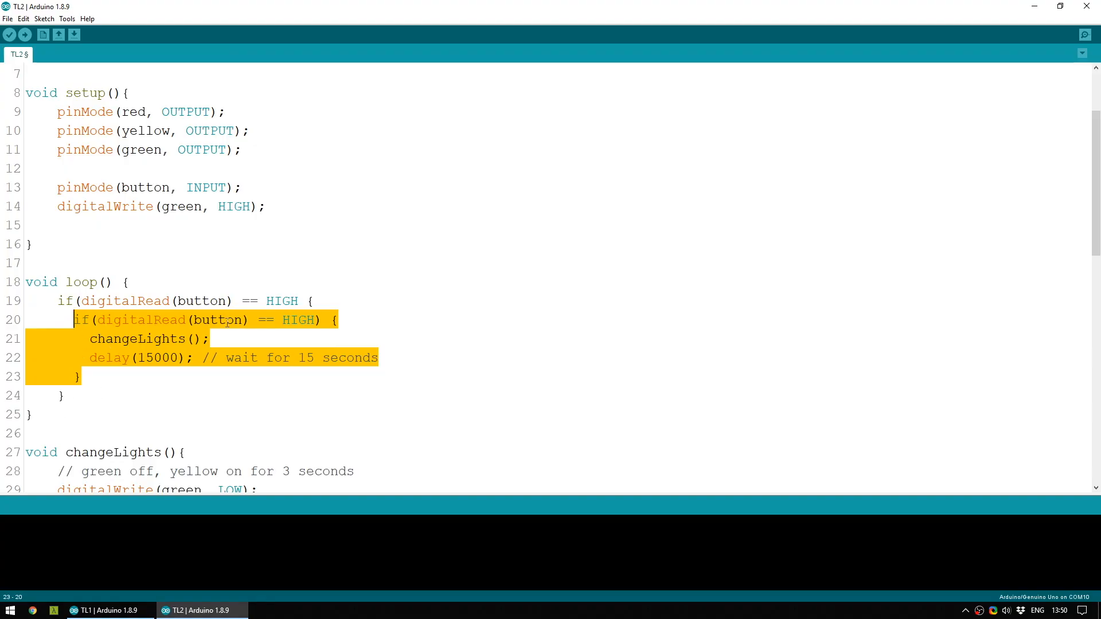
Insert delay(15); // software debounce between the outer and inner button checks.
click(316, 301)
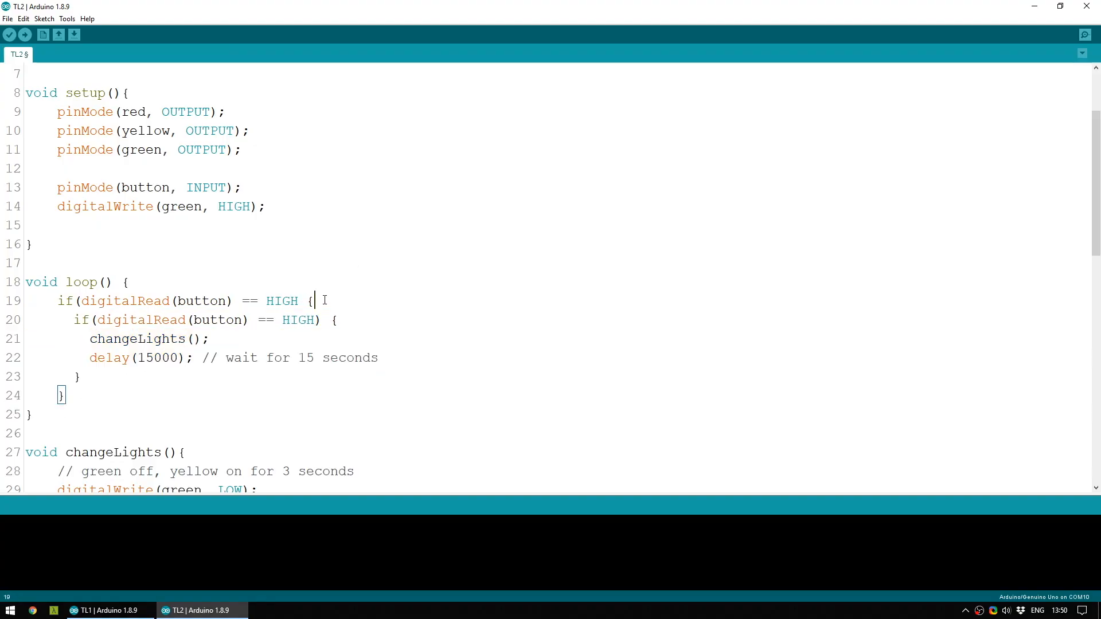
key(Return)
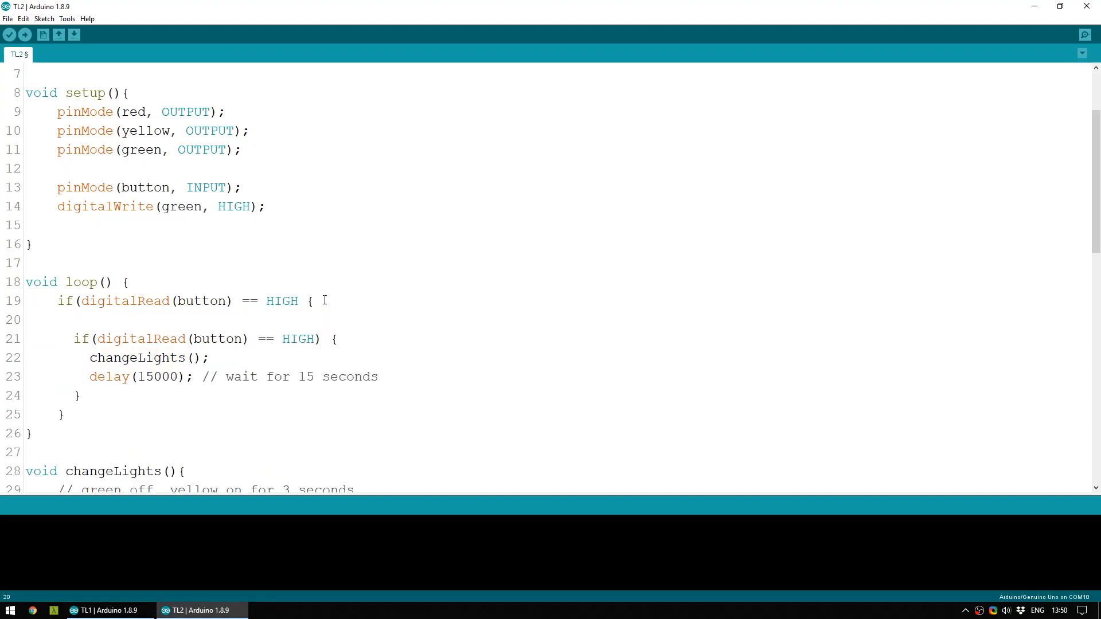
text(delay(15); // software debounce)
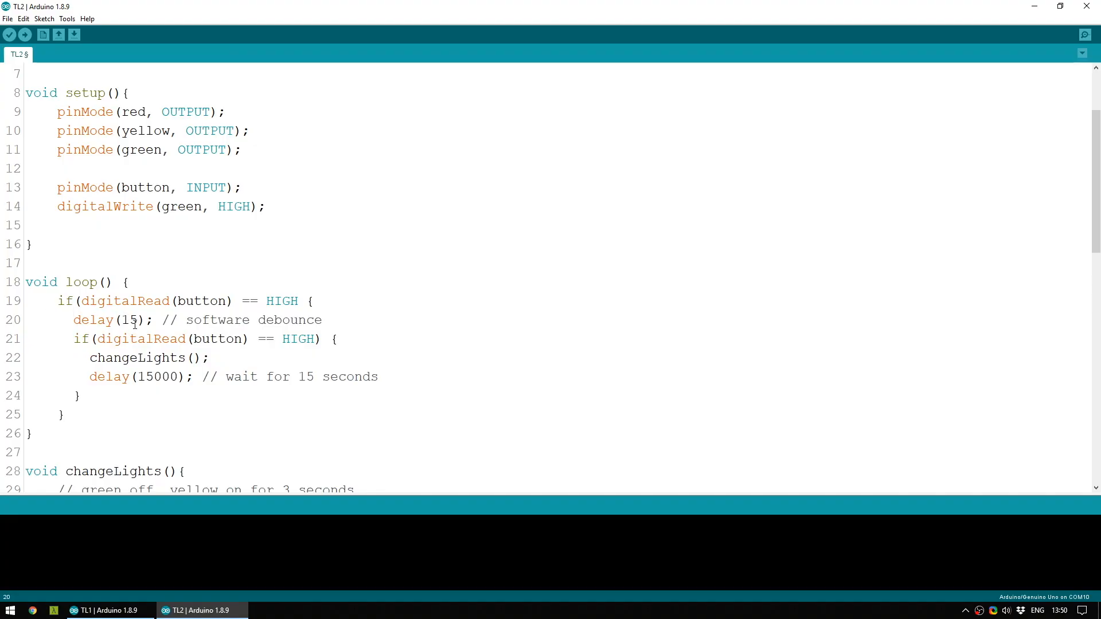
double_click(130, 320)
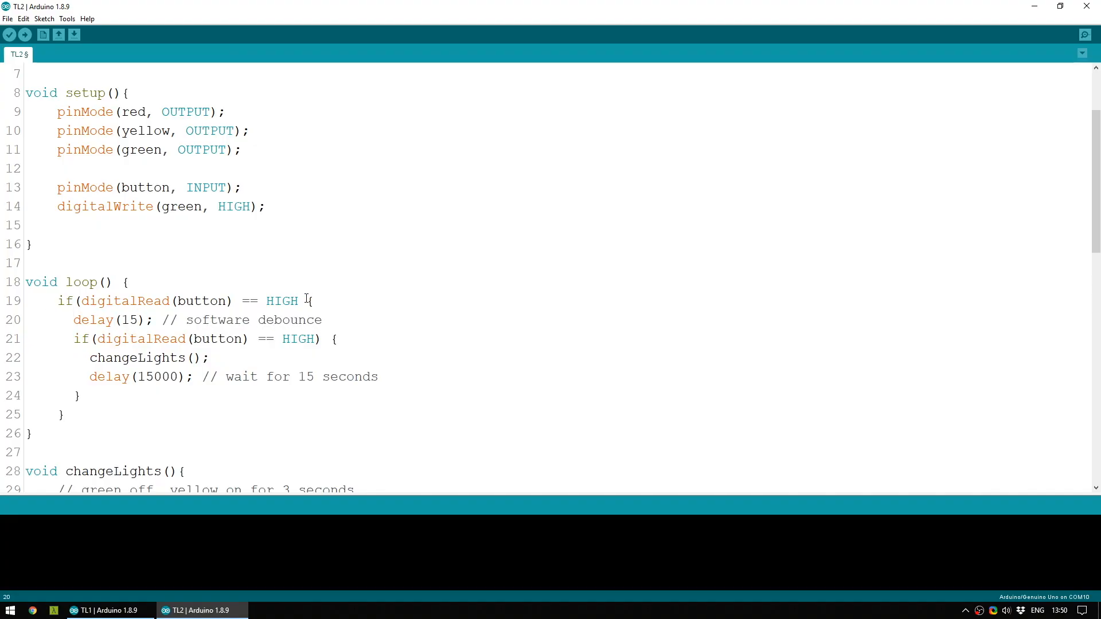
mouse_move(403, 290)
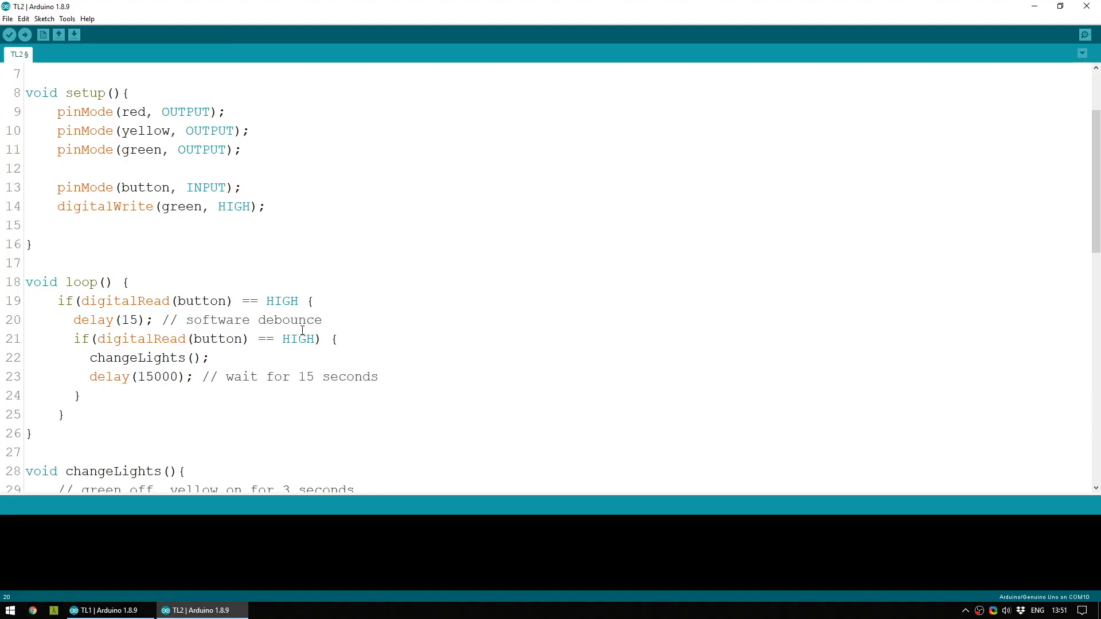
Verify TL2 and find the compile error: expected ')' before '{' token.
click(10, 35)
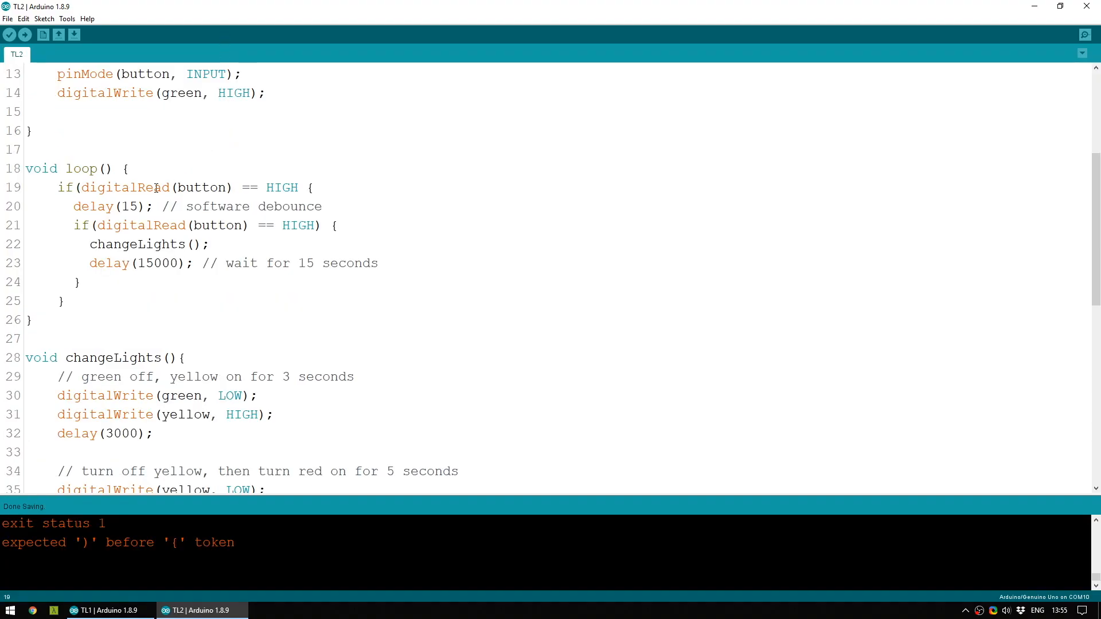
scroll(down, 3)
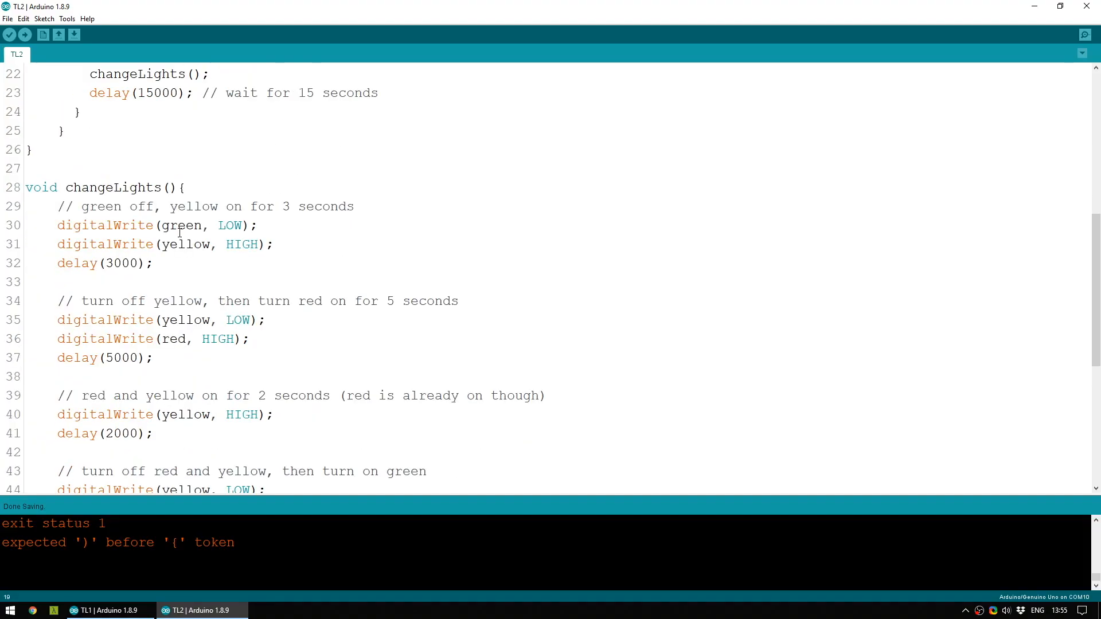
click(66, 187)
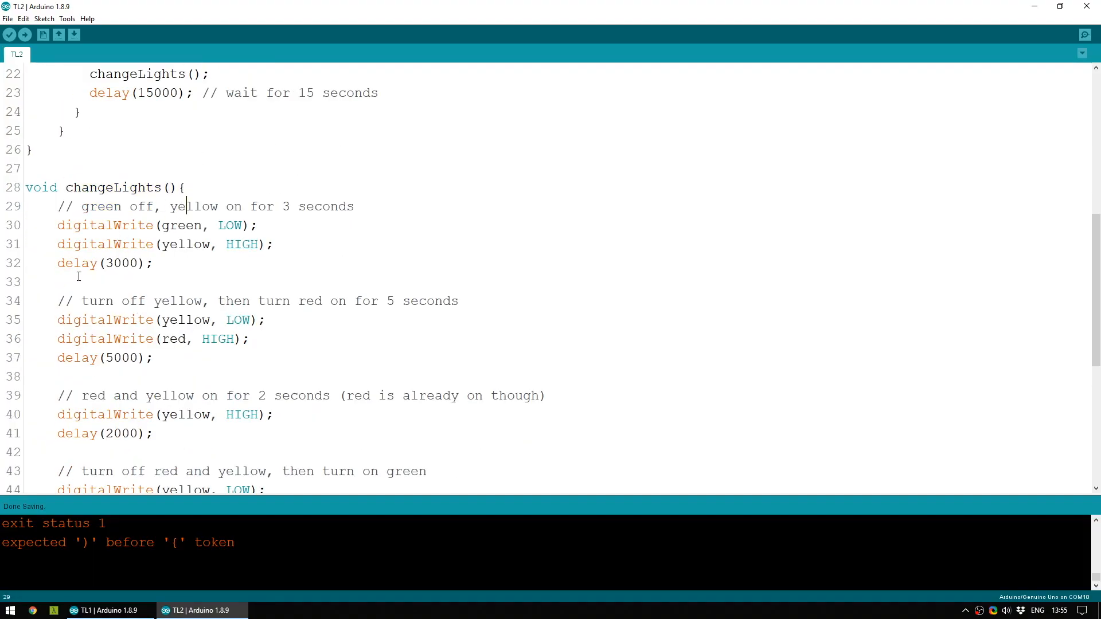
scroll(up, 3)
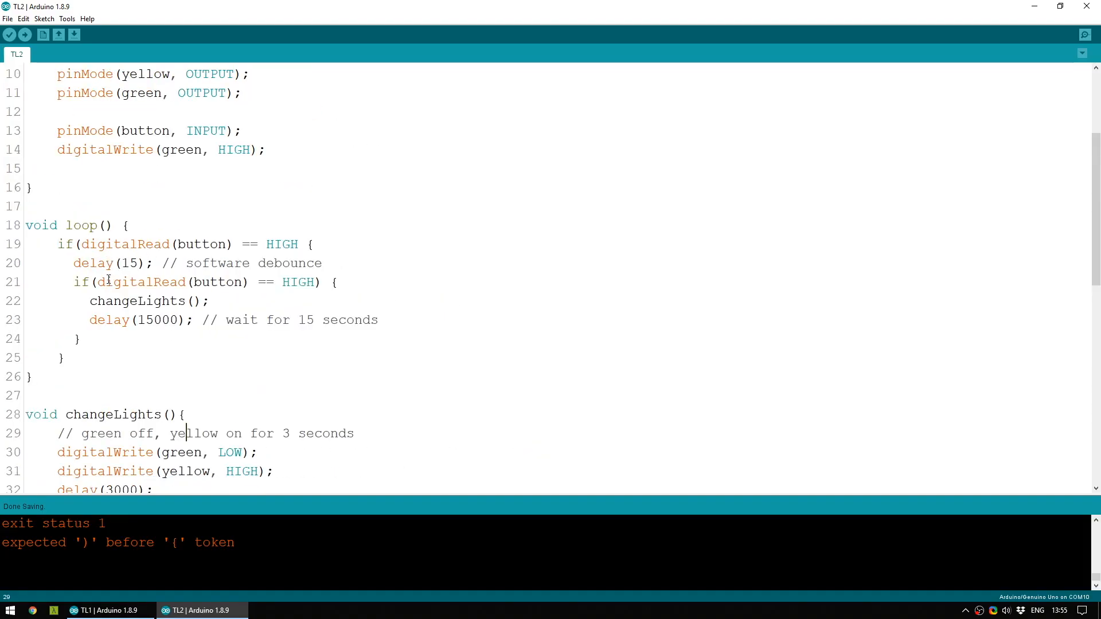
mouse_move(142, 537)
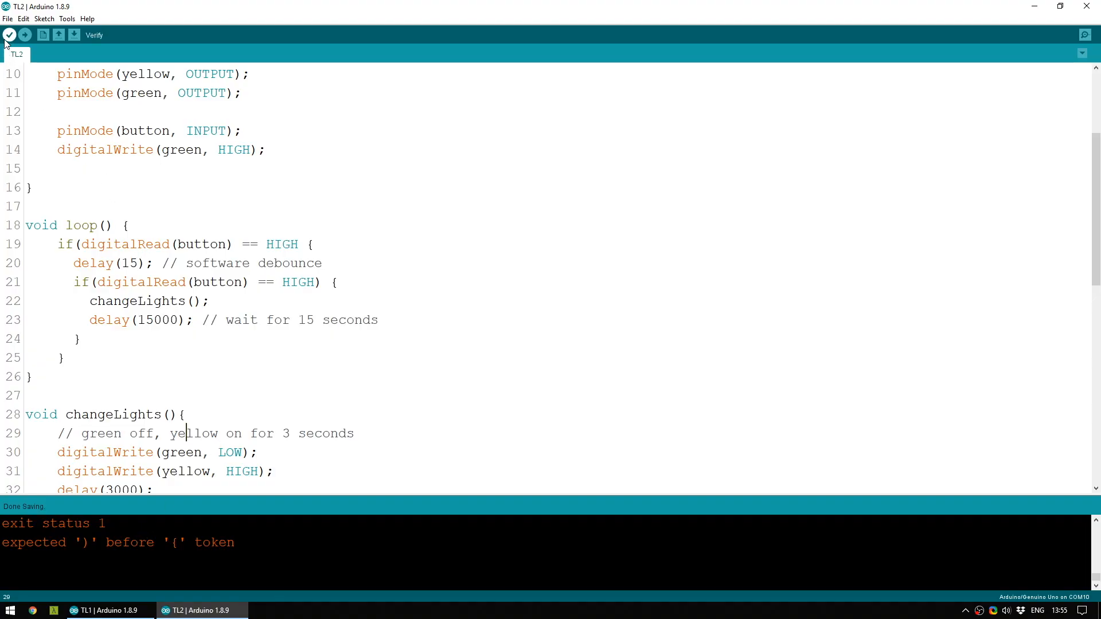
Add the missing ')' after HIGH in the line-19 button check and save TL2.
click(9, 36)
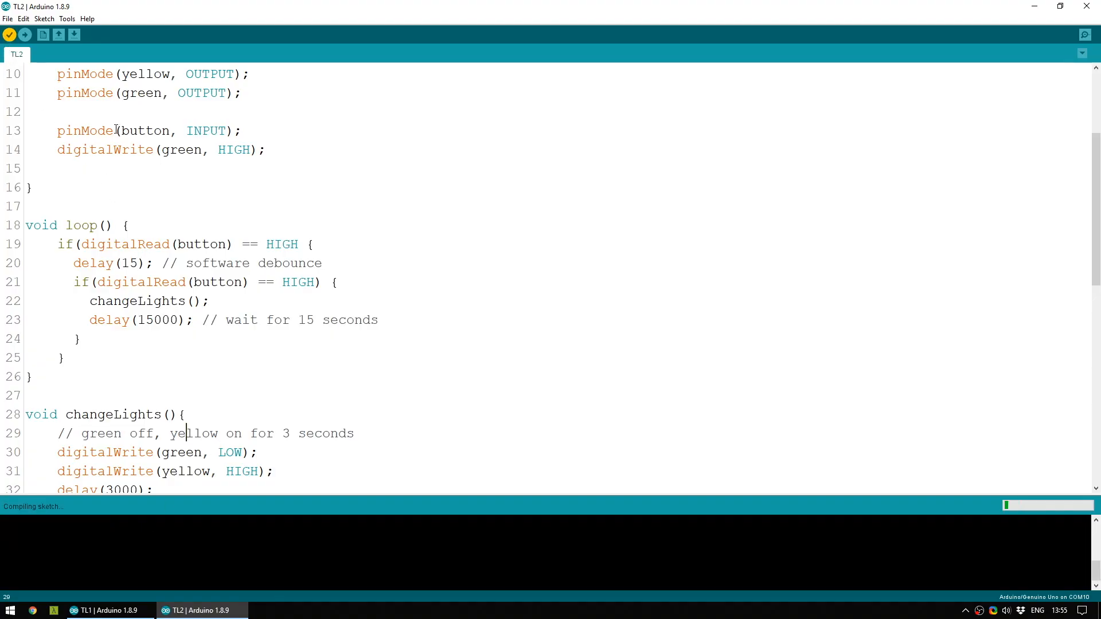
click(9, 35)
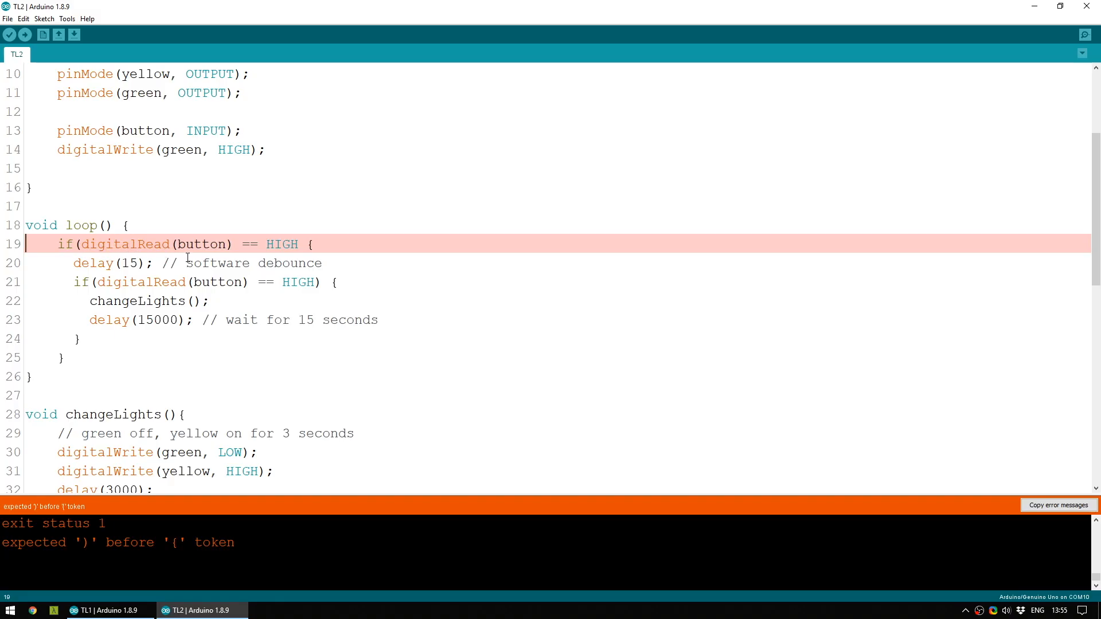
mouse_move(246, 253)
text())
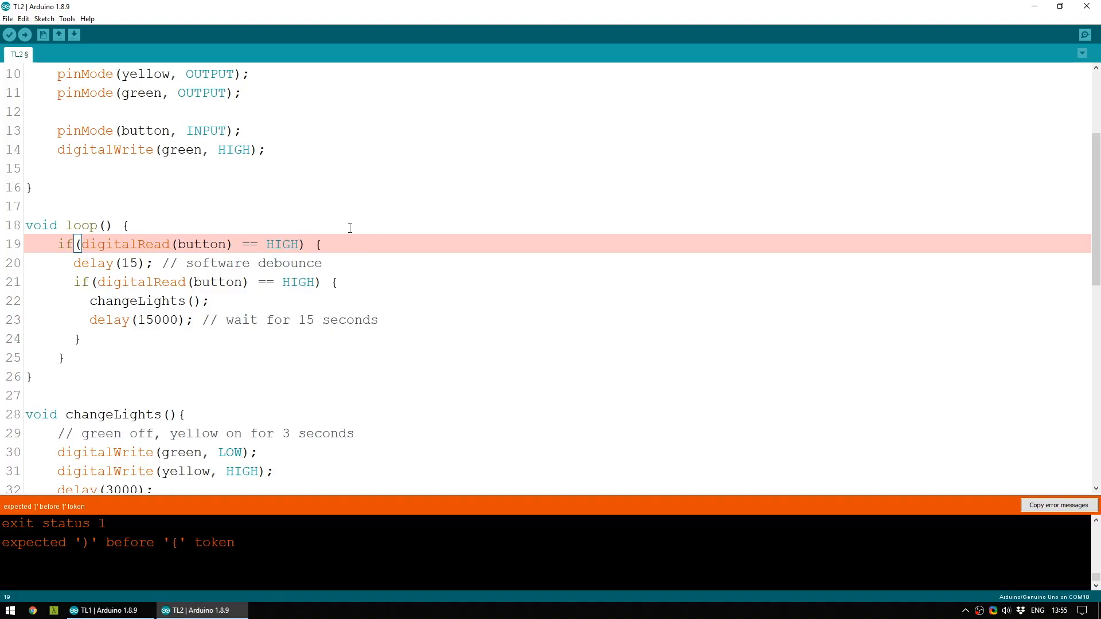
key(ctrl+s)
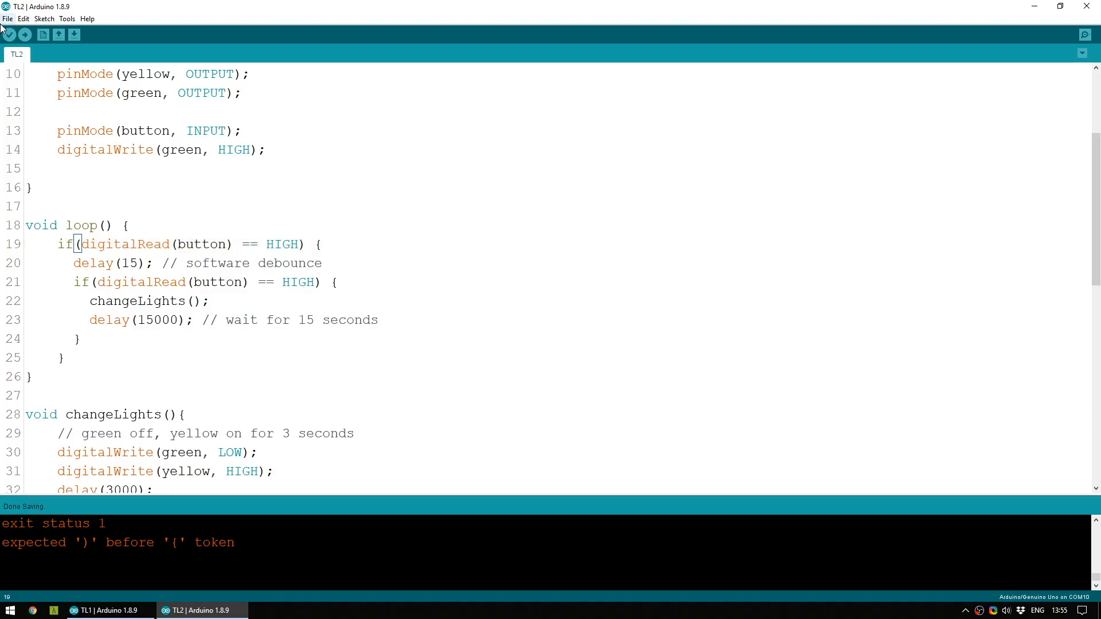
Compile the corrected TL2 and bring up the TL3 two-junction sketch.
click(9, 35)
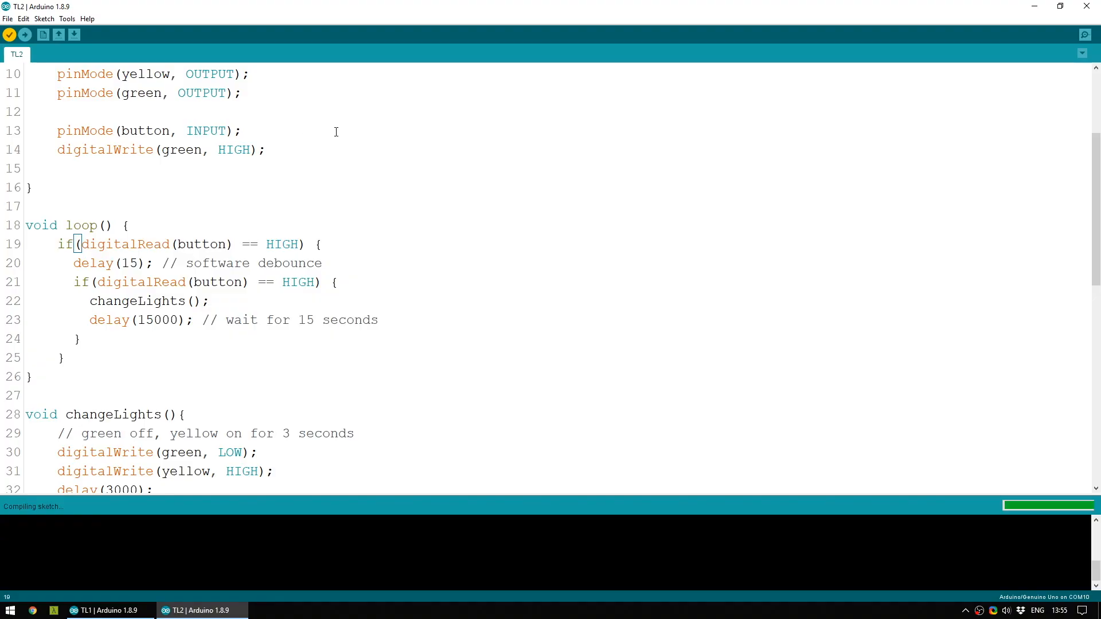
click(288, 610)
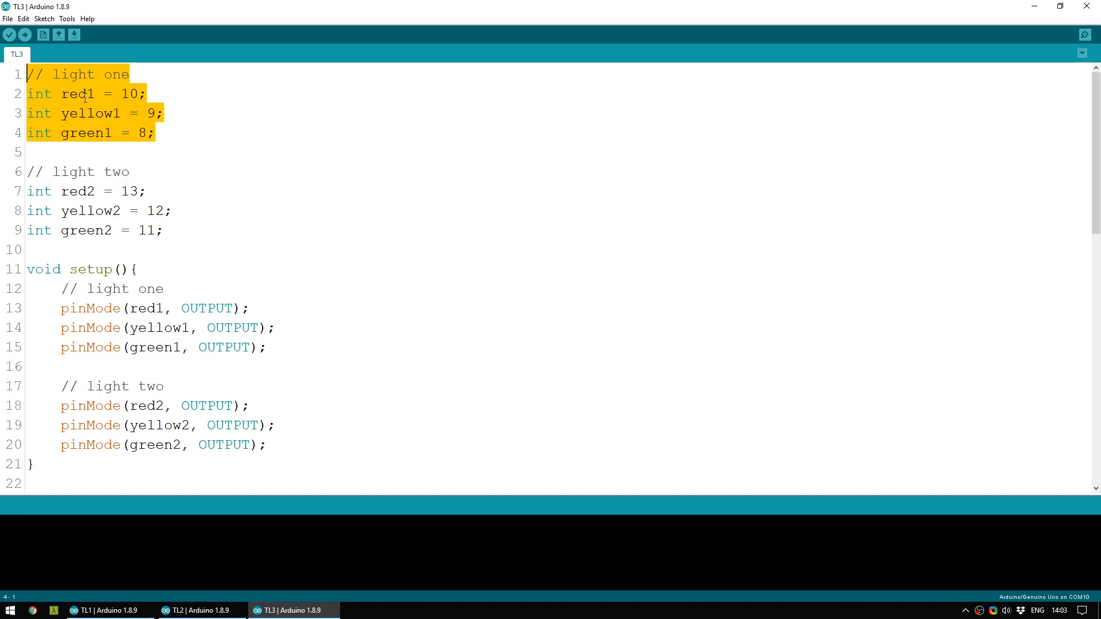
click(84, 93)
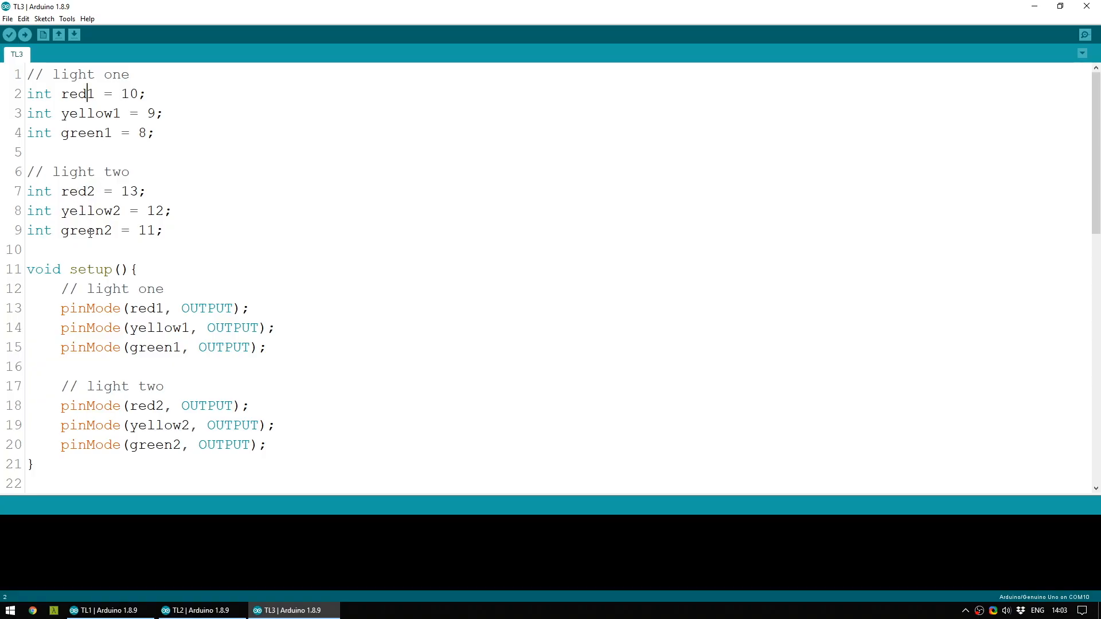
mouse_move(147, 210)
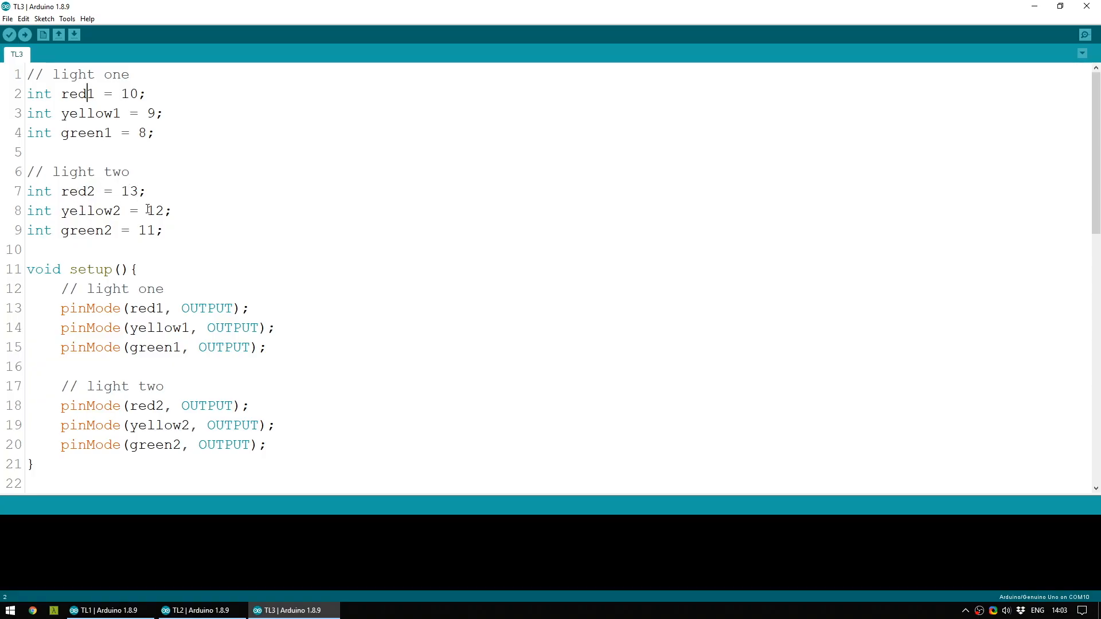
scroll(down, 3)
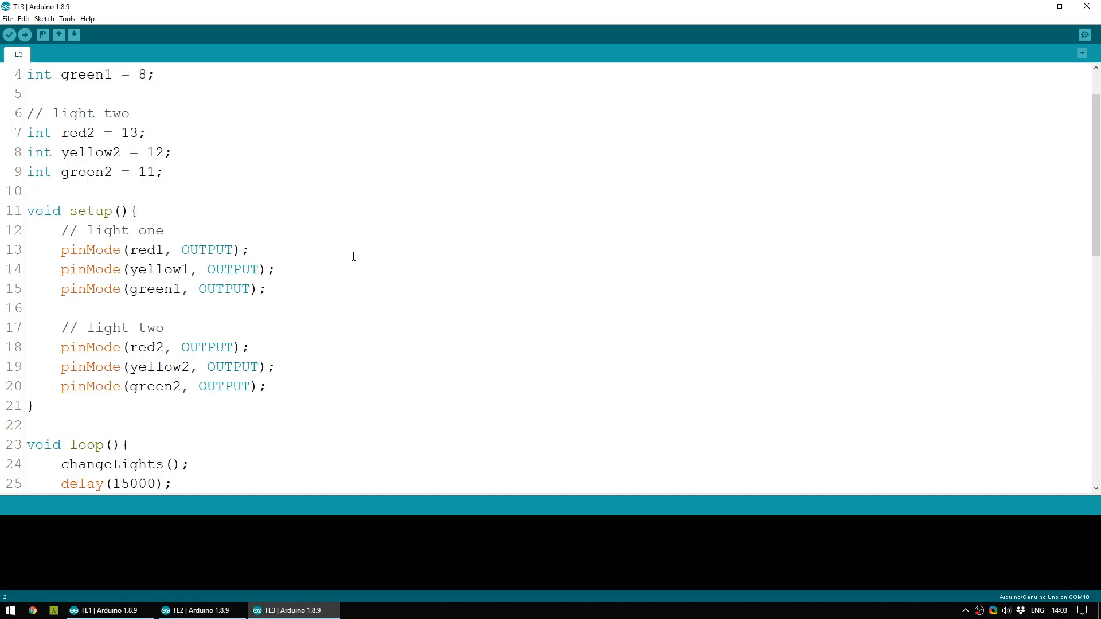
mouse_move(122, 202)
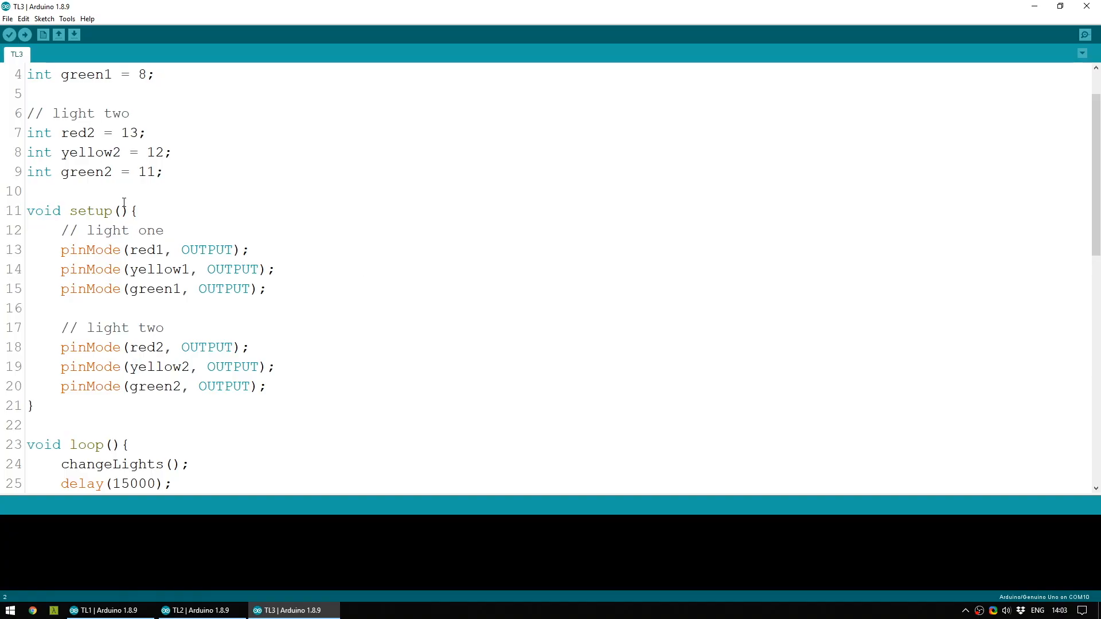
mouse_move(524, 288)
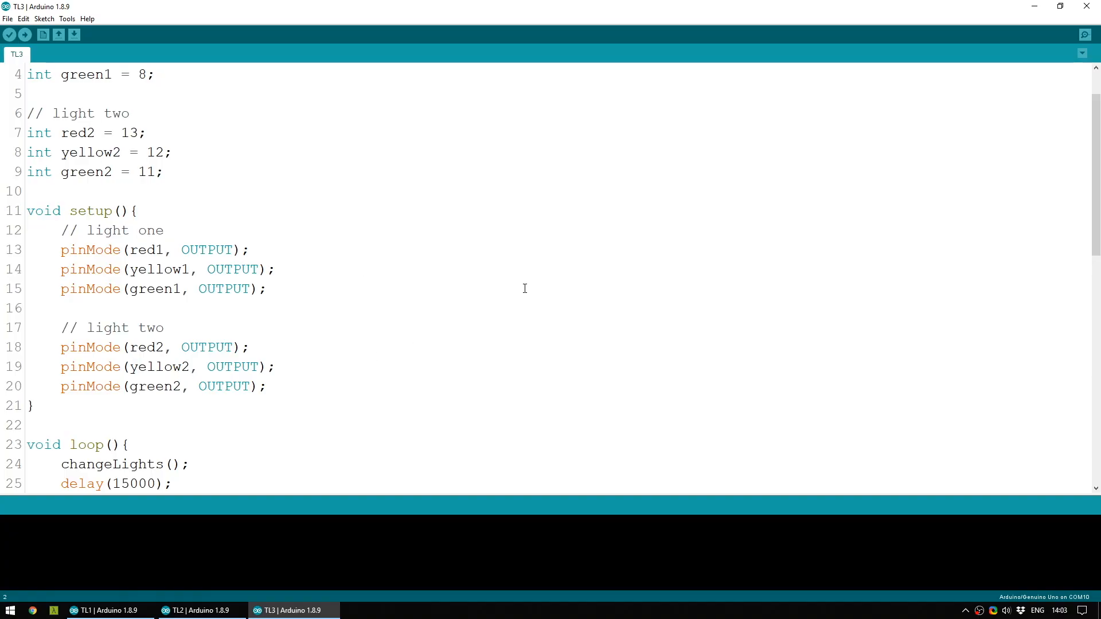
scroll(down, 3)
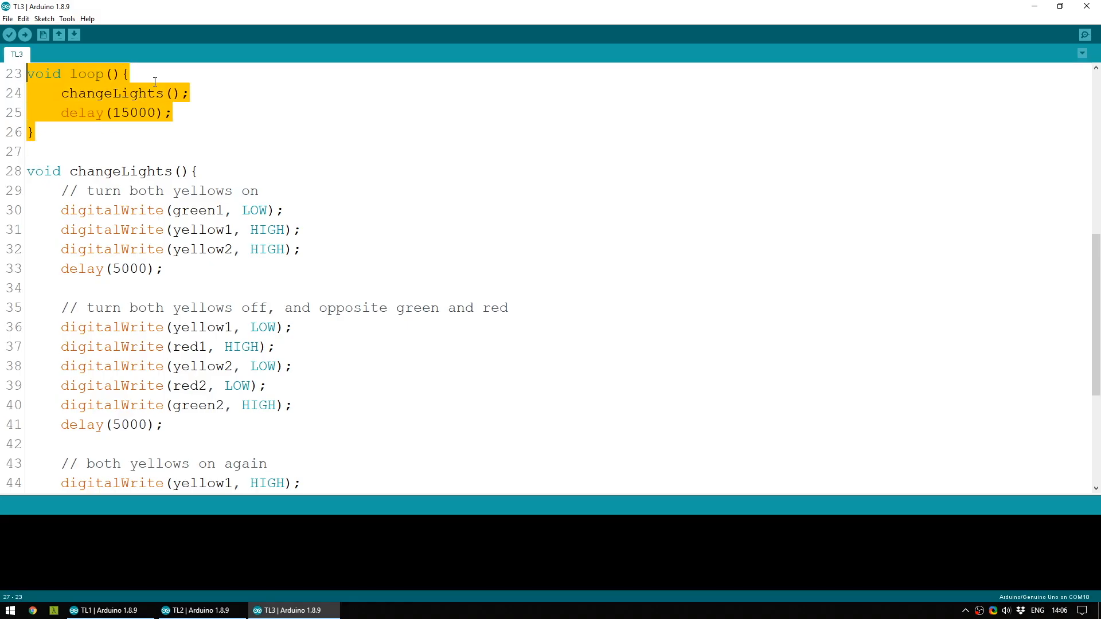
Review changeLights(), checking red1 on, yellow2 LOW and the final green1/red2 5-second phase.
scroll(up, 3)
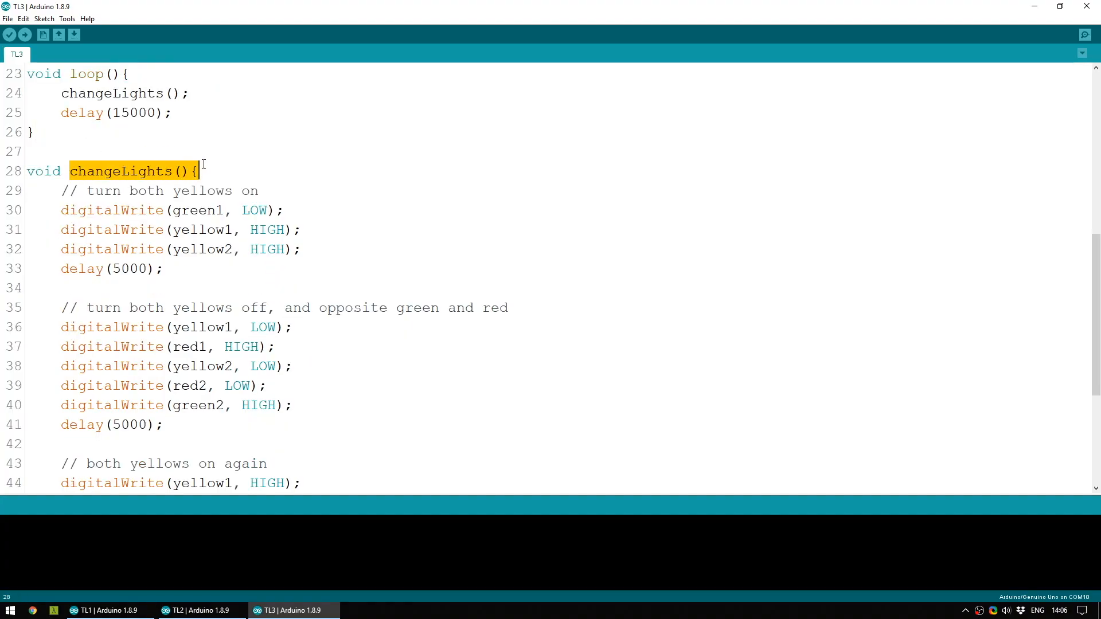
scroll(down, 3)
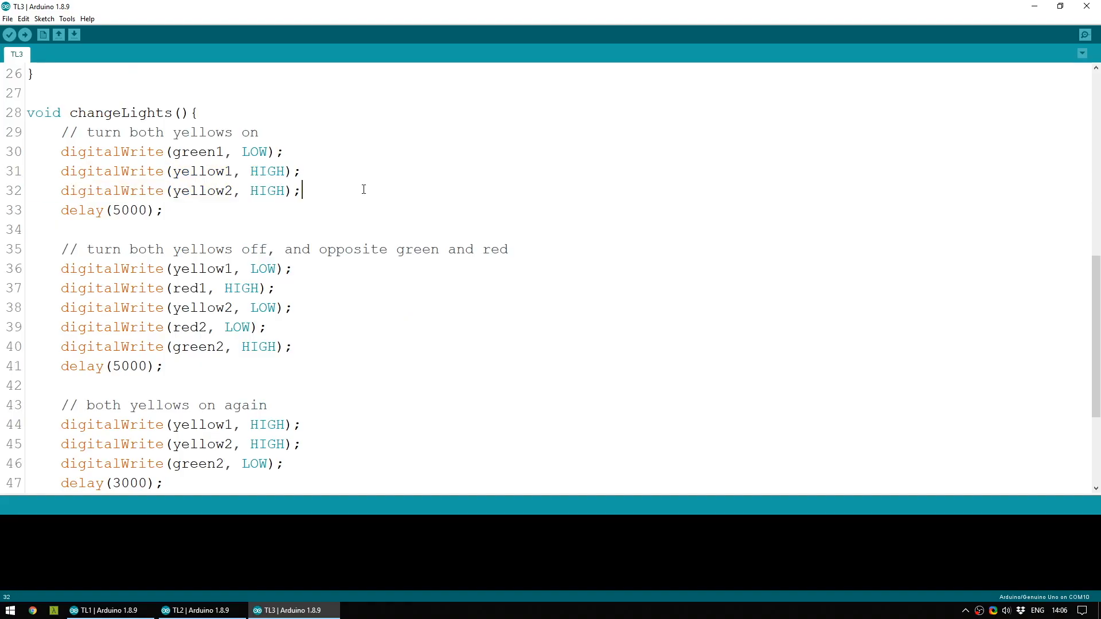
scroll(down, 3)
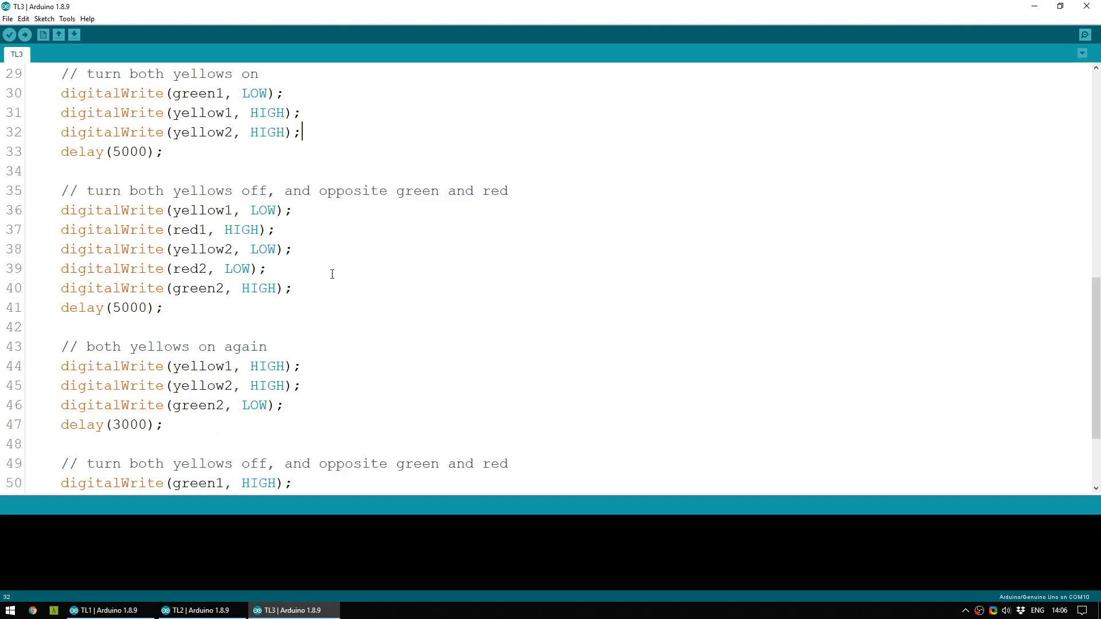
mouse_move(283, 291)
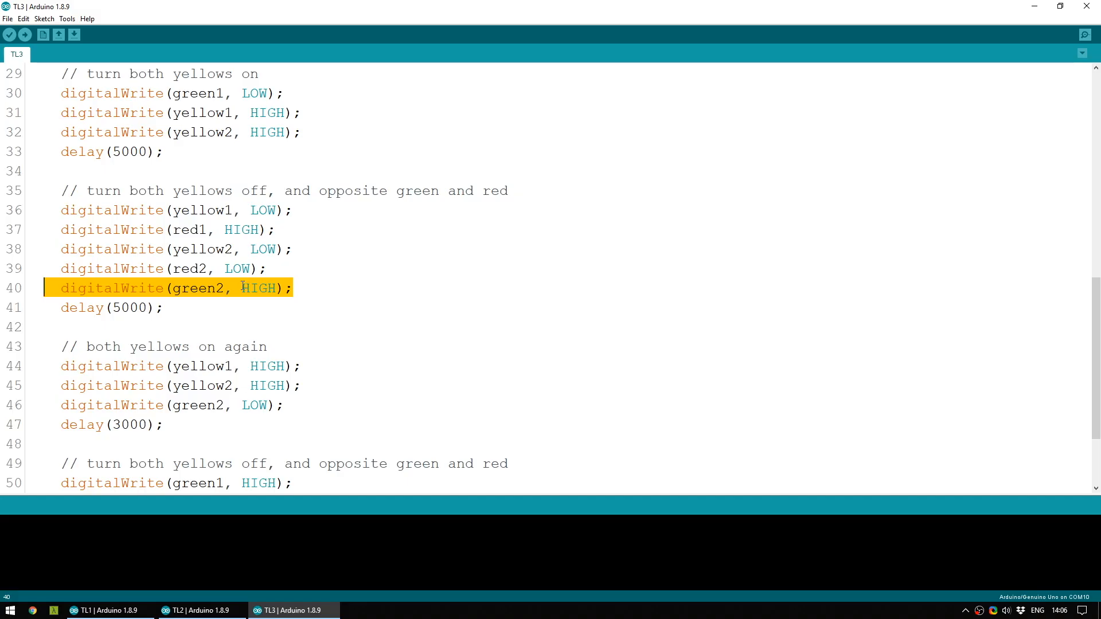
click(195, 229)
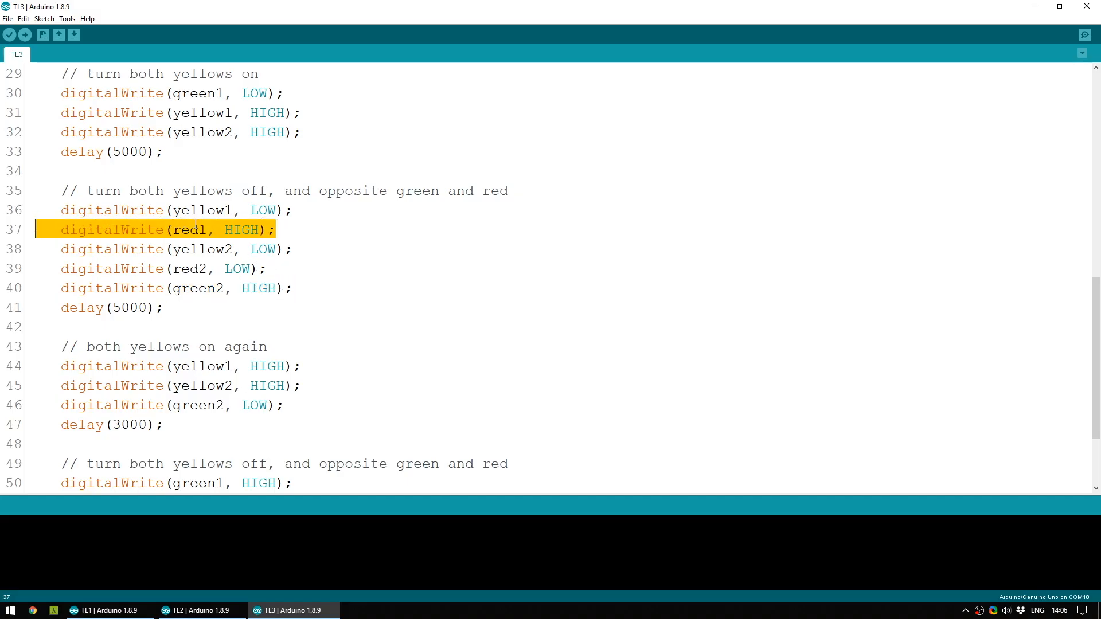
mouse_move(342, 234)
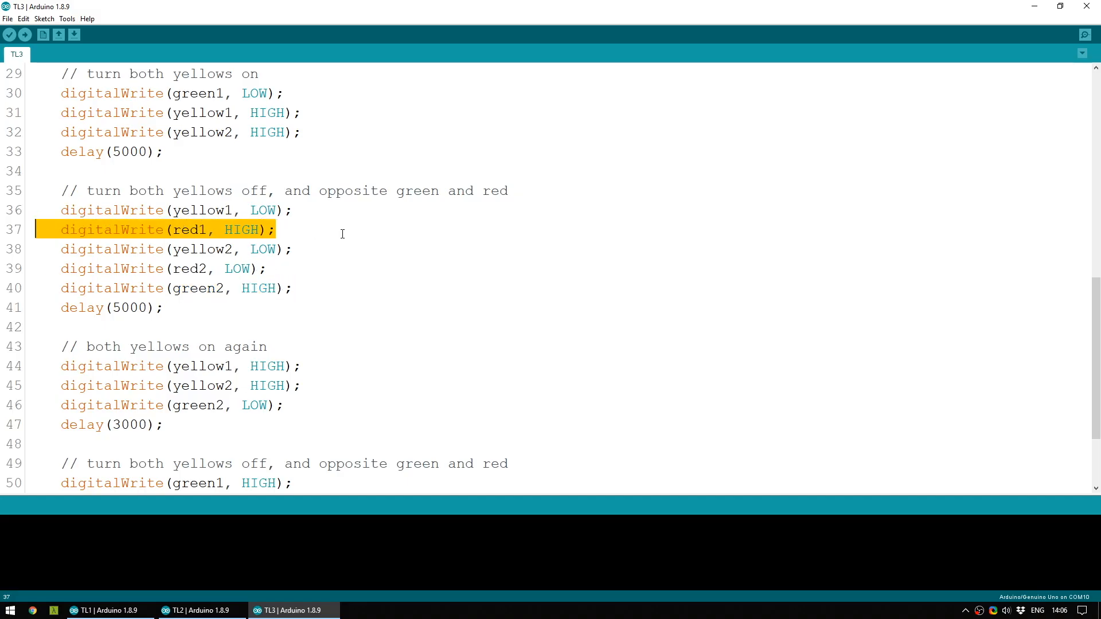
double_click(264, 249)
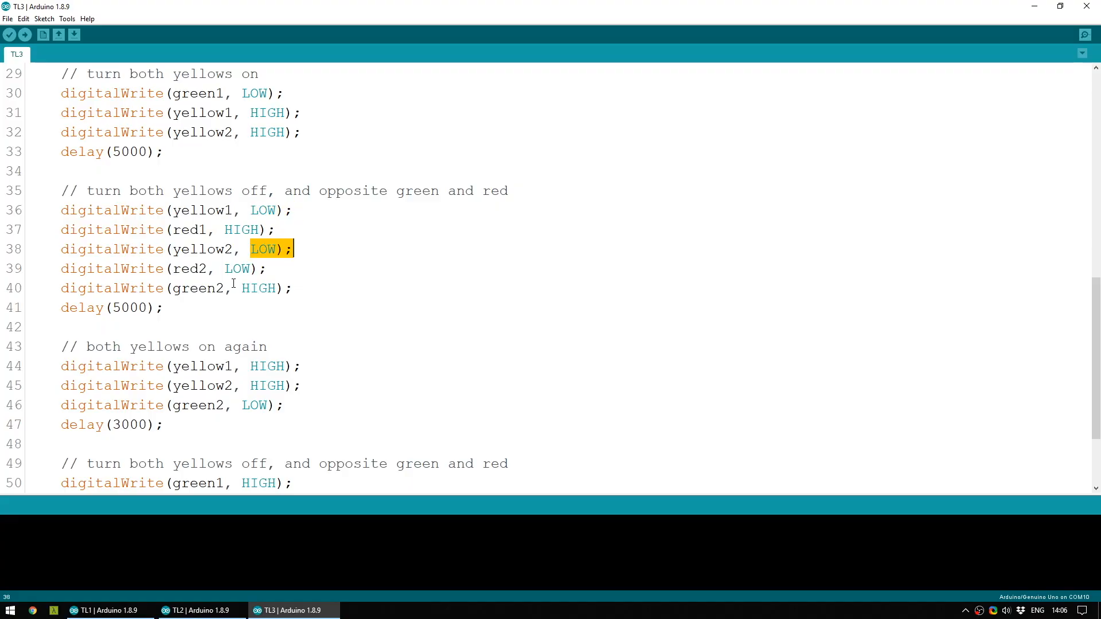
scroll(down, 3)
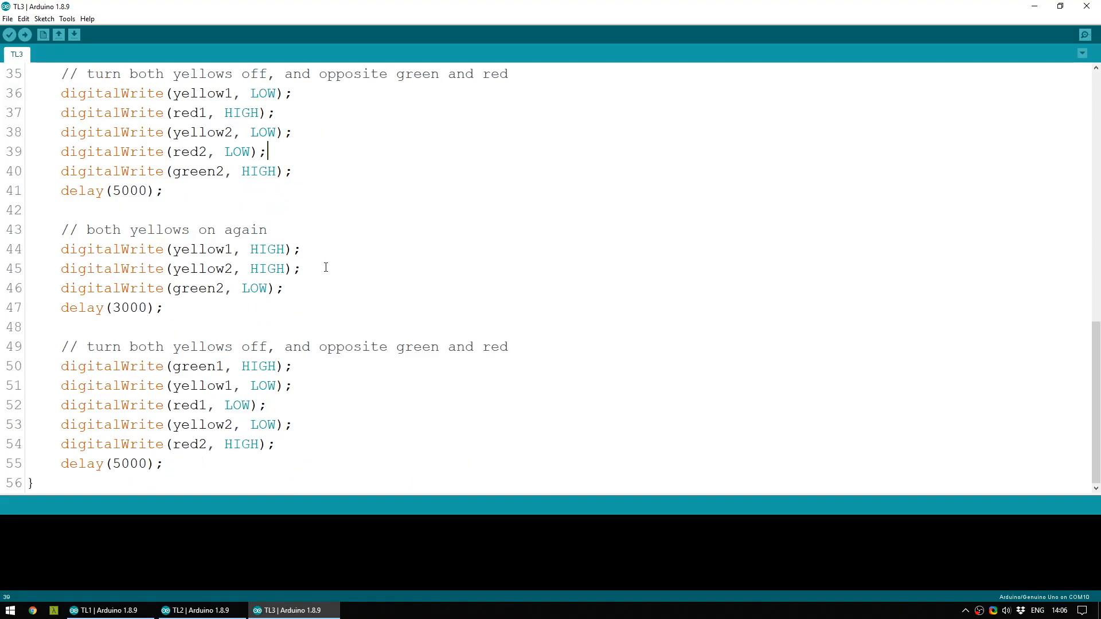
mouse_move(175, 249)
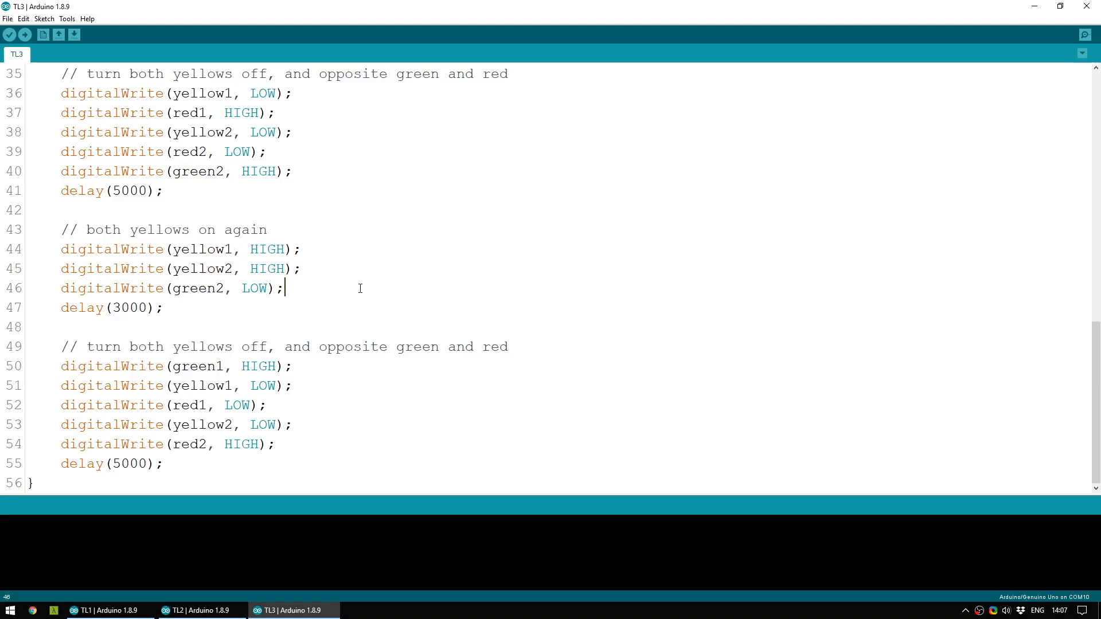
mouse_move(209, 365)
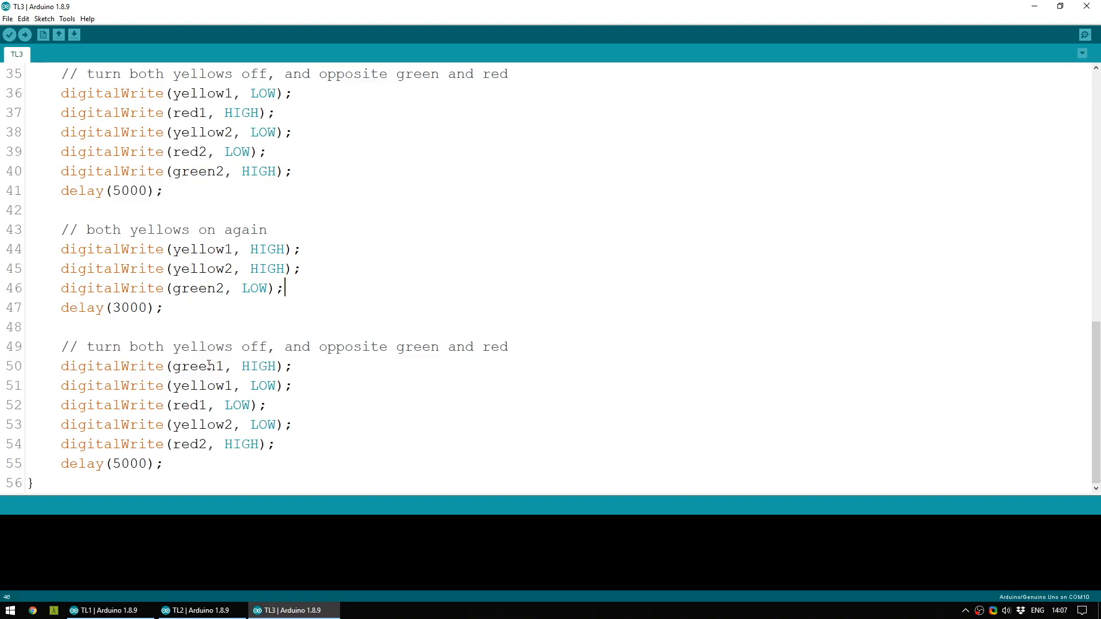
double_click(199, 366)
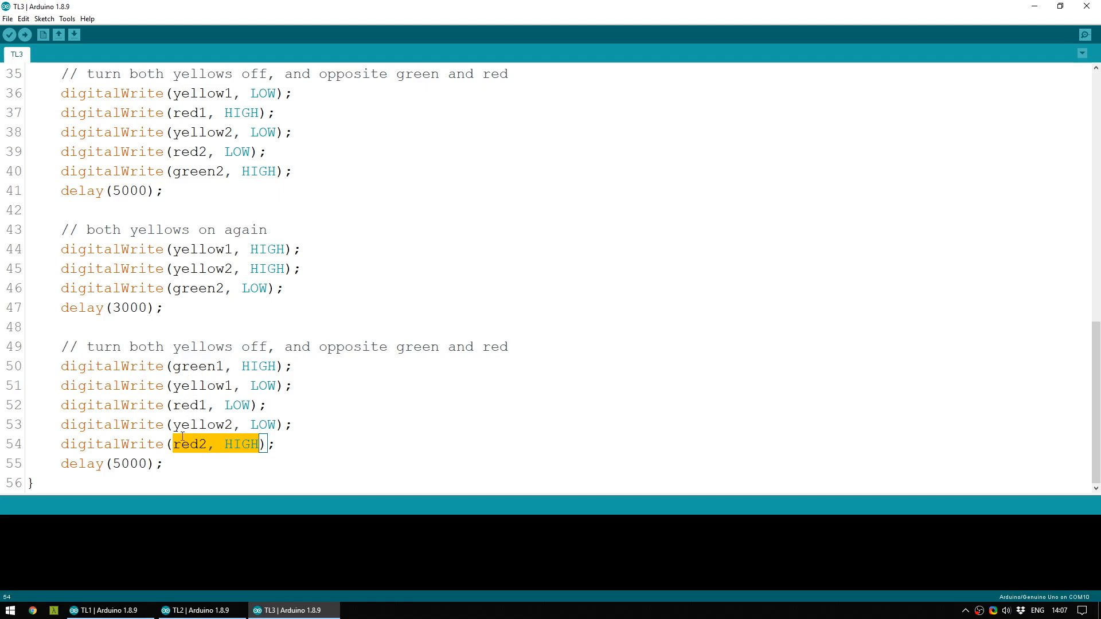
mouse_move(252, 396)
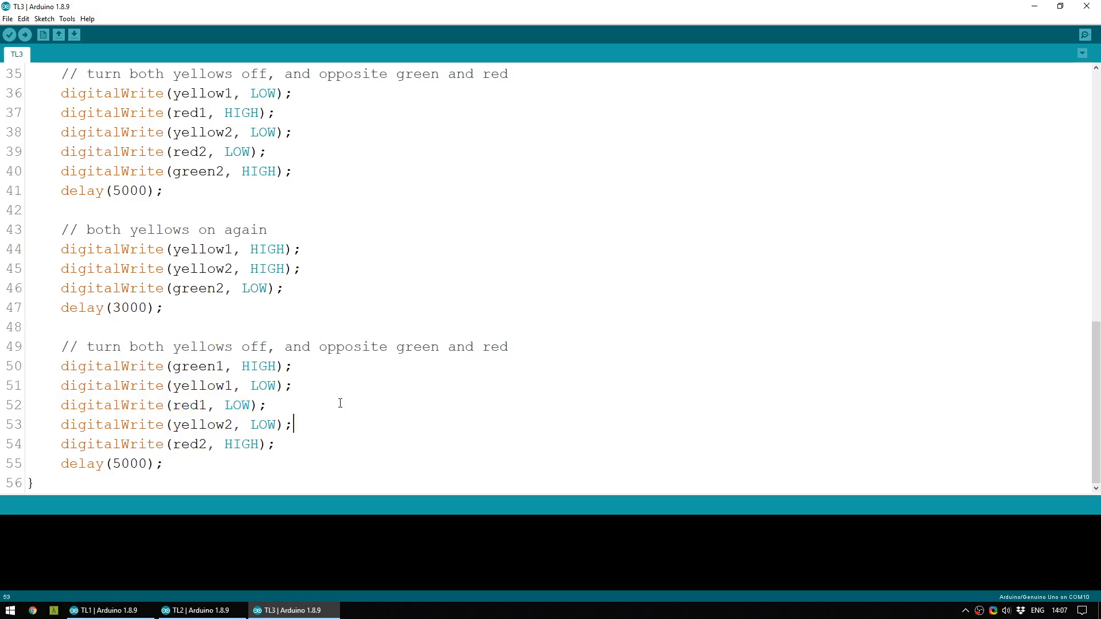
Upload the TL3 traffic-light sketch to the board.
scroll(up, 3)
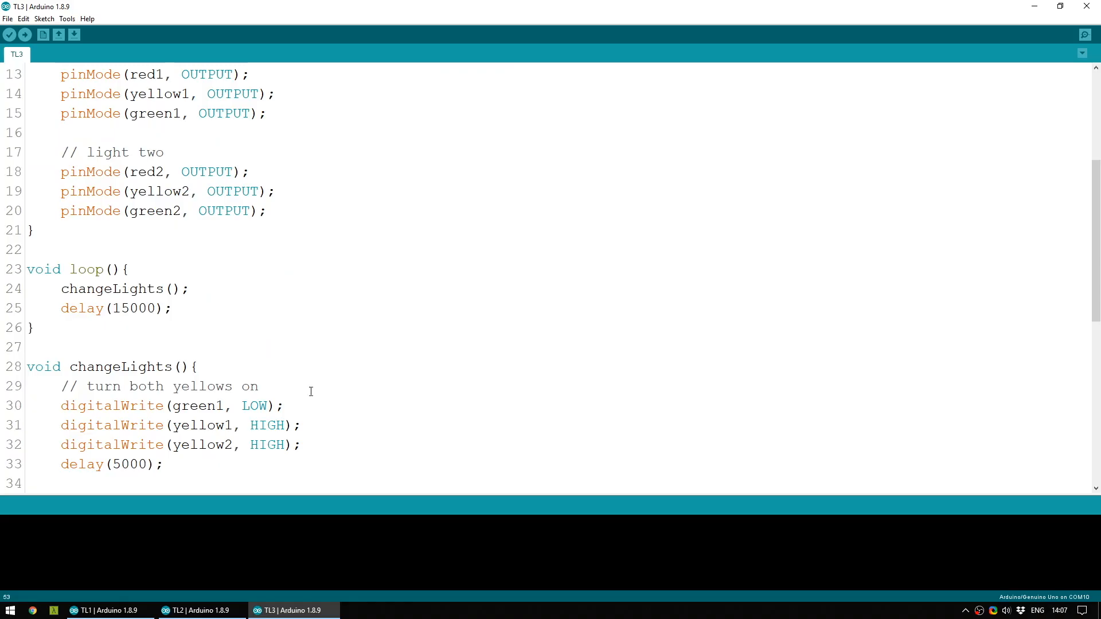
click(24, 36)
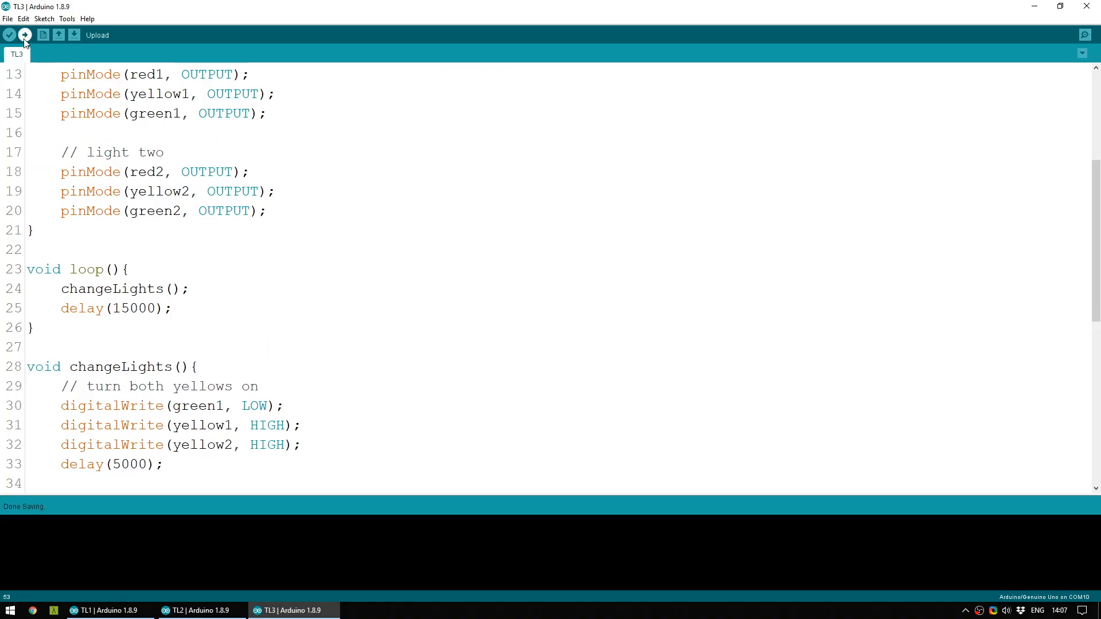